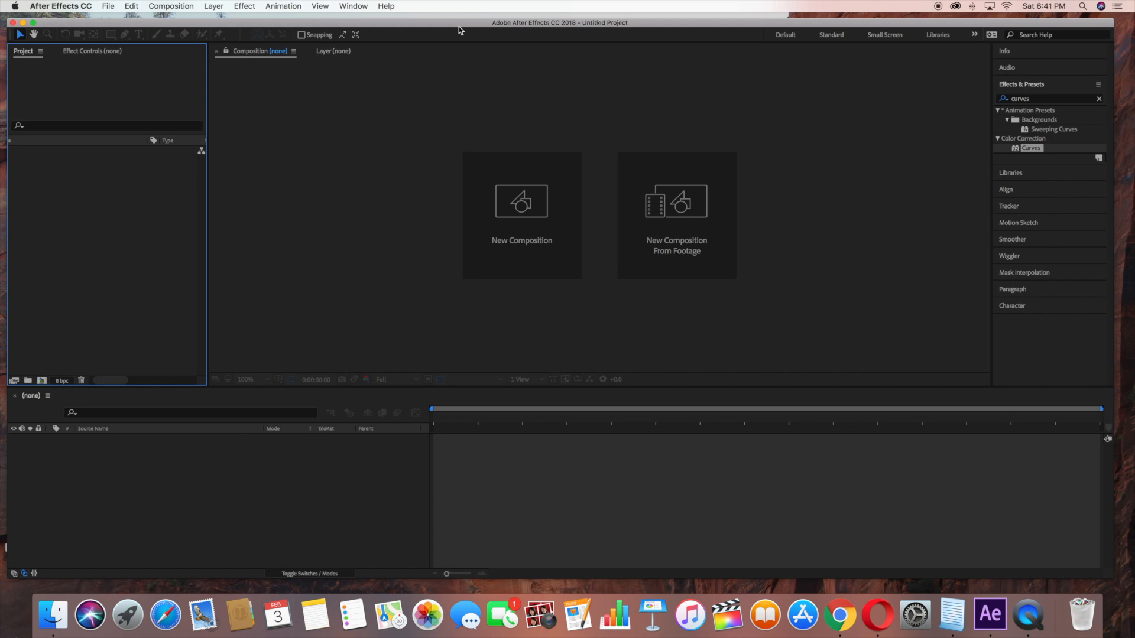
Step: Create a 1920×1080 HDTV 29.97 fps composition named 'mountains'
left_click(521, 215)
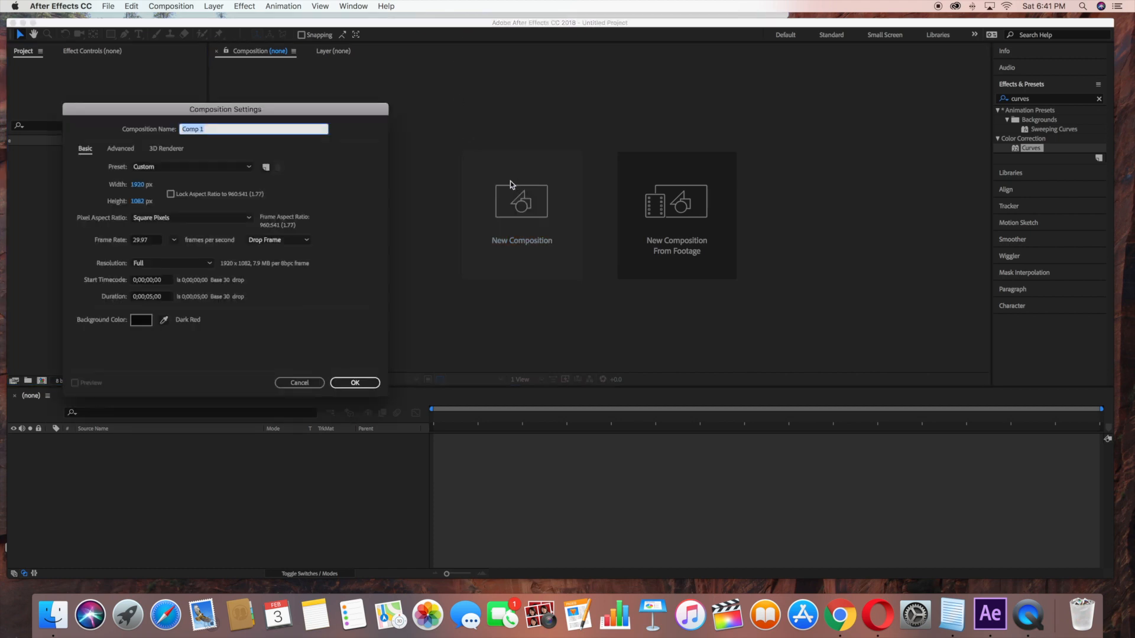
type("mountains")
left_click(142, 201)
type("1080")
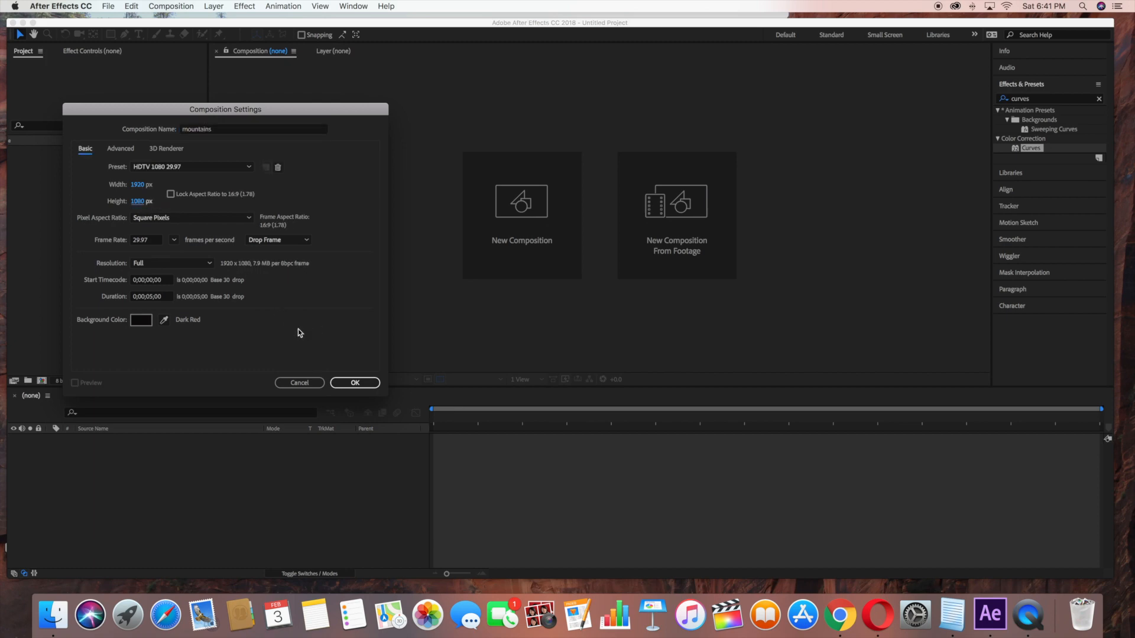
mouse_move(153, 307)
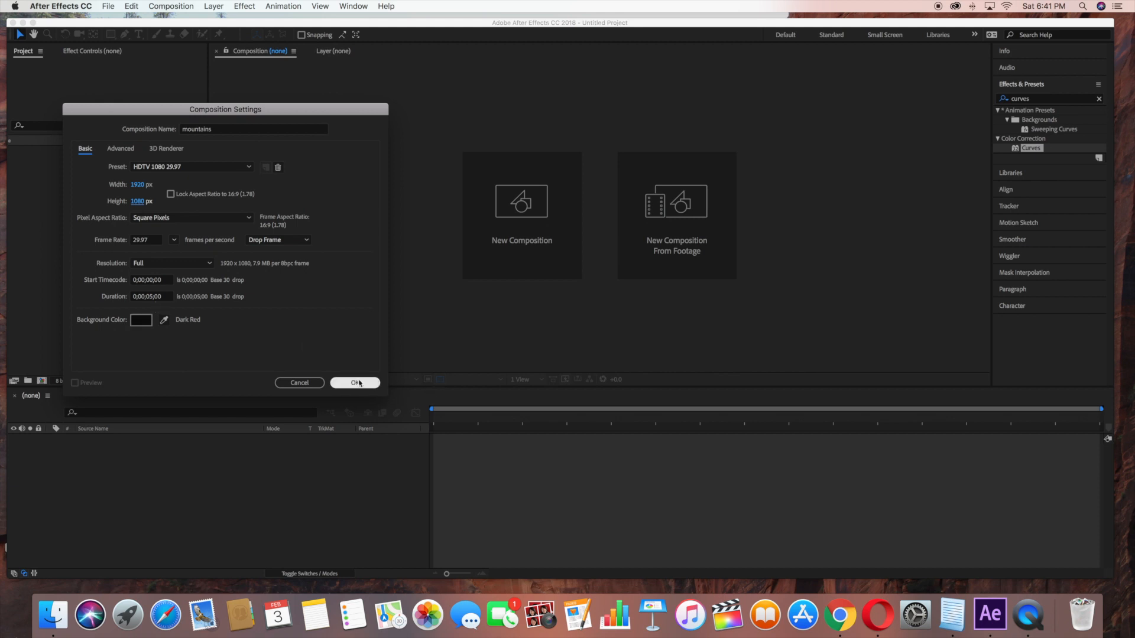
left_click(355, 383)
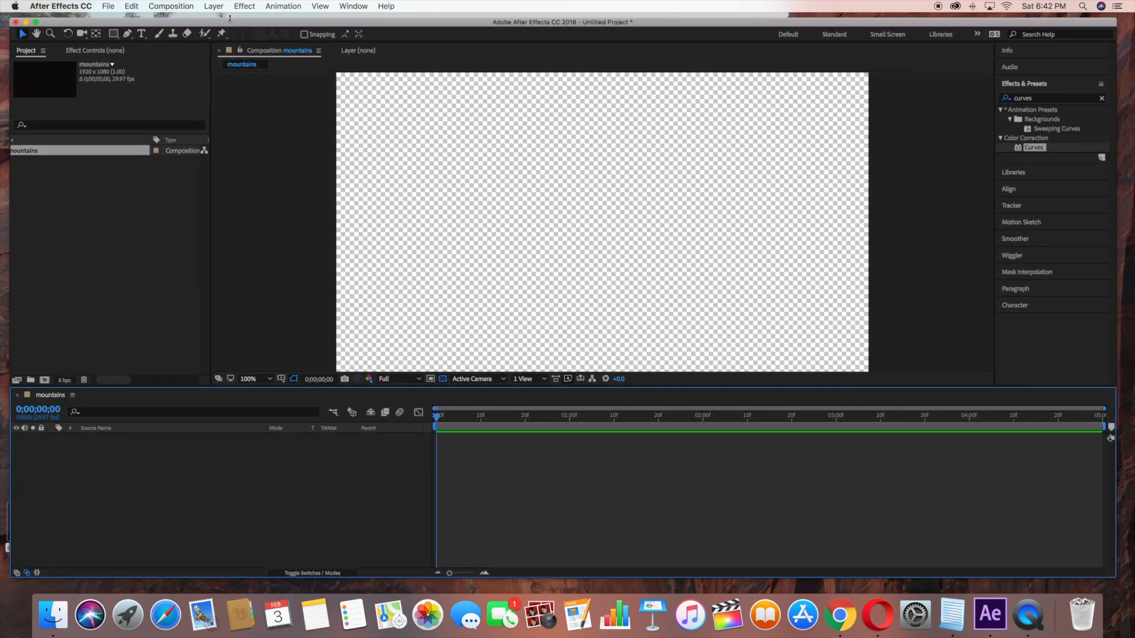
Step: Import clouds.JPG and place it as the layer in the mountains composition
left_click(171, 6)
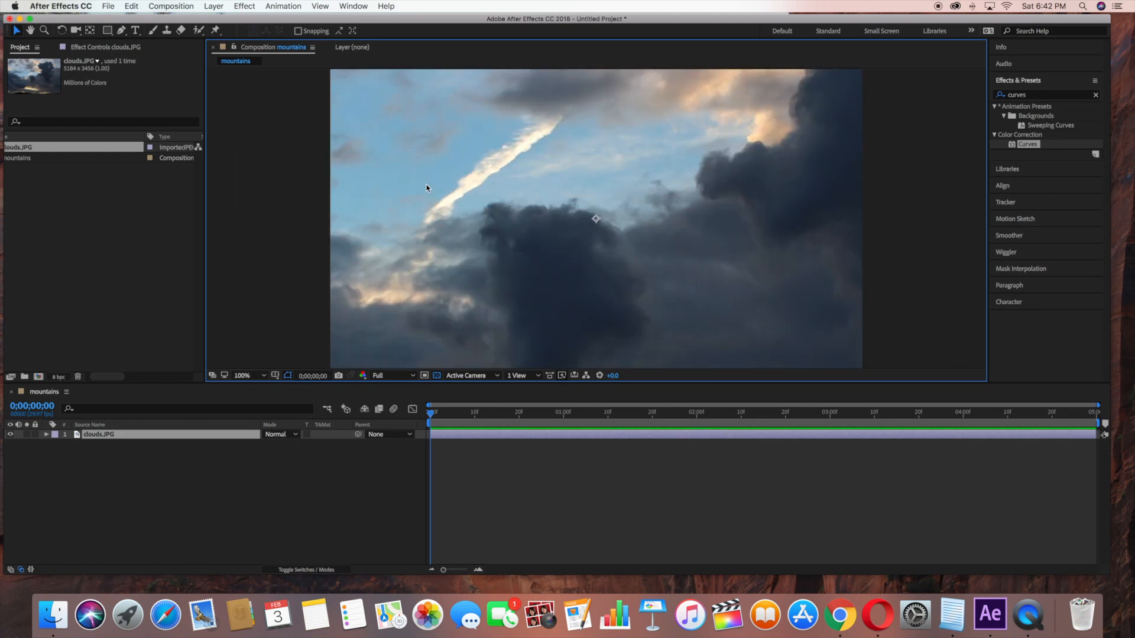
mouse_move(328, 237)
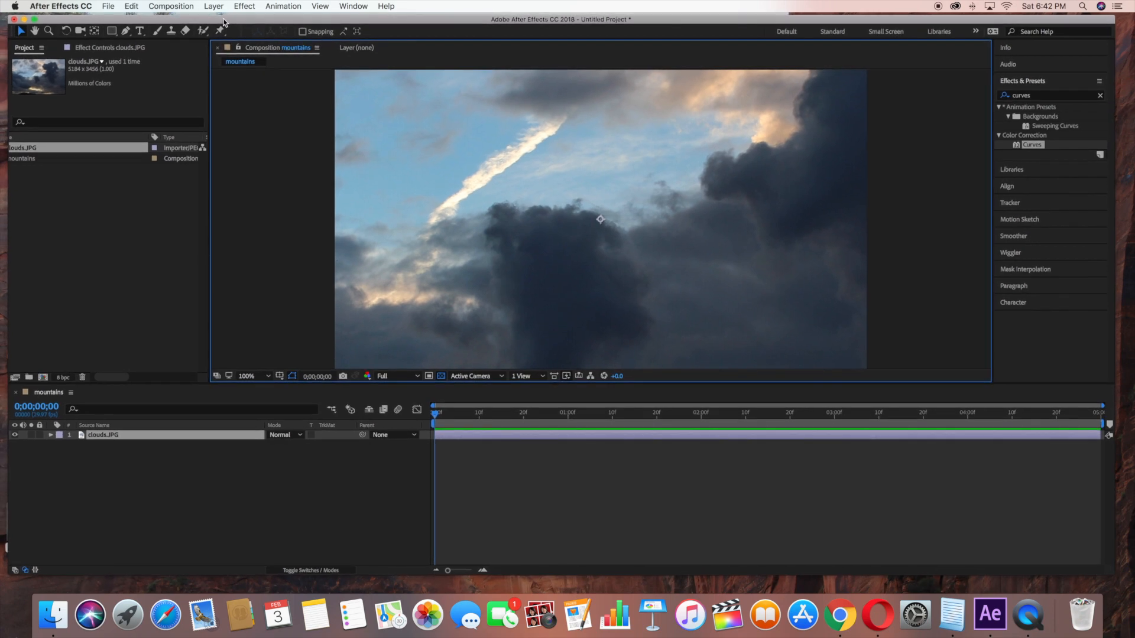
Step: Add a new full-frame solid layer named 'mountains' above the clouds
left_click(212, 6)
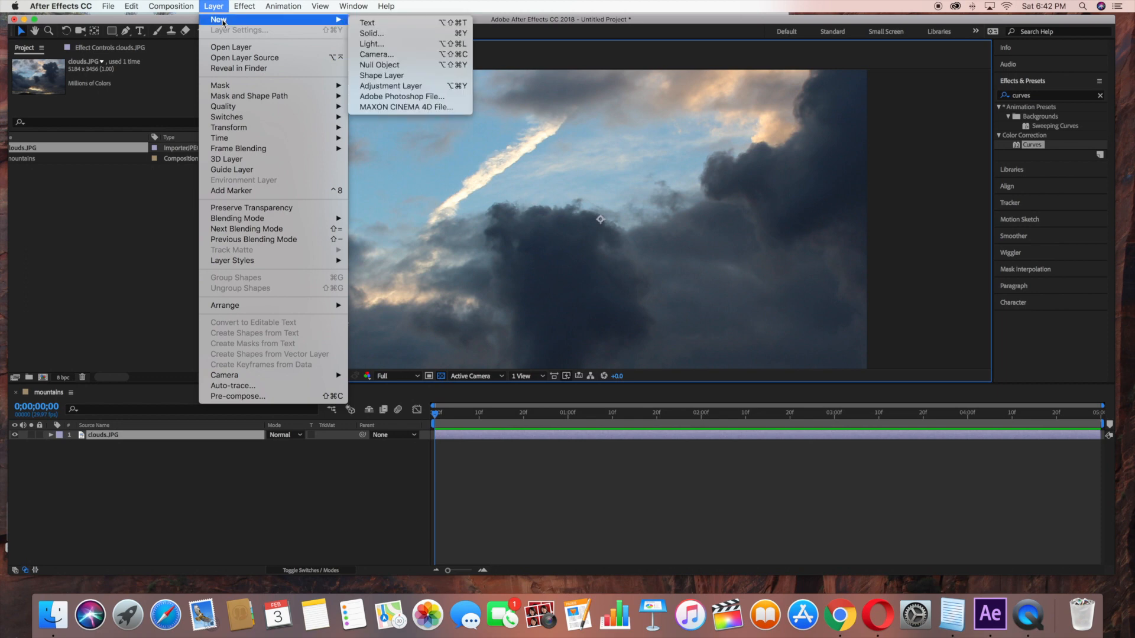
left_click(371, 33)
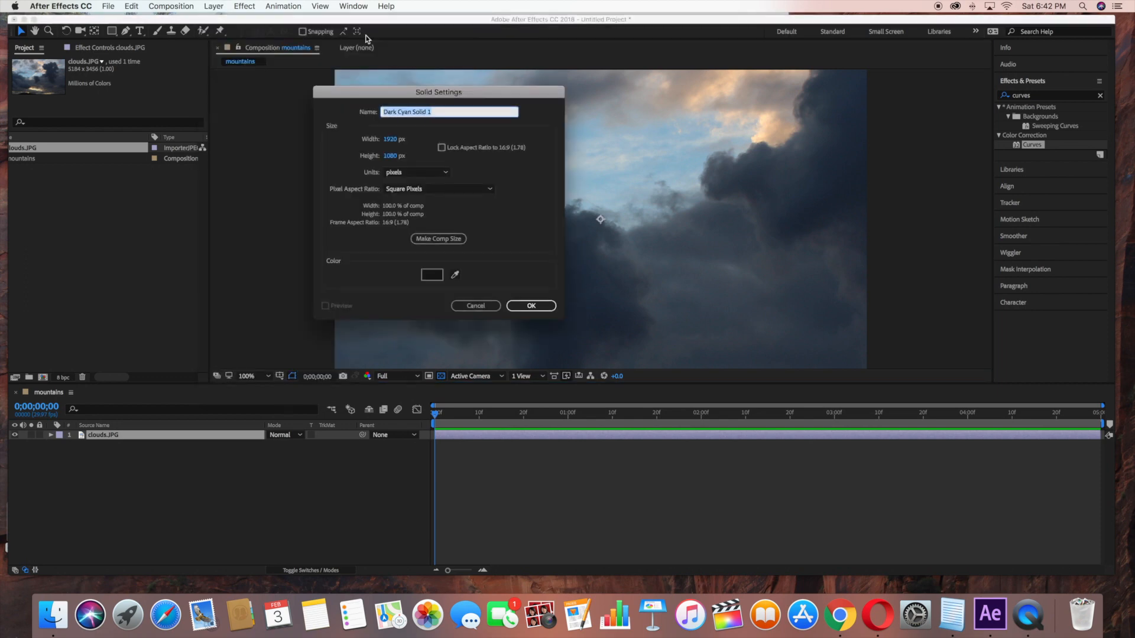
type("mountains")
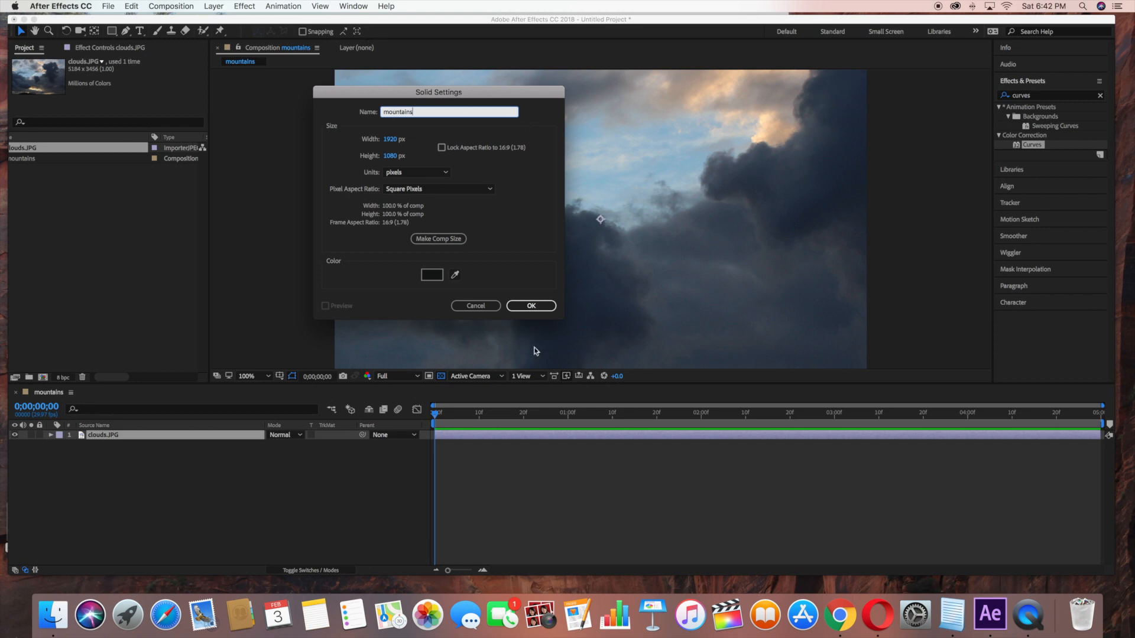
left_click(530, 305)
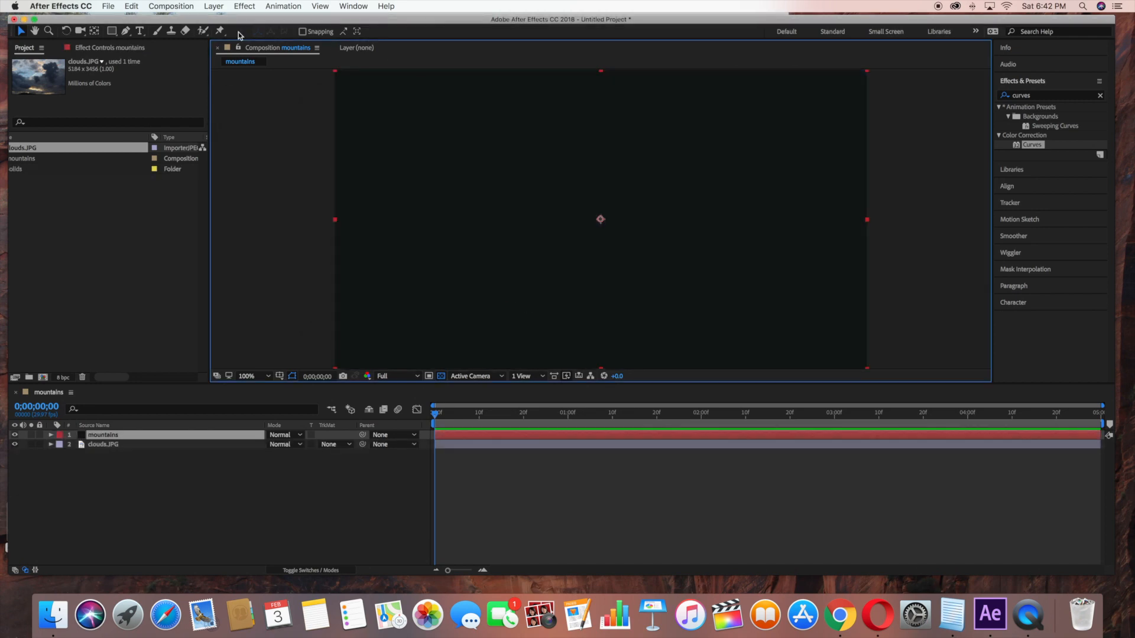
Step: Apply RG Trapcode Mir to the mountains solid
left_click(244, 6)
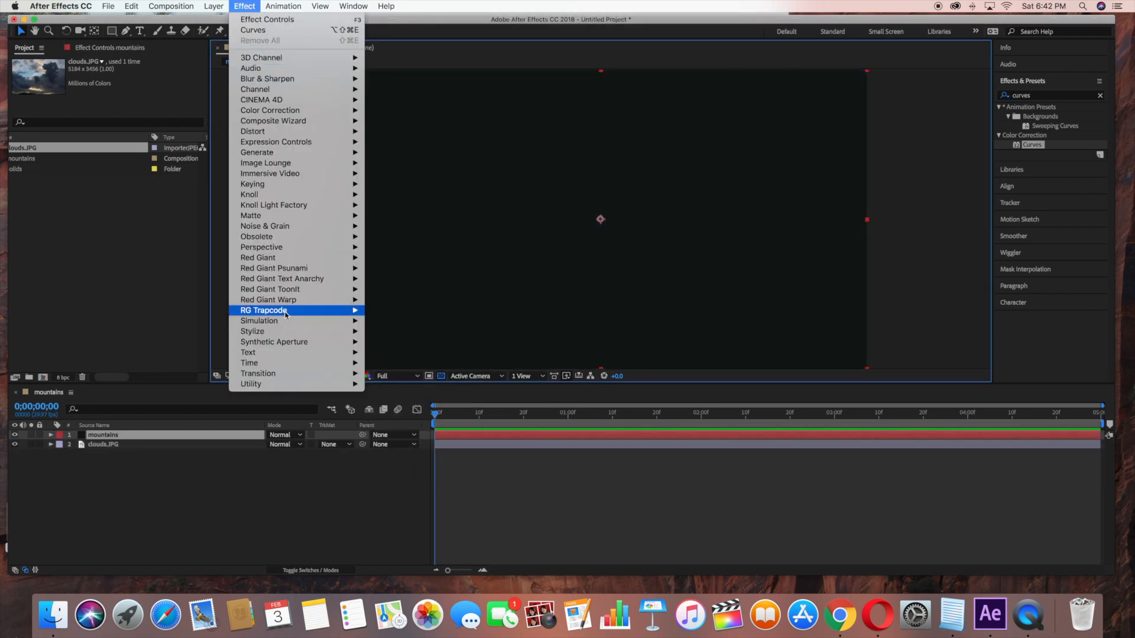
left_click(264, 309)
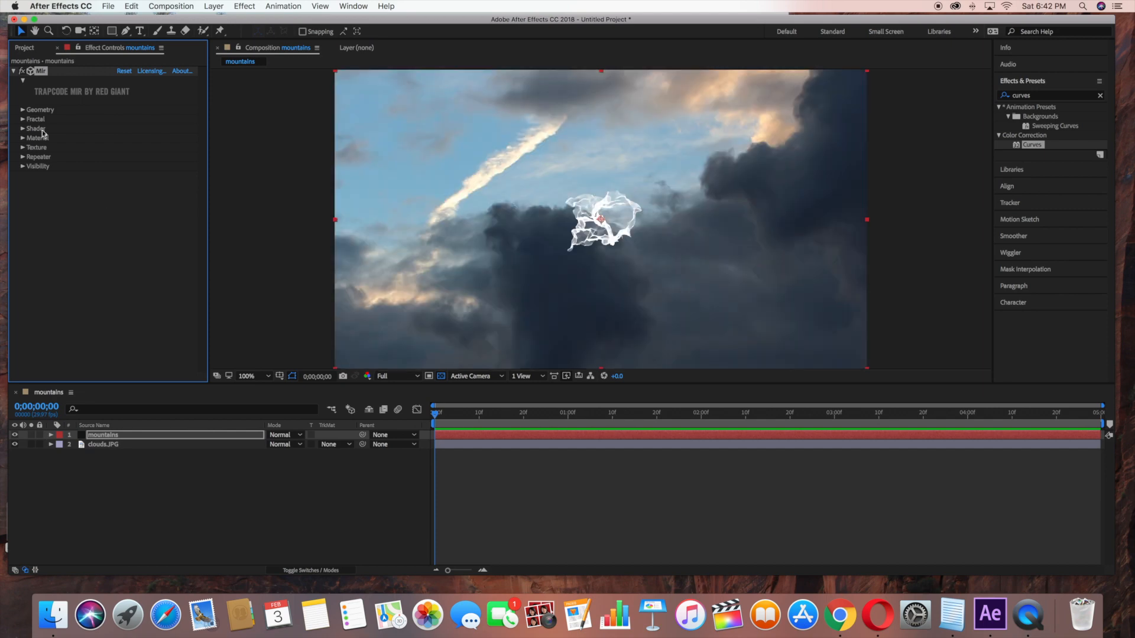
Step: Set Mir's Geometry Rotate X to 95 and vertices to 550 by 480
left_click(22, 110)
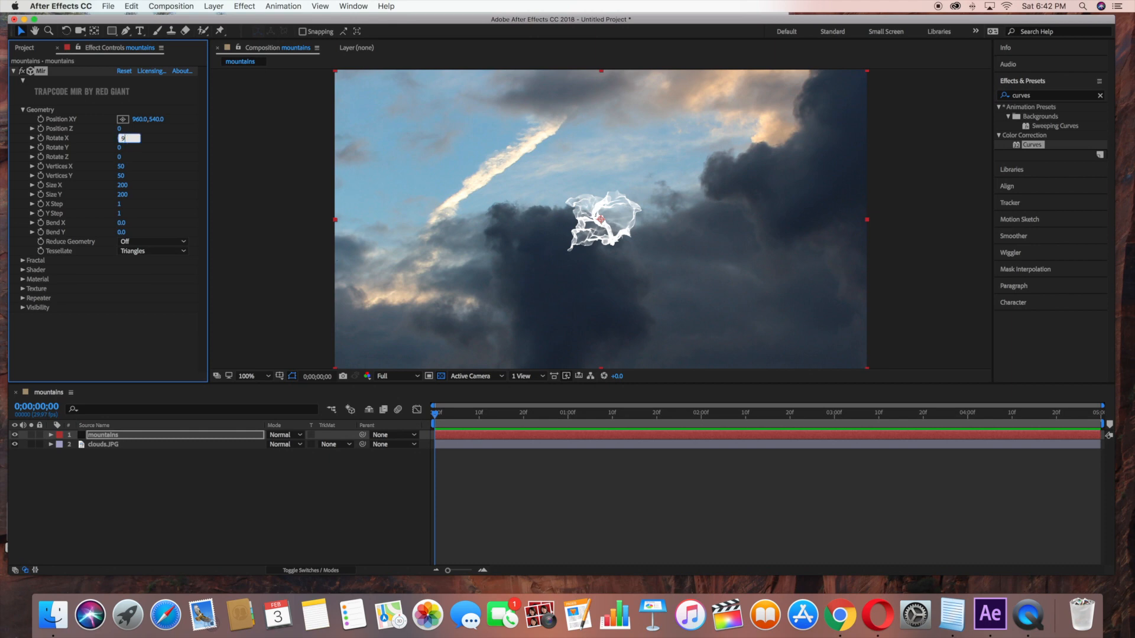
type("95")
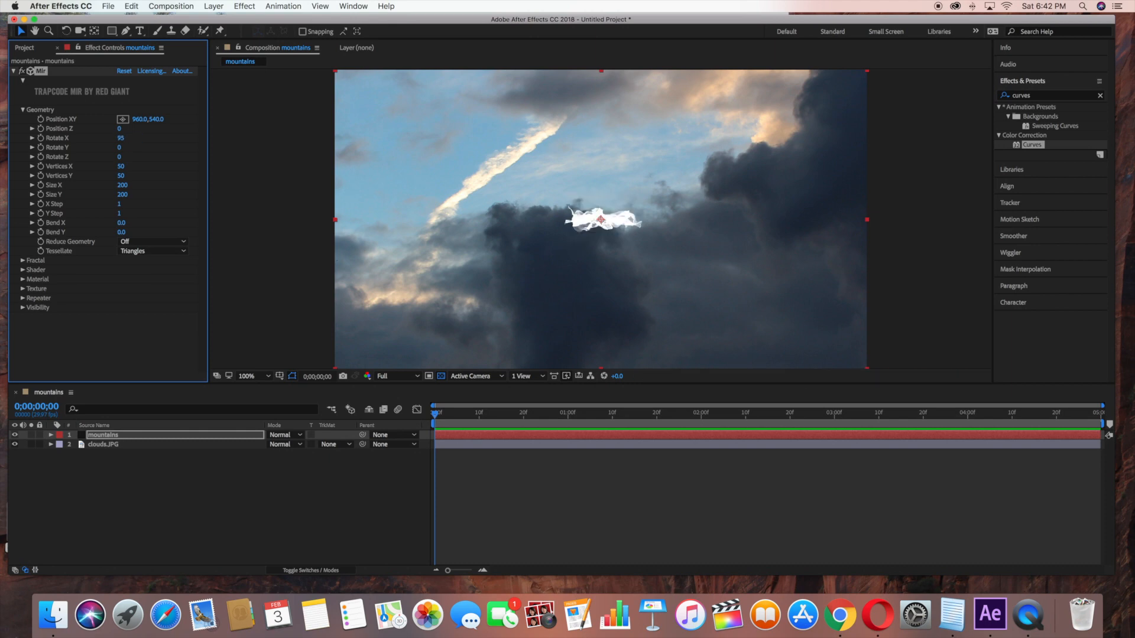
mouse_move(92, 167)
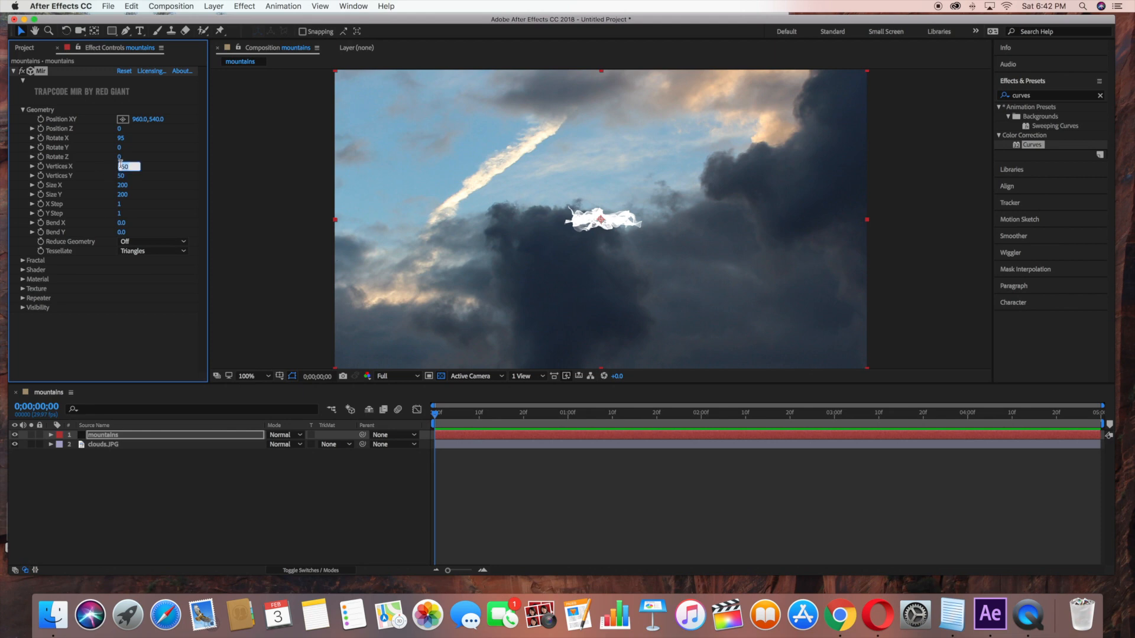
type("550")
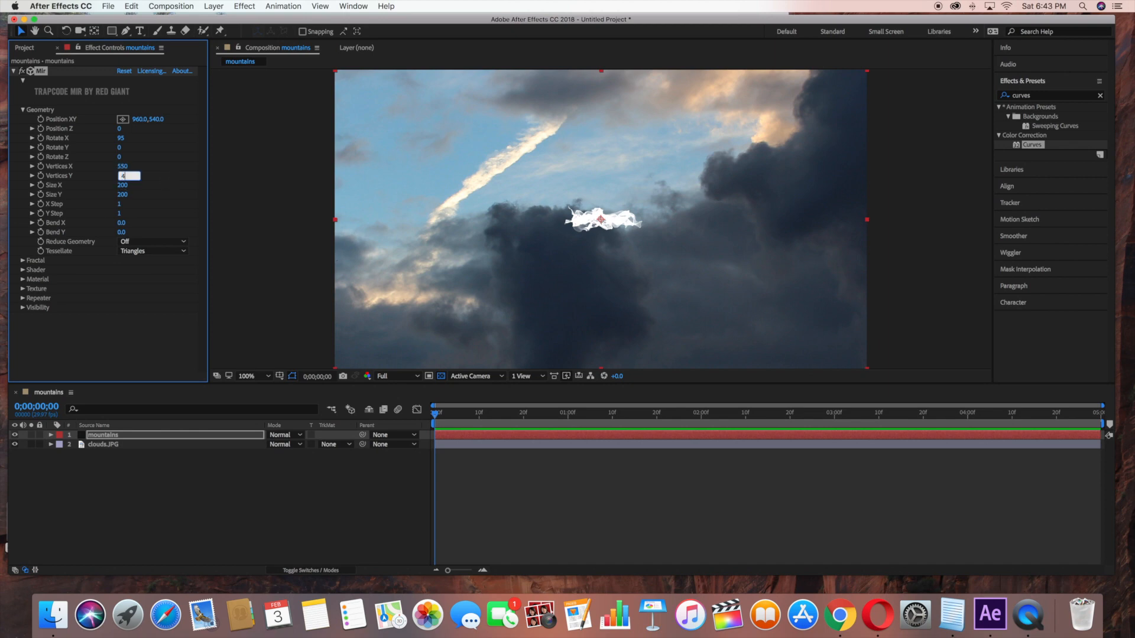
type("480")
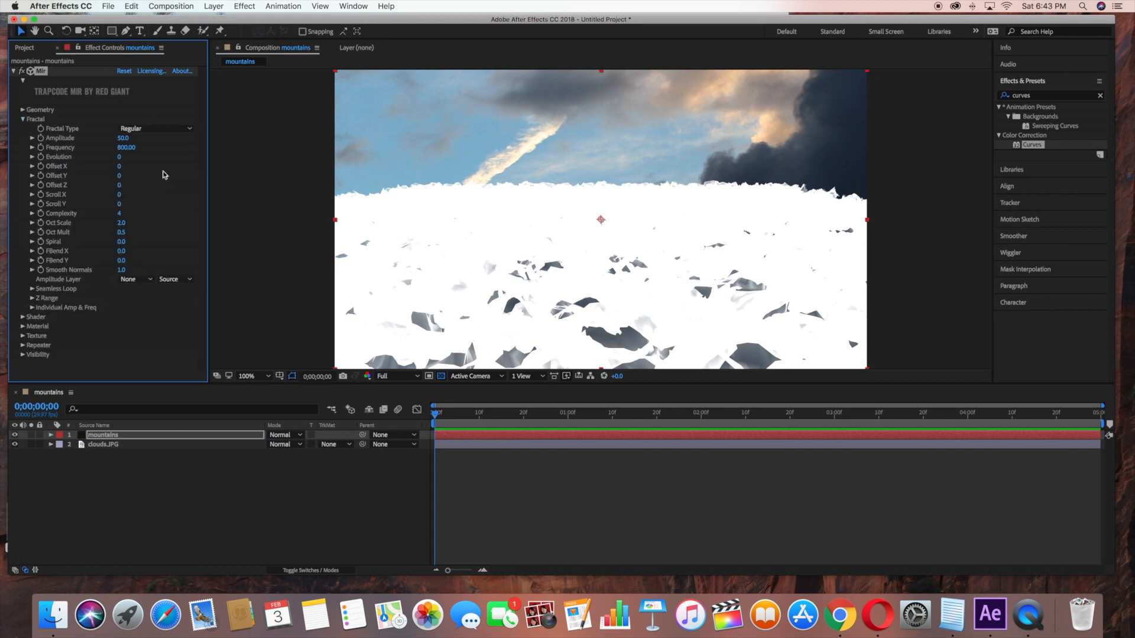
Step: Set Mir's fractal type to Multi, amplitude 250 and frequency 150
left_click(154, 128)
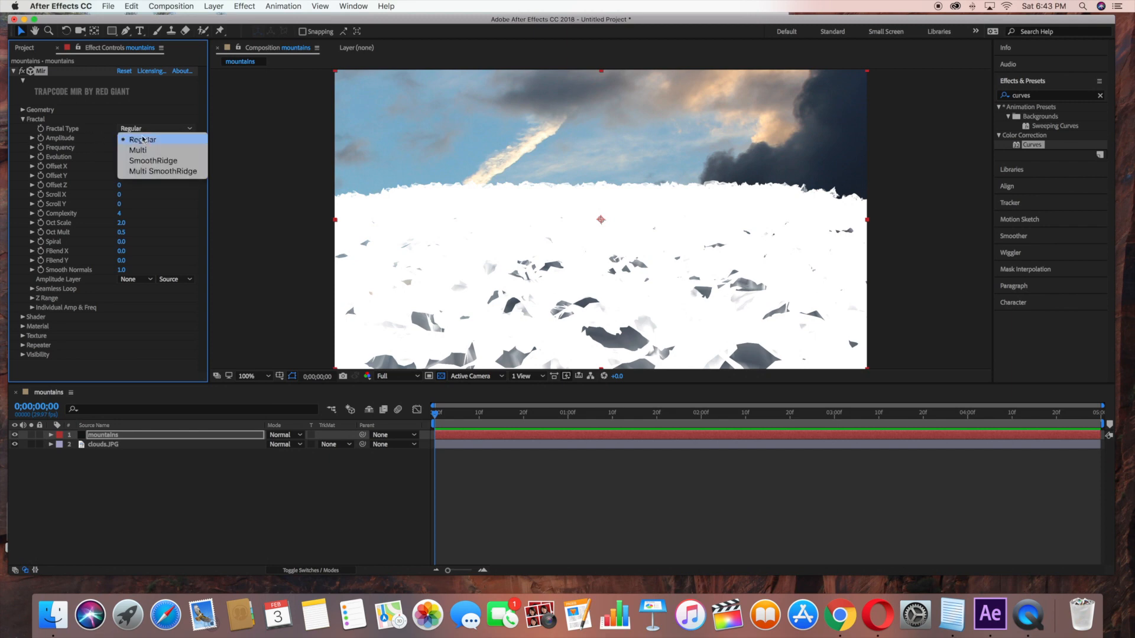
left_click(136, 149)
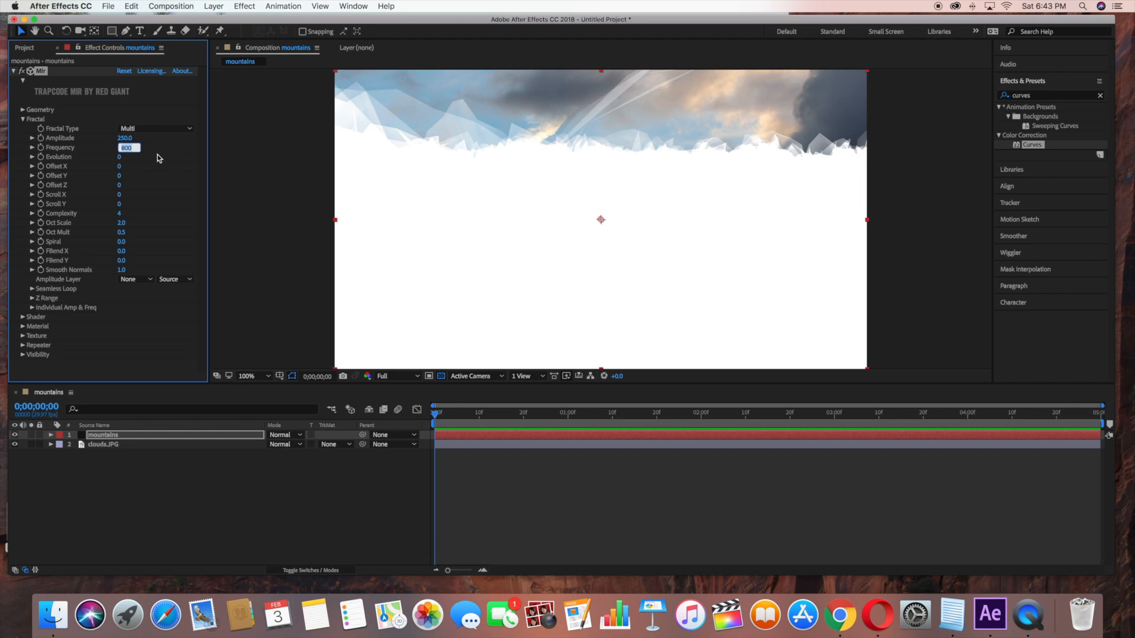
type("150.")
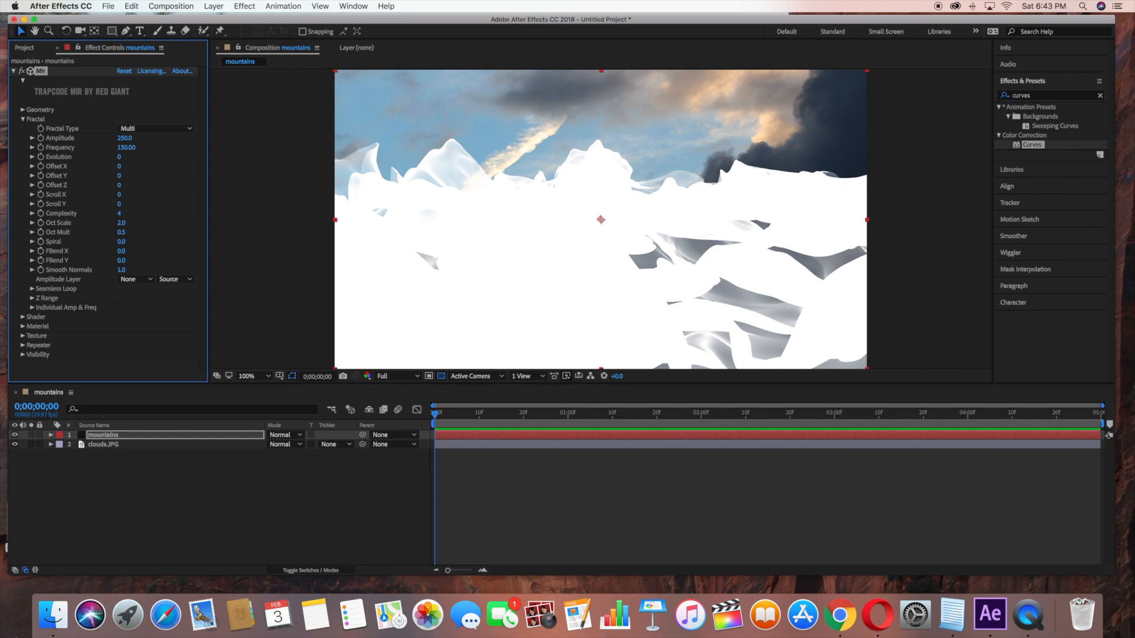
mouse_move(32, 312)
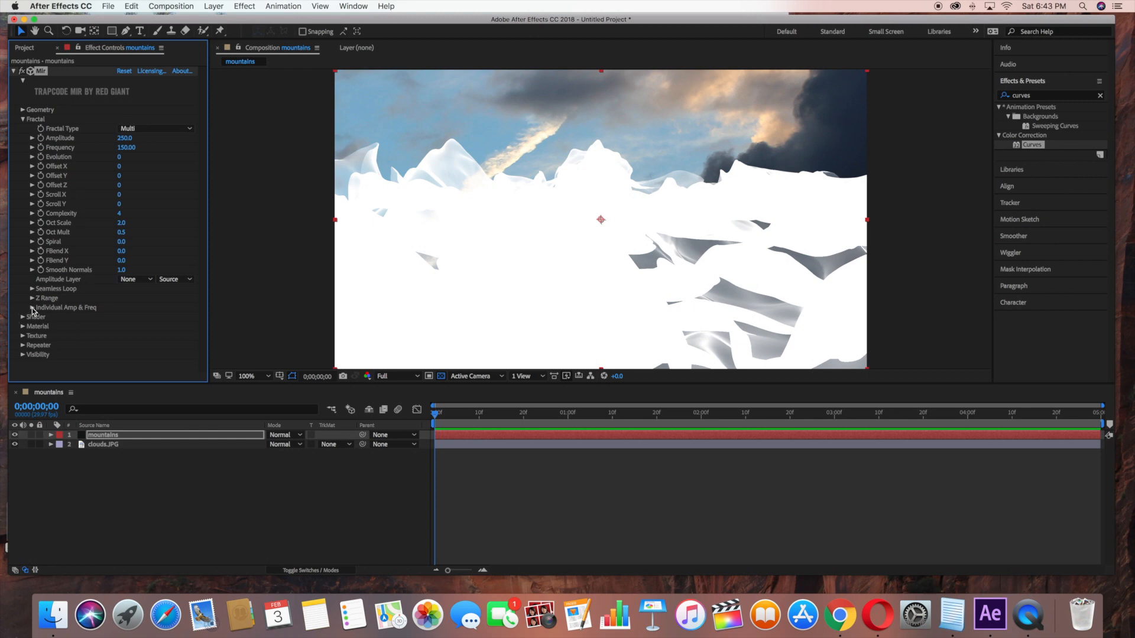
Step: Set Mir's individual Amplitude X and Amplitude Y both to 1
left_click(32, 307)
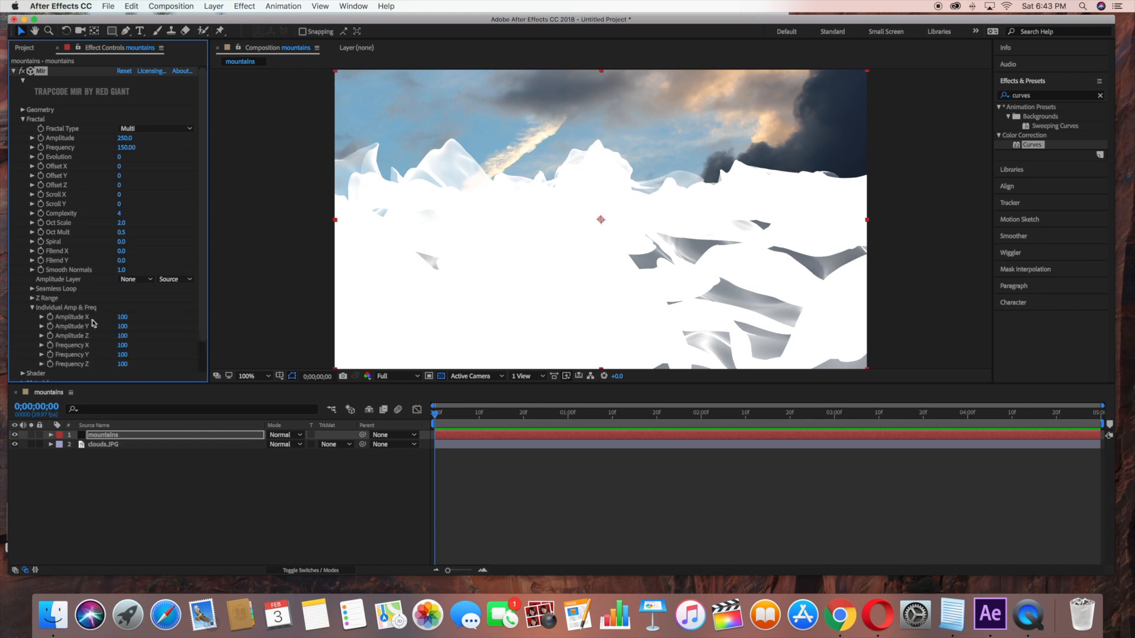
mouse_move(75, 324)
type("1")
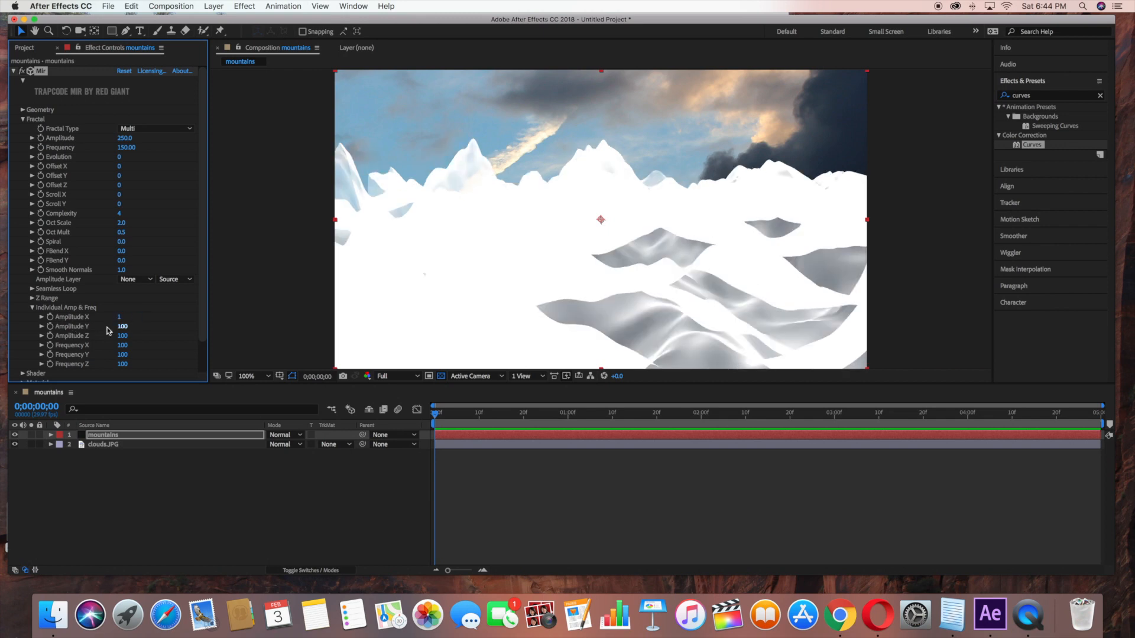
double_click(122, 326)
type("1")
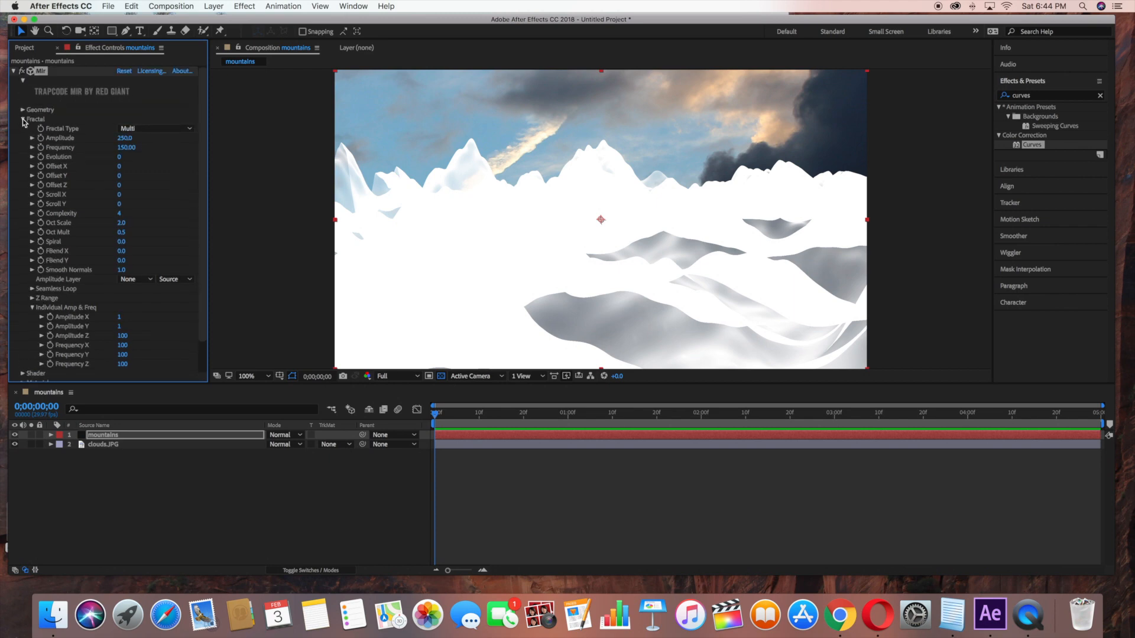
Step: Collapse the fractal settings and switch Mir's shader type to Flat
left_click(23, 119)
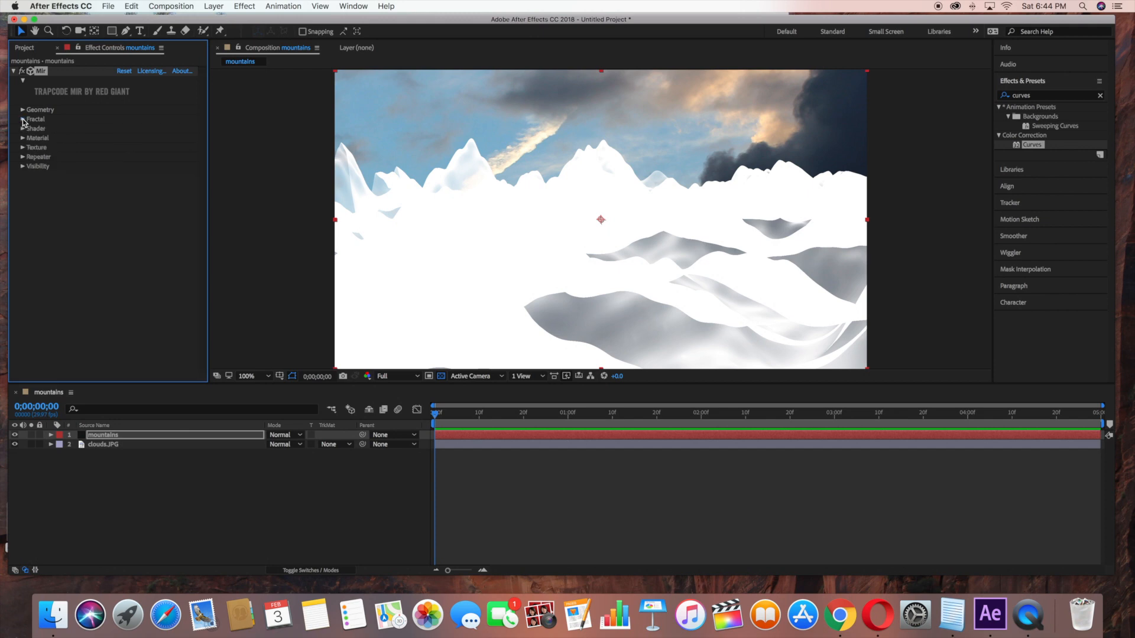
mouse_move(24, 129)
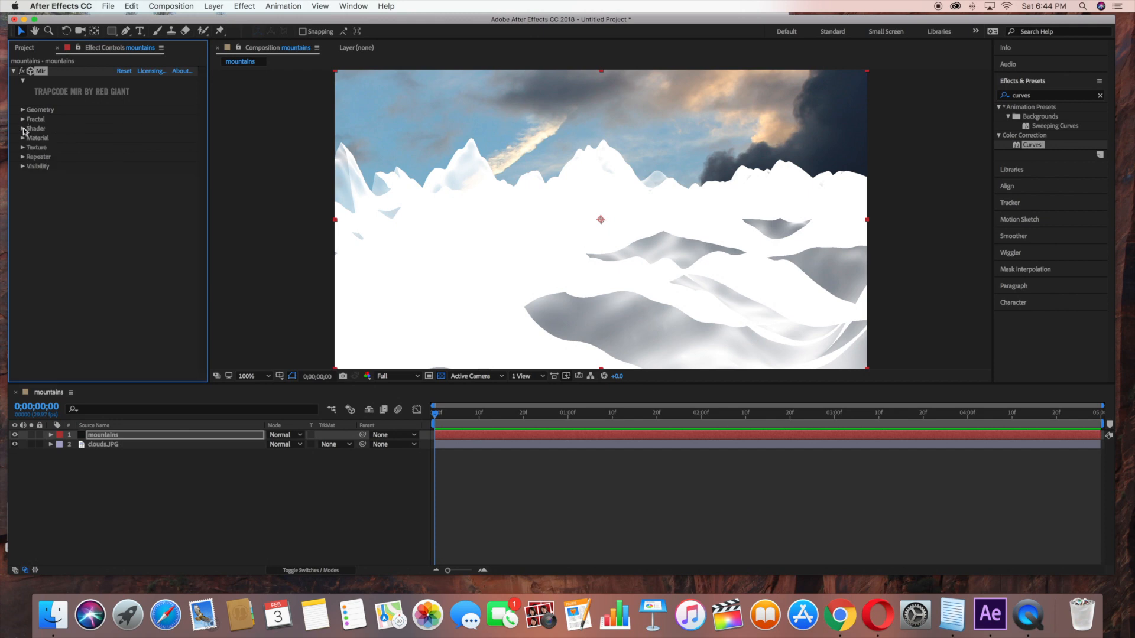
left_click(35, 129)
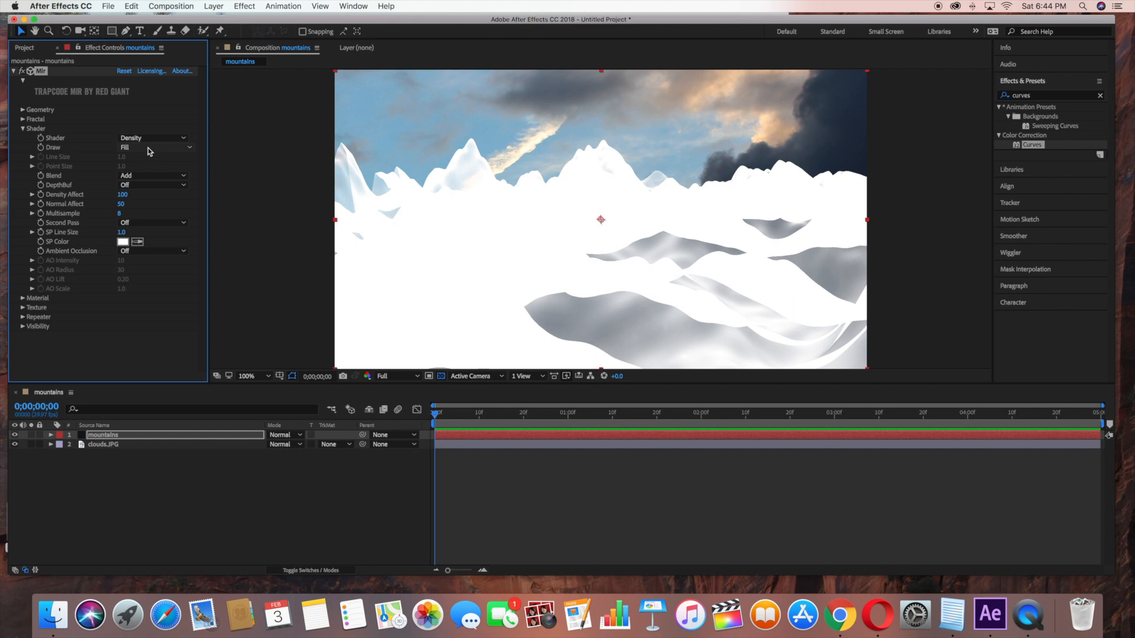
left_click(152, 138)
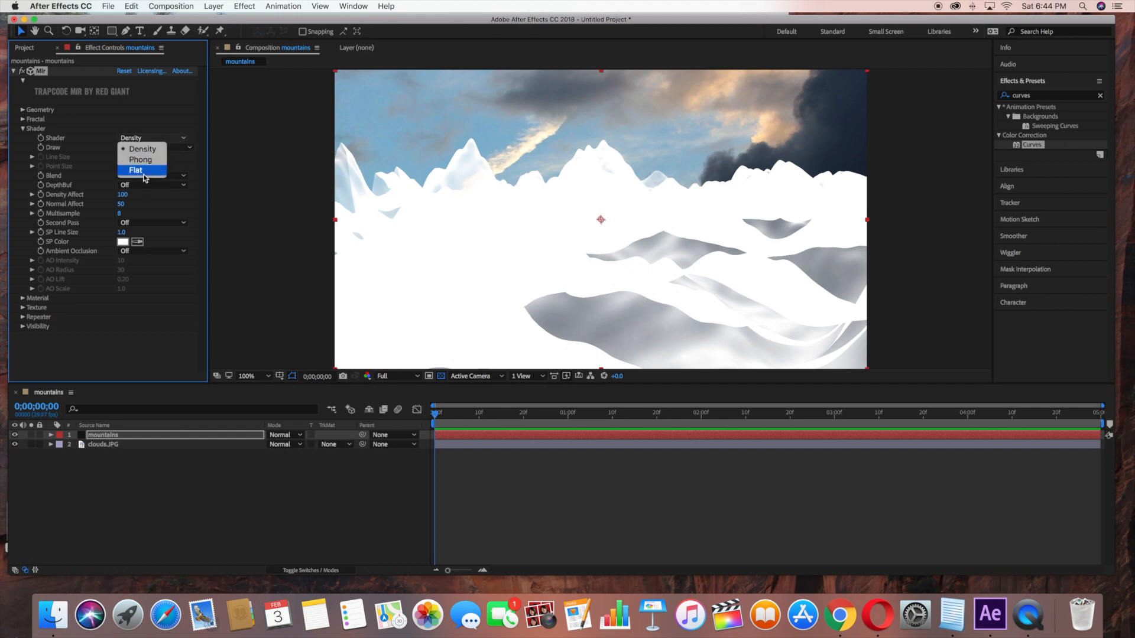
left_click(135, 170)
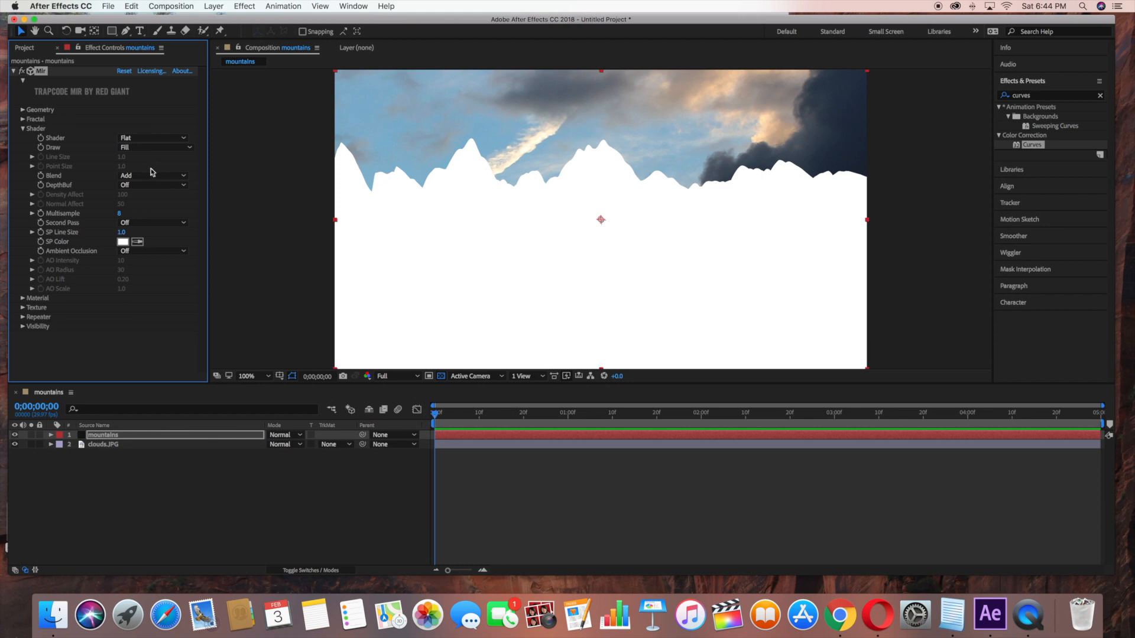
Step: Set shader blend to Normal and turn depth buffer and ambient occlusion on
left_click(152, 175)
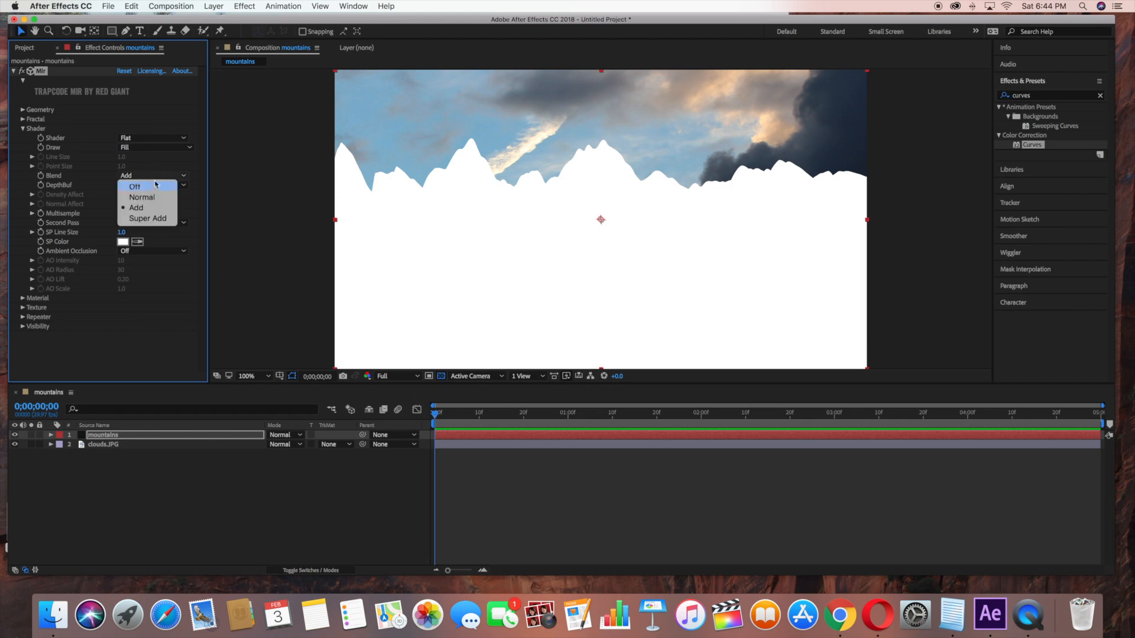
left_click(142, 197)
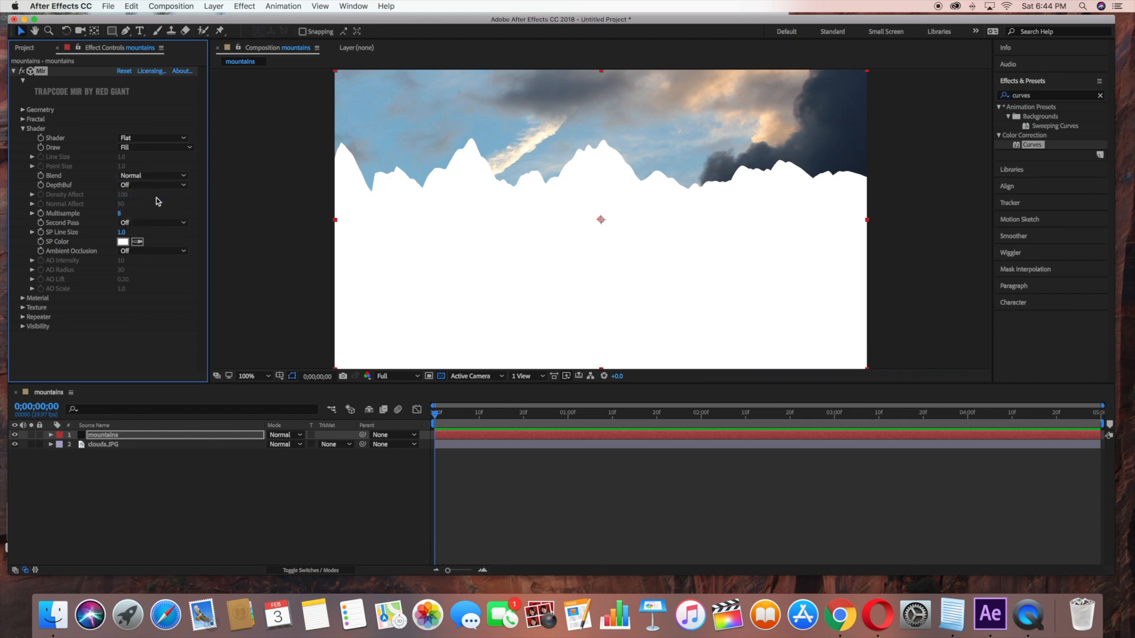
left_click(152, 184)
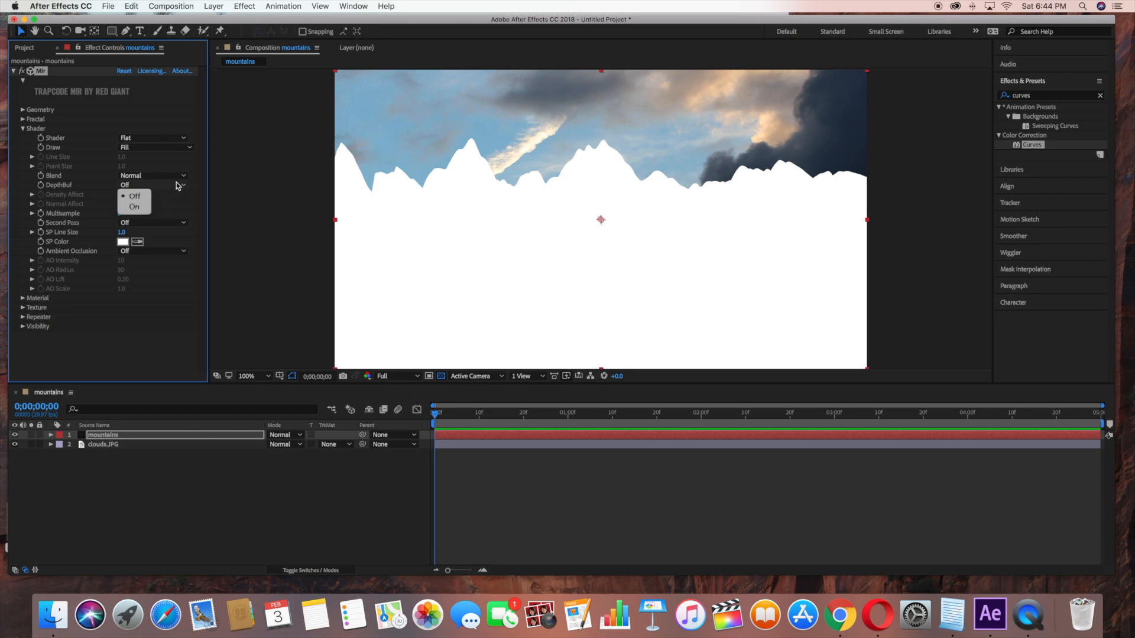
mouse_move(133, 206)
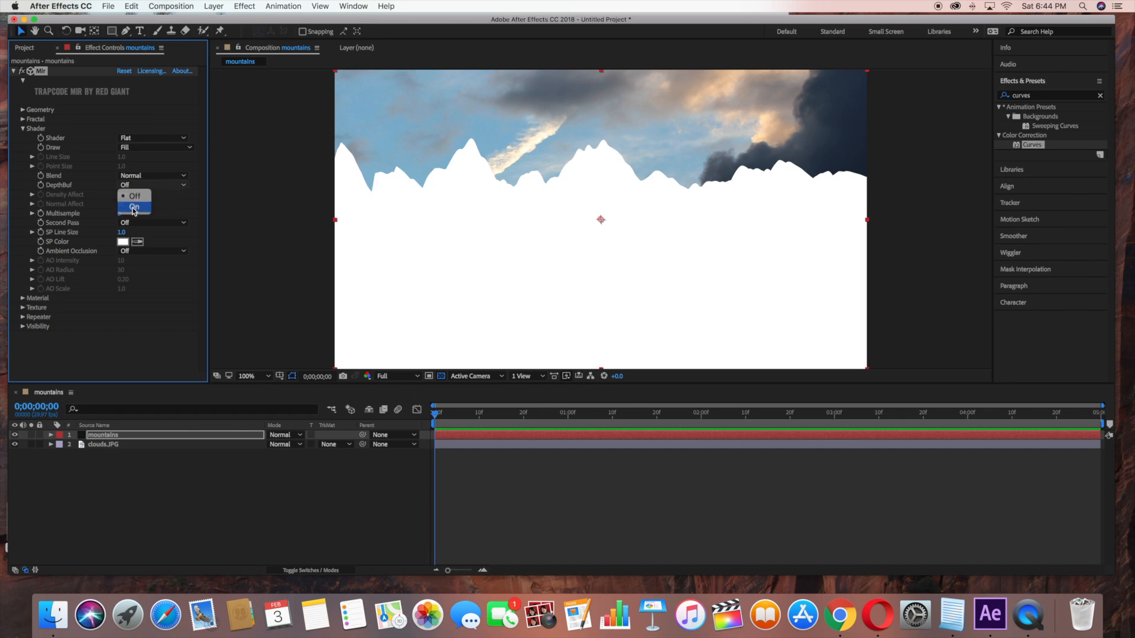
left_click(134, 208)
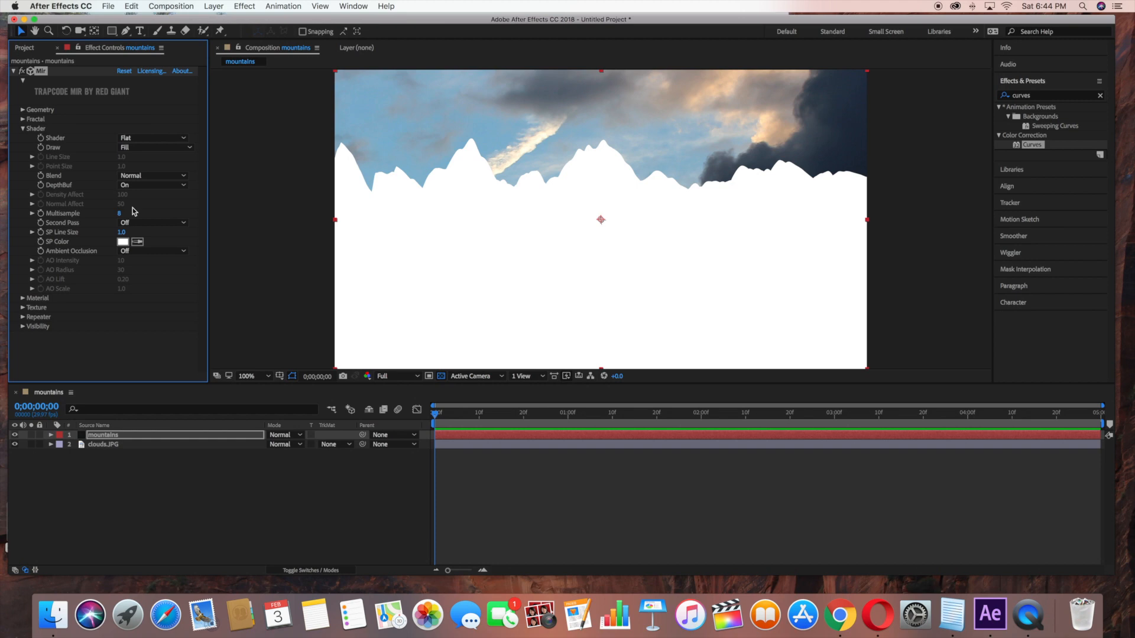
mouse_move(157, 233)
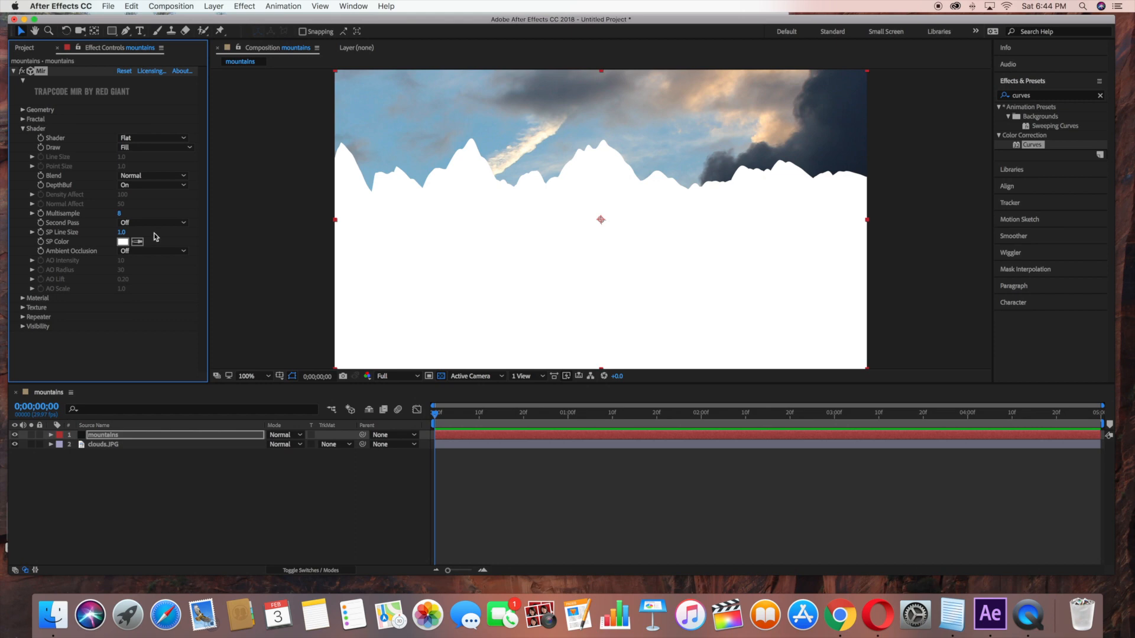
left_click(152, 252)
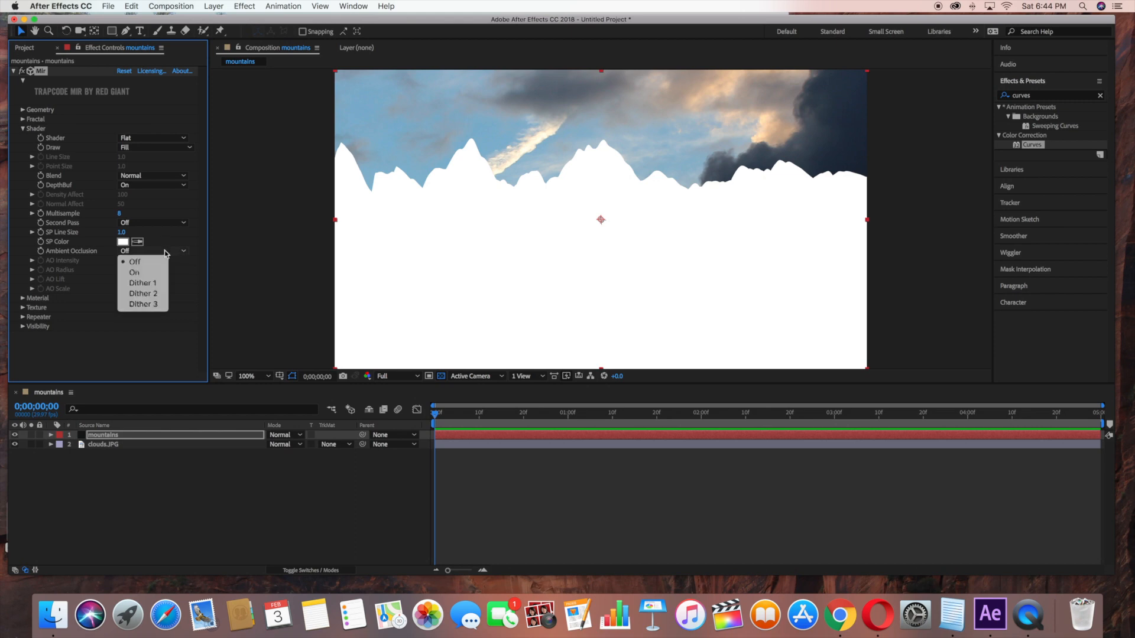
mouse_move(134, 272)
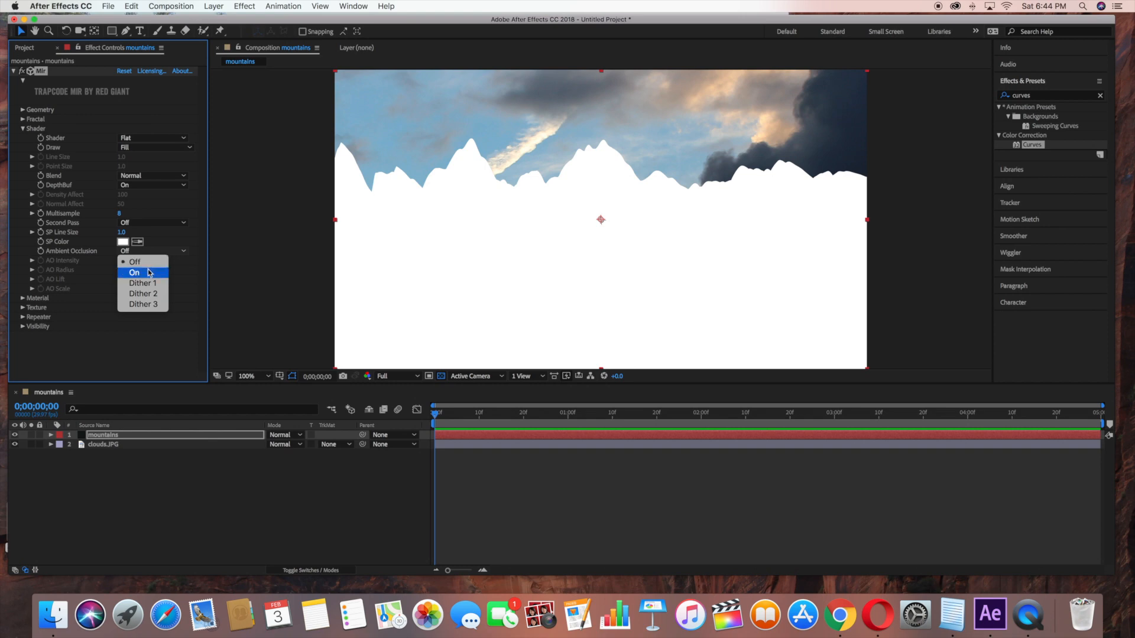
left_click(134, 273)
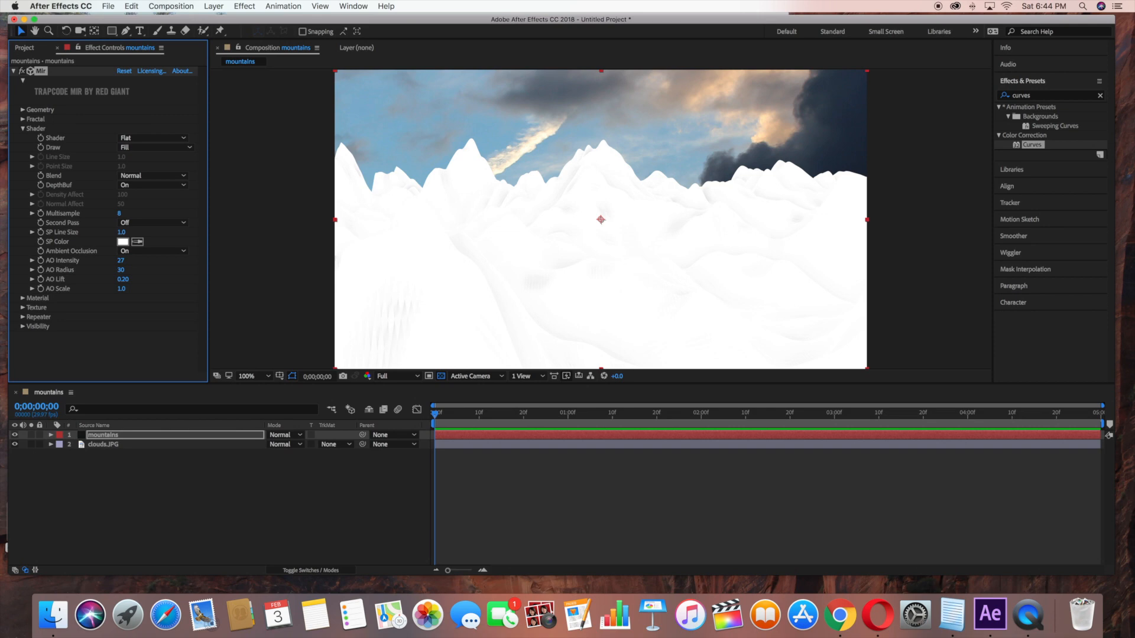
mouse_move(127, 299)
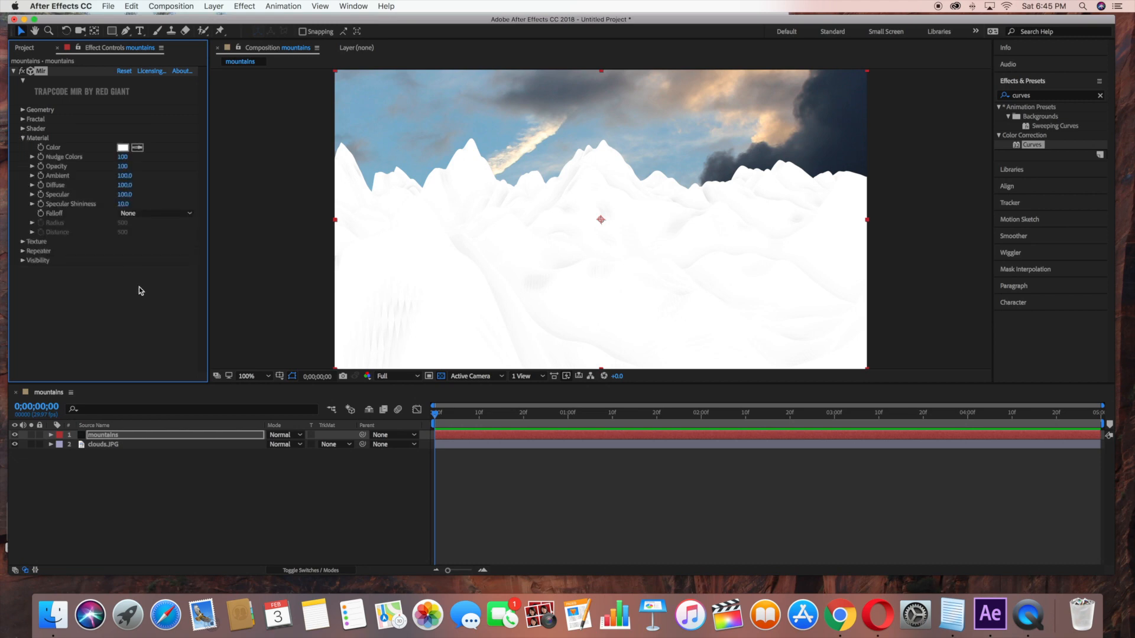
Step: Set Mir's material colour to dark brown 2B2523 with specular 66
left_click(122, 148)
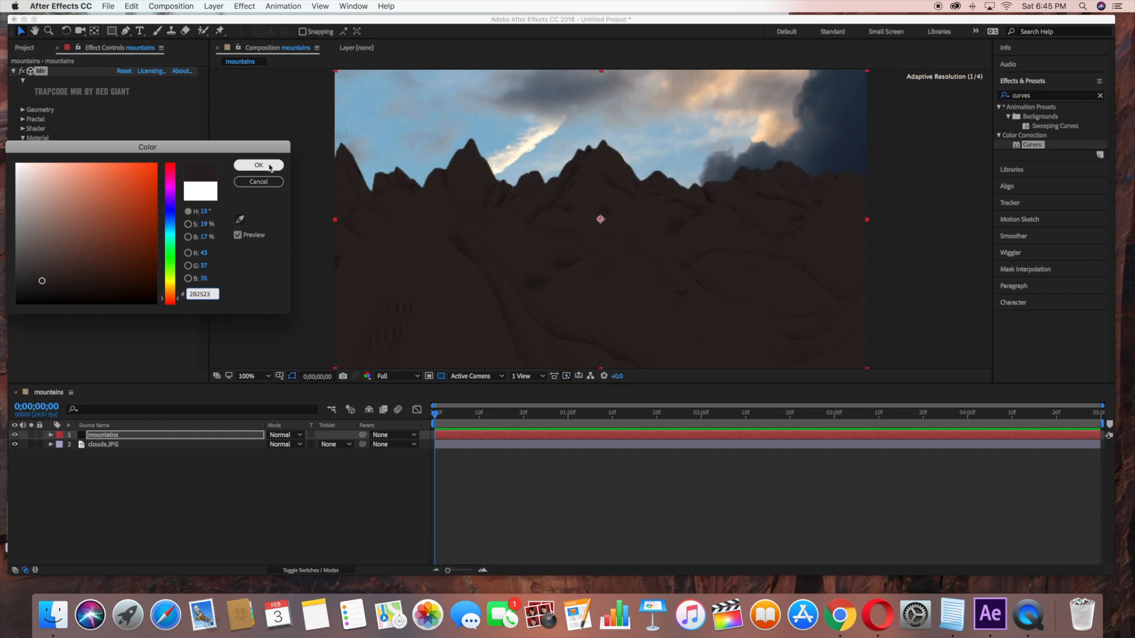
left_click(258, 165)
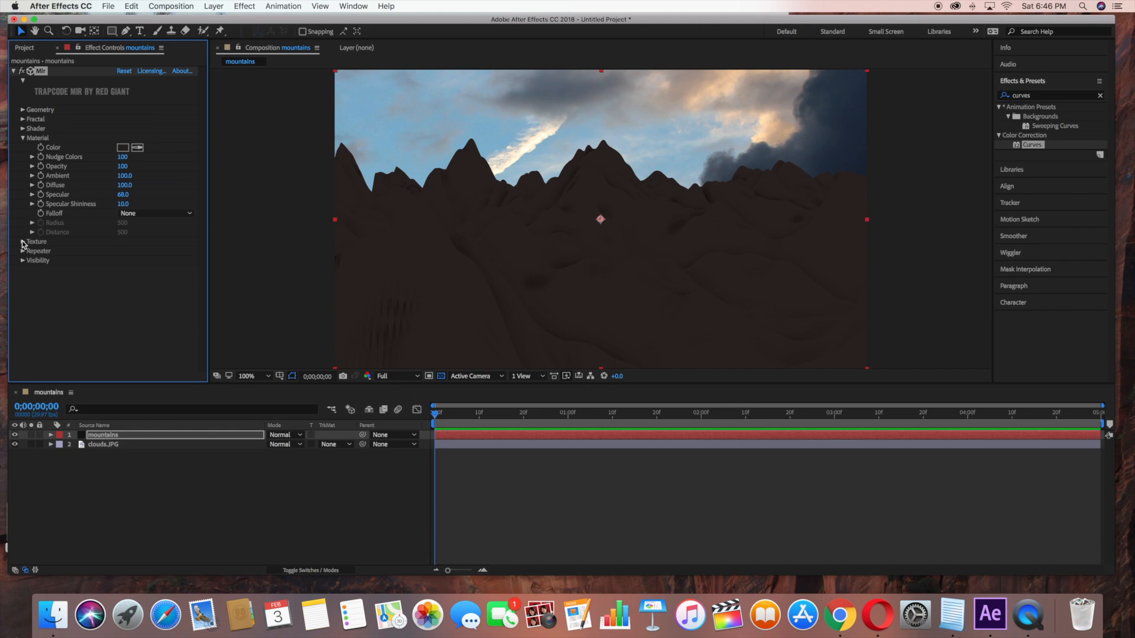
Step: Expand Visibility and set Mir's fog colour to dark brown 2B2523
left_click(22, 260)
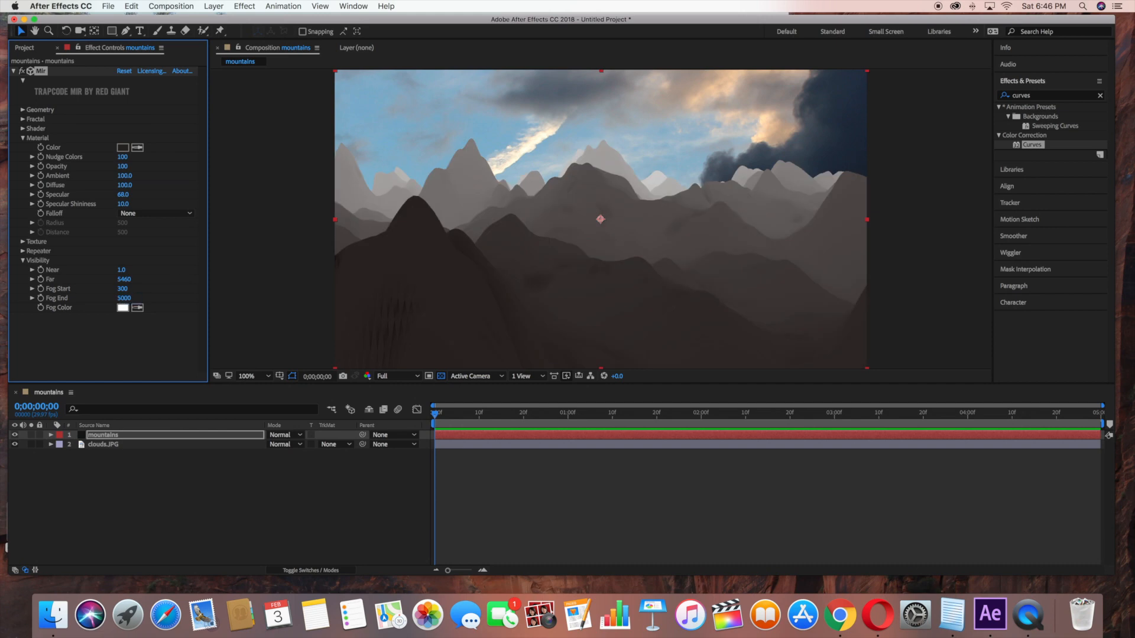
left_click(122, 307)
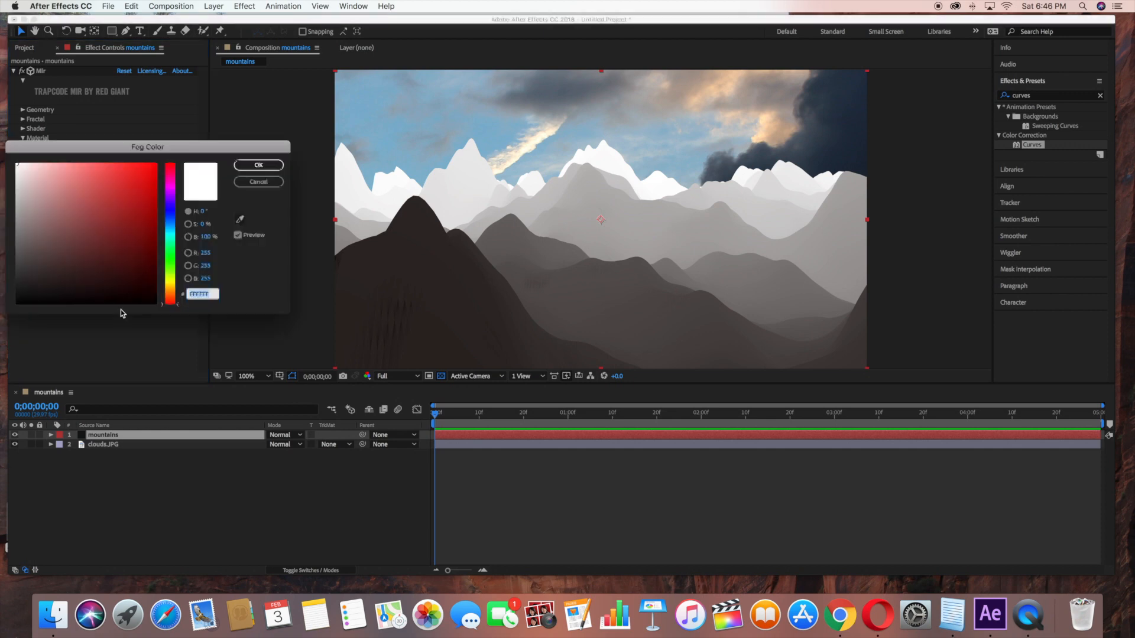
left_click(170, 303)
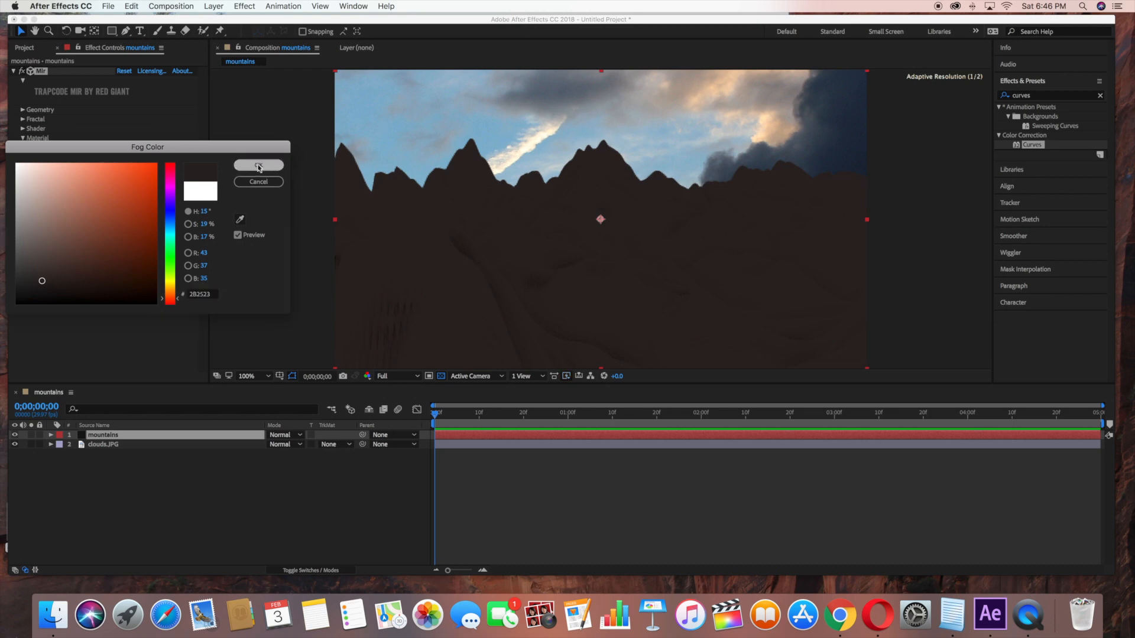
left_click(258, 165)
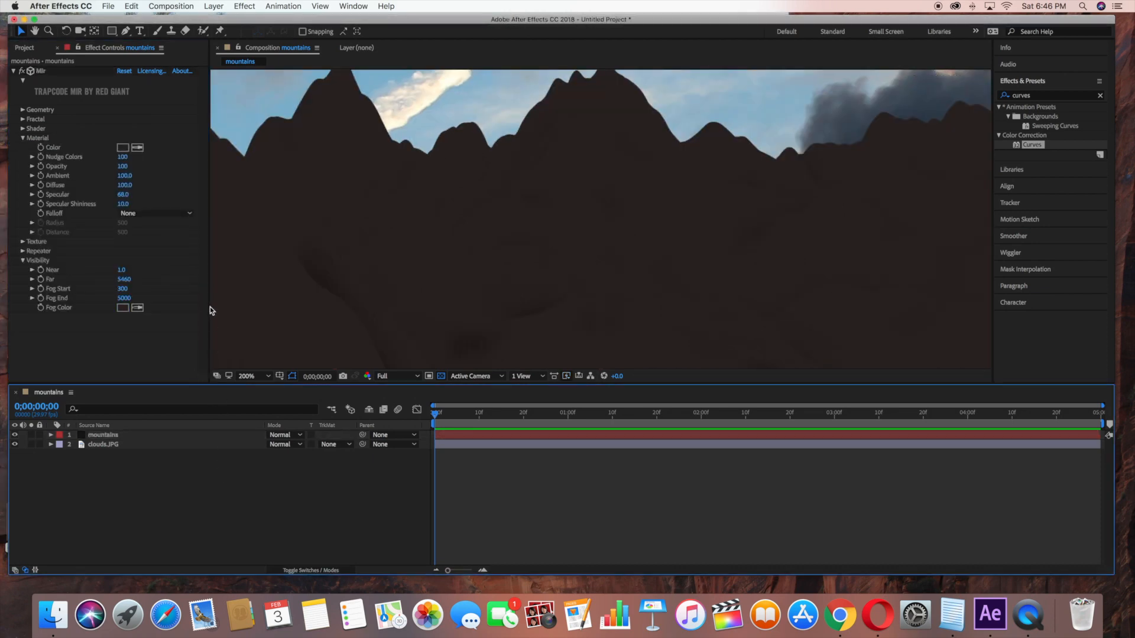
Step: Add a point light with default settings and drag it above-left of the mountains
left_click(246, 376)
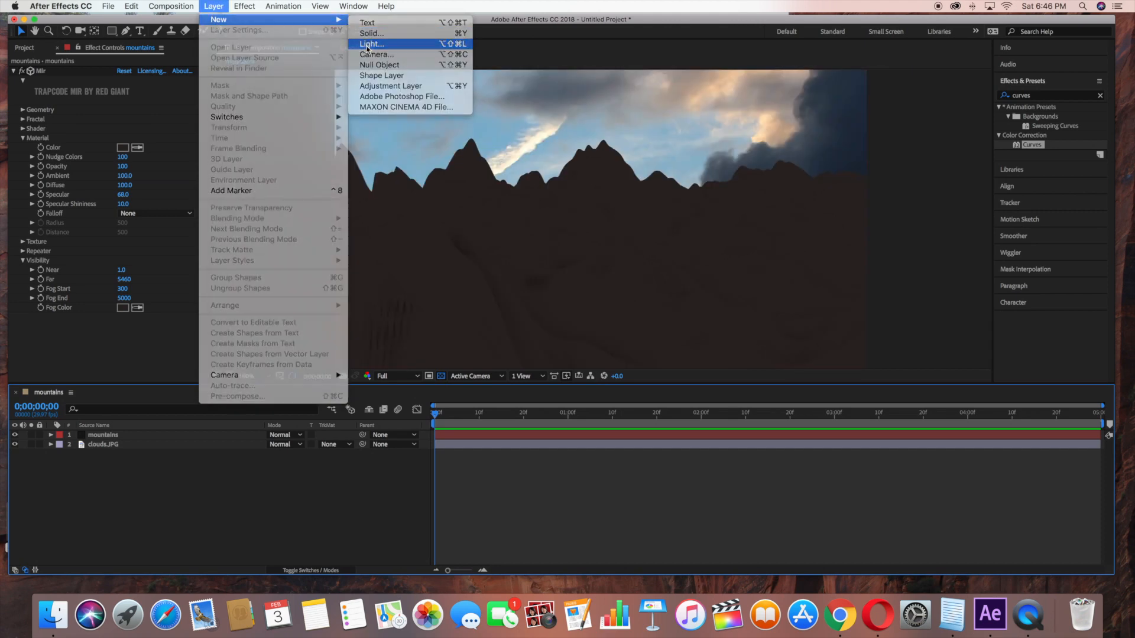
left_click(371, 44)
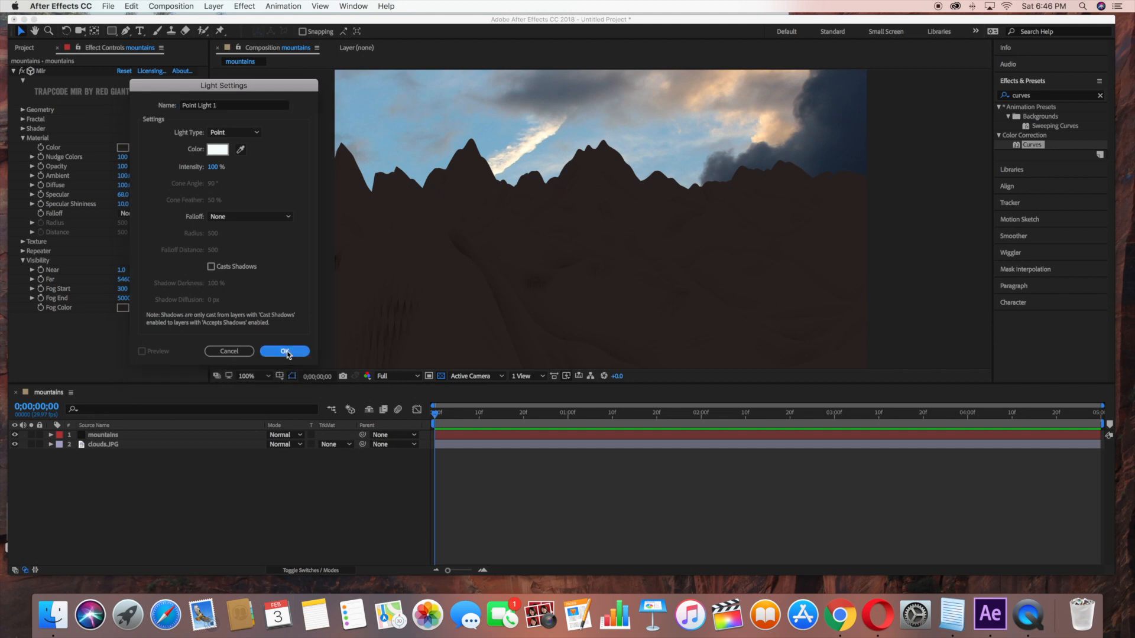
left_click(284, 351)
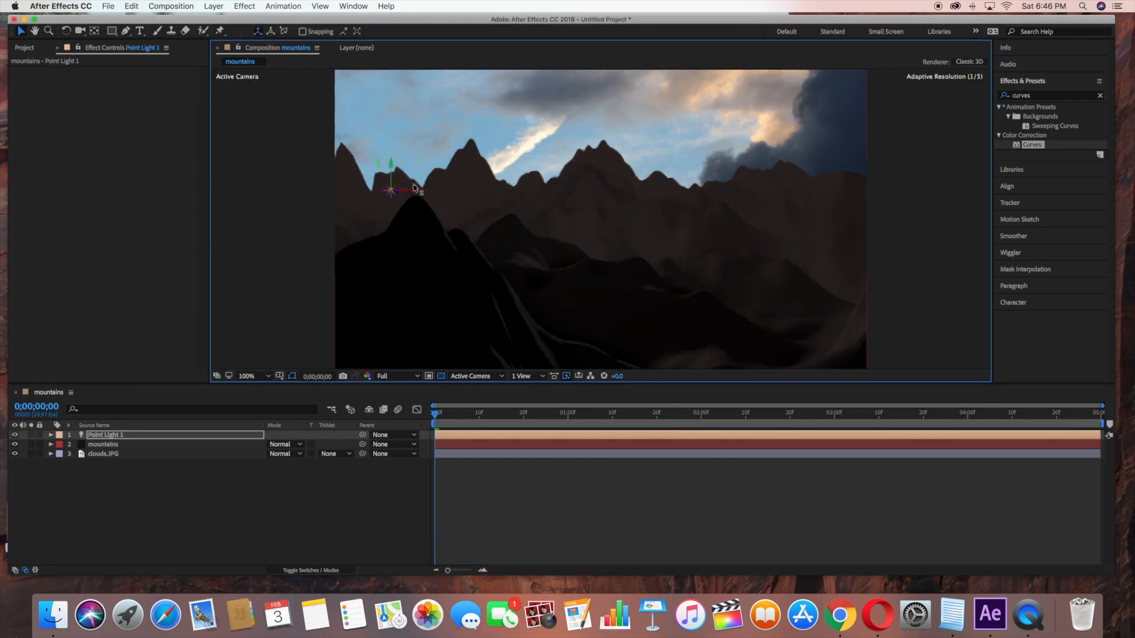
left_click_drag(391, 188, 278, 188)
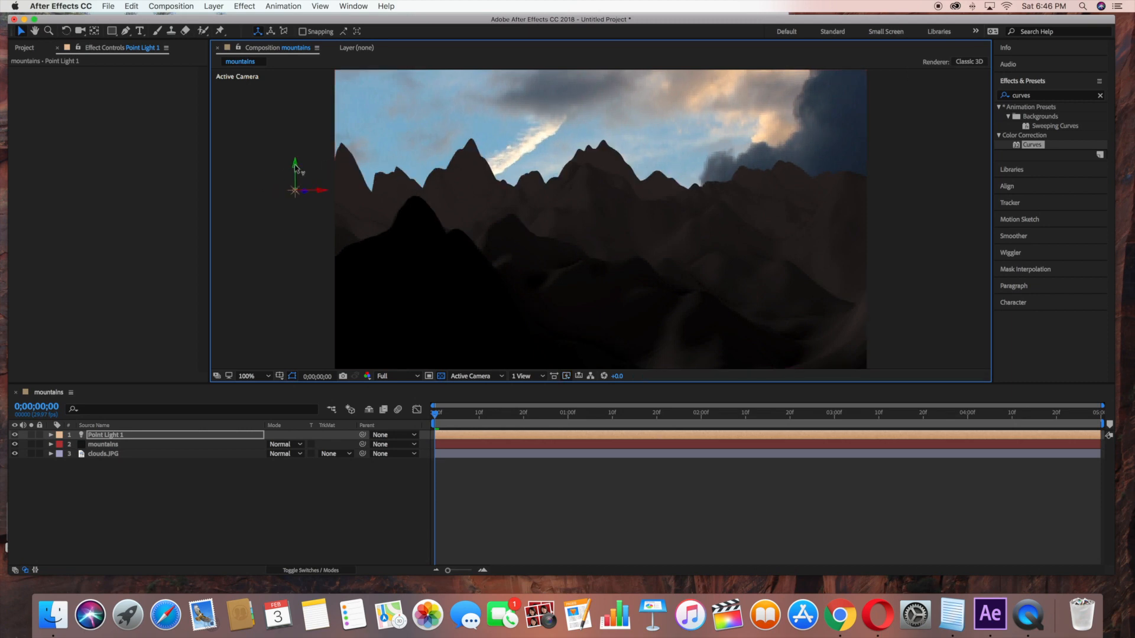
left_click_drag(296, 177, 295, 87)
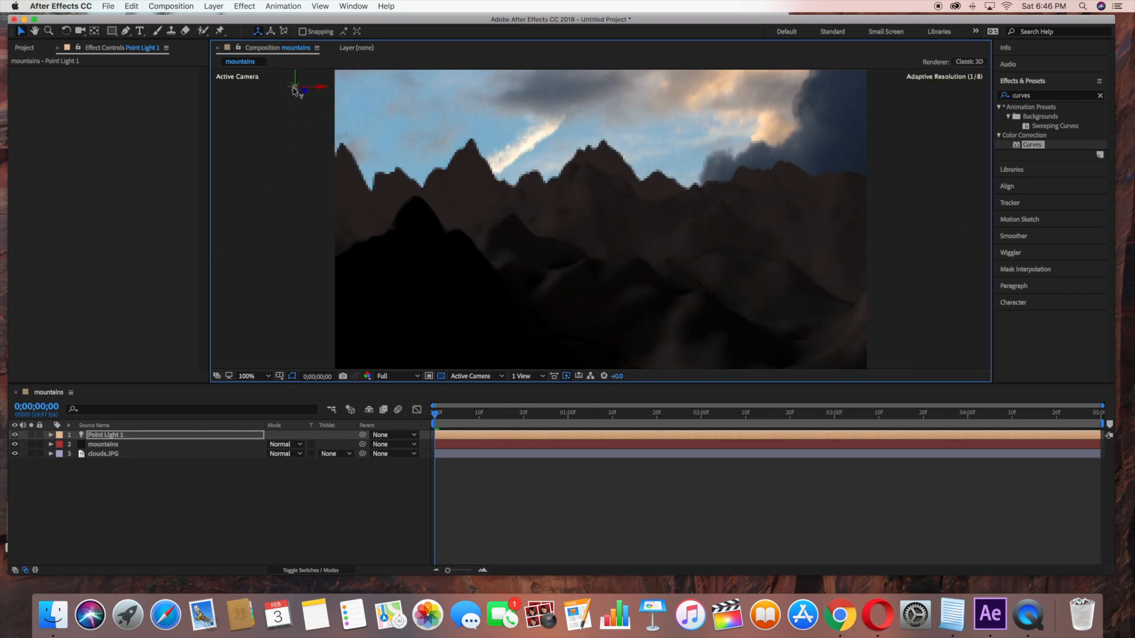
Step: Zoom out, enlarge the clouds photo layer behind the mountains, and return the view to full size
left_click(248, 376)
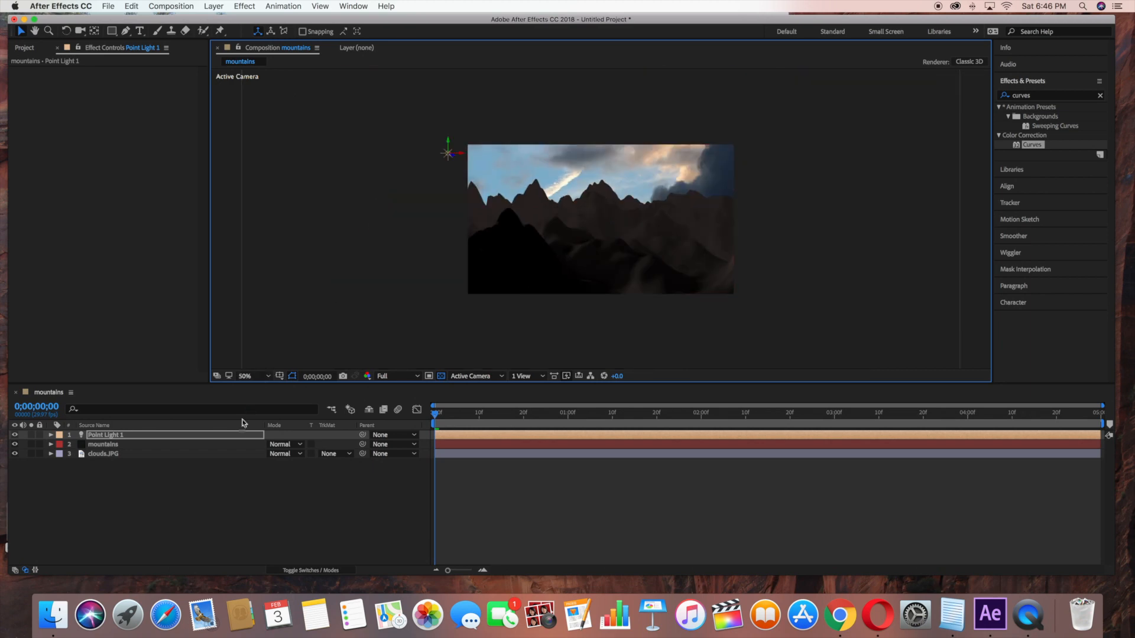
left_click(104, 454)
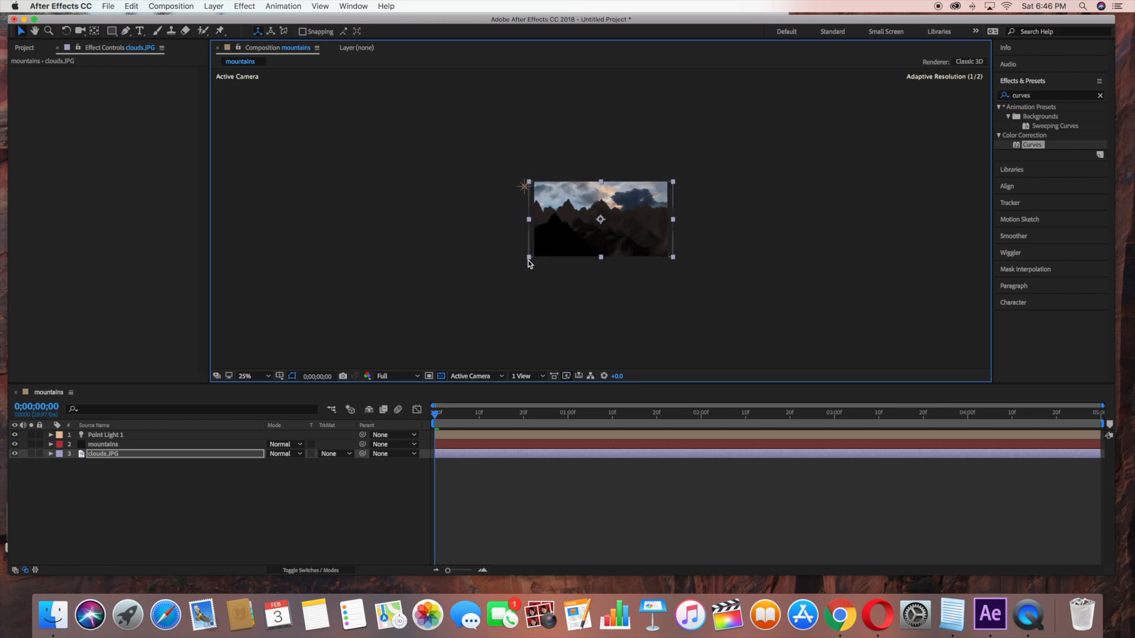
left_click(245, 376)
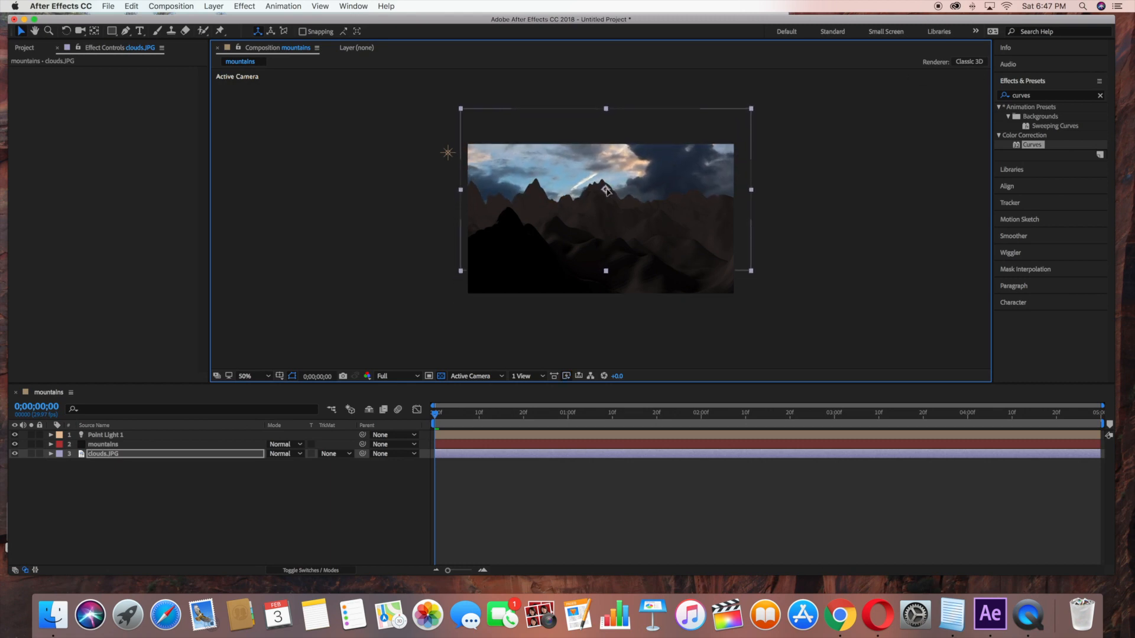
left_click(245, 376)
type("c")
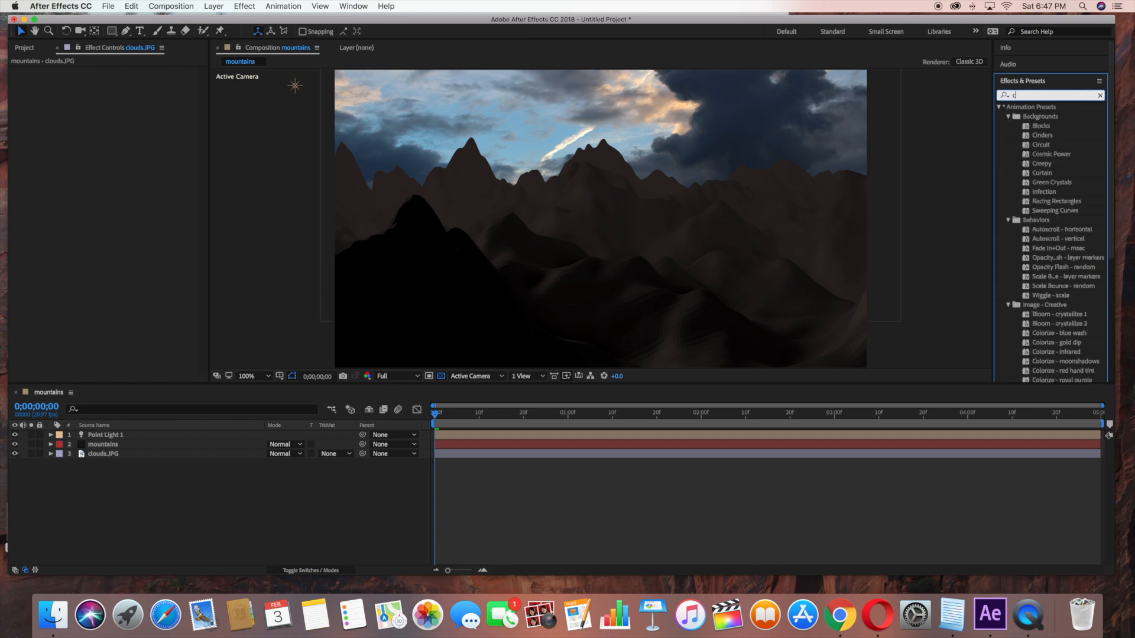
Step: Apply Curves to clouds.JPG and pull the RGB curve down to darken the sky
type("urves")
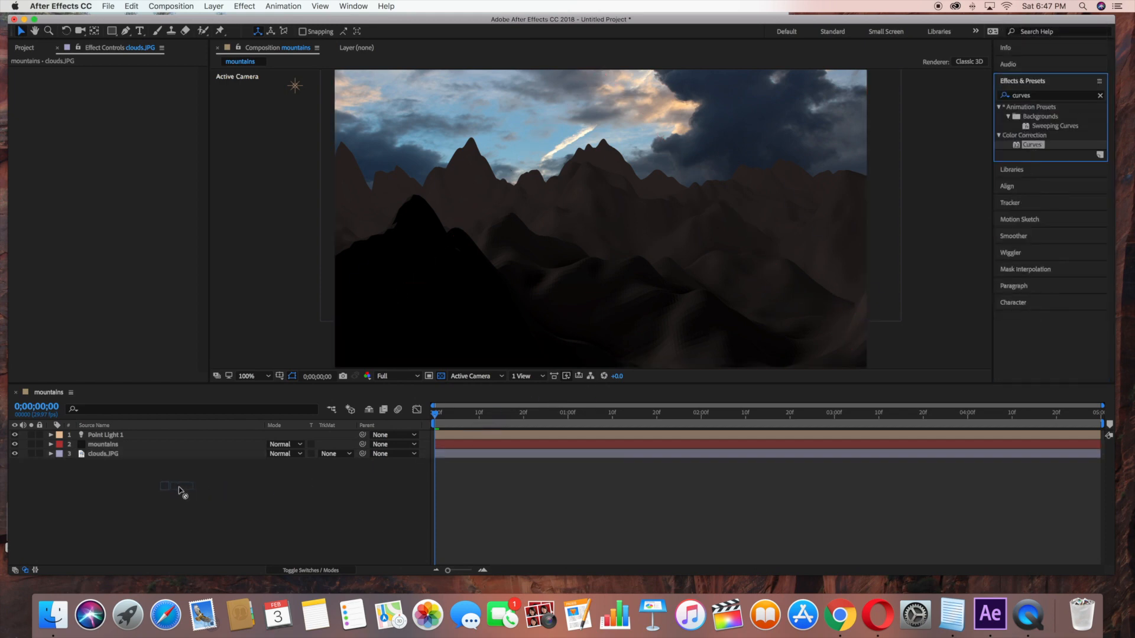
double_click(1031, 144)
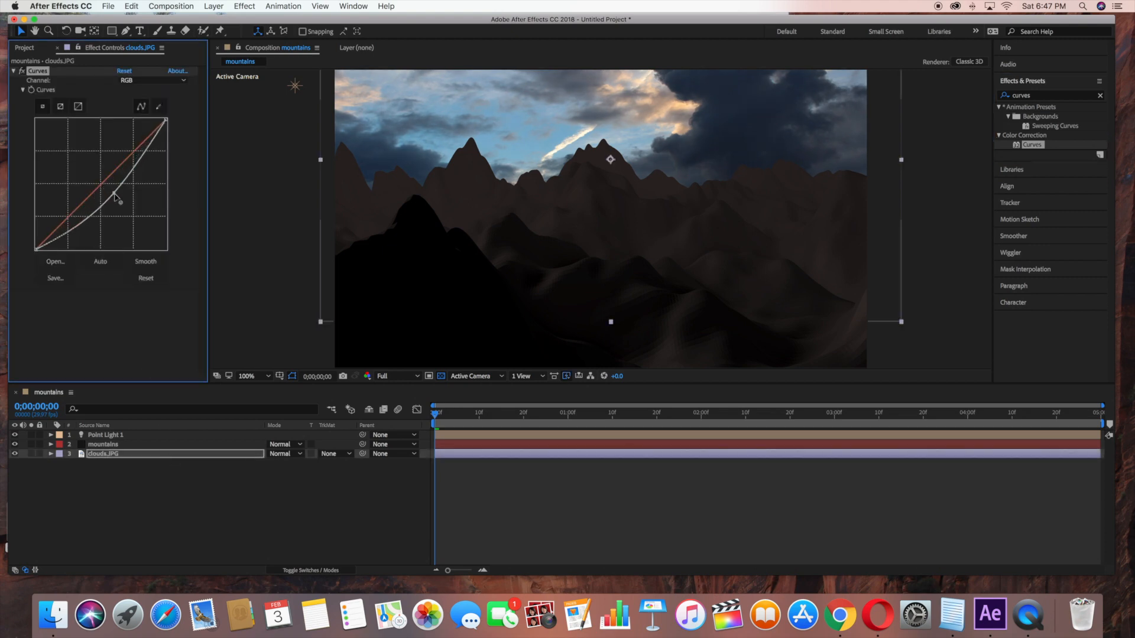
left_click_drag(119, 201, 116, 190)
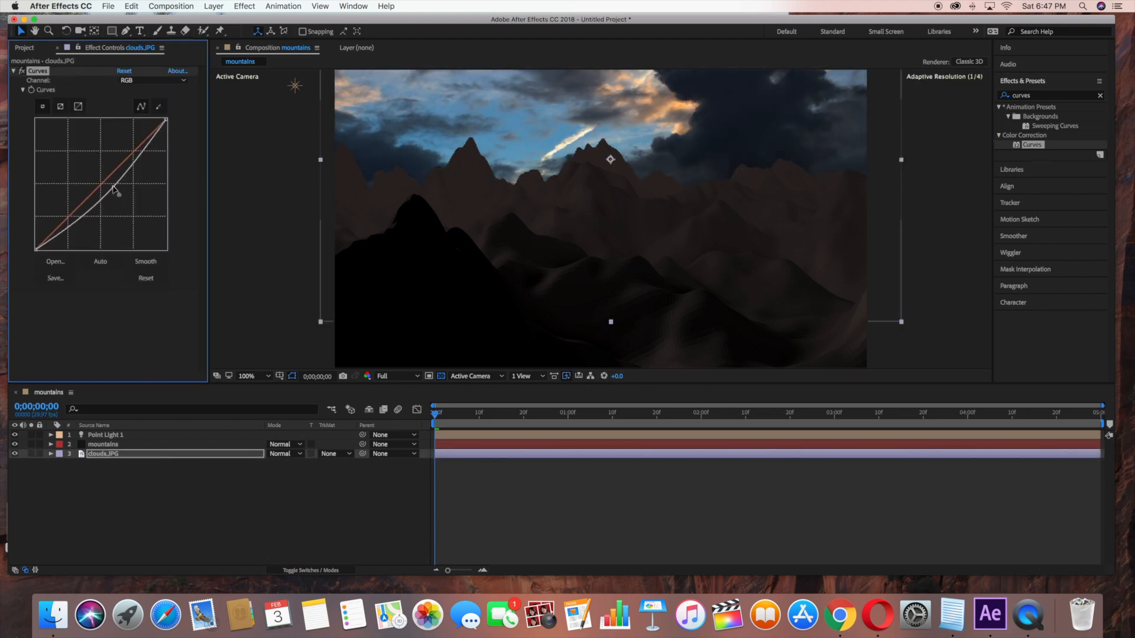
left_click_drag(116, 173, 117, 194)
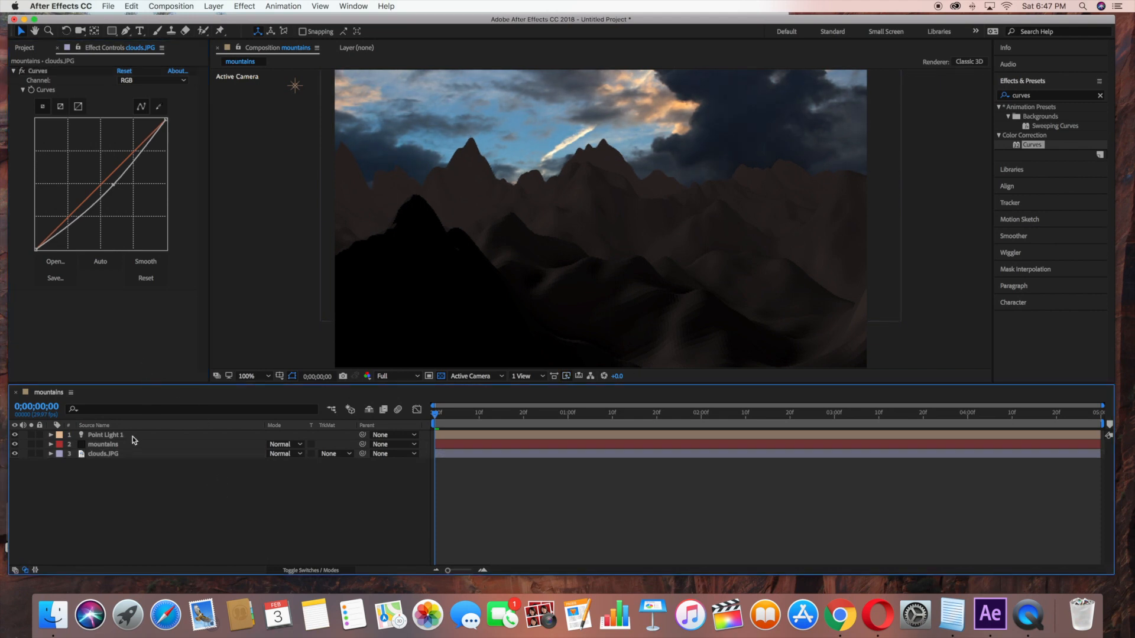
Step: Set the mountains layer's Mir material colour to dark brown #161413
left_click(103, 444)
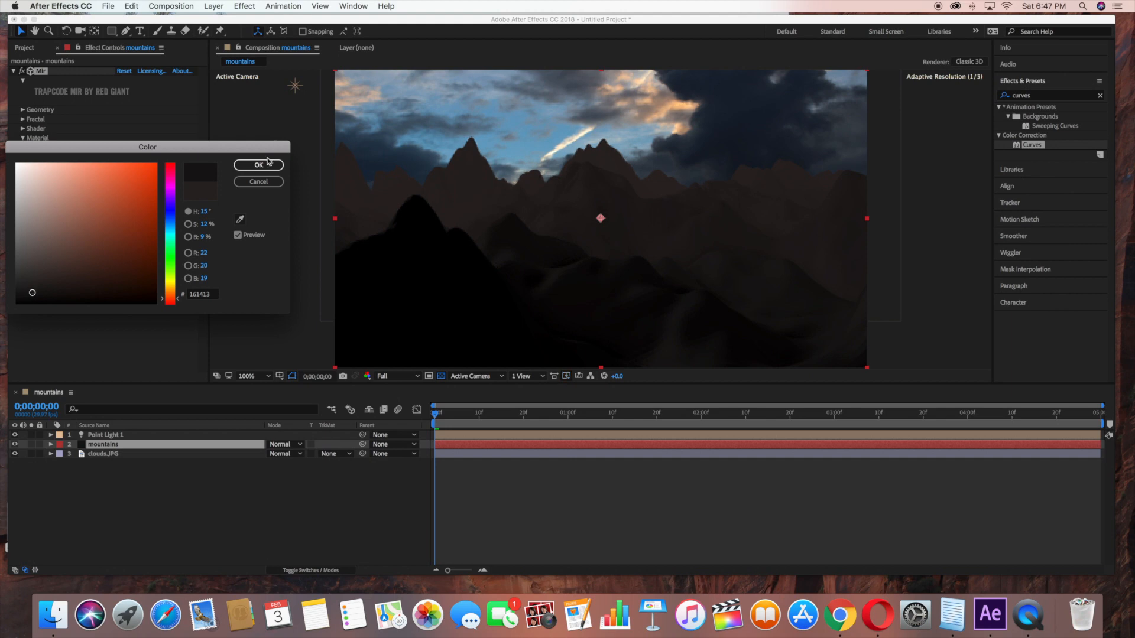
left_click(258, 165)
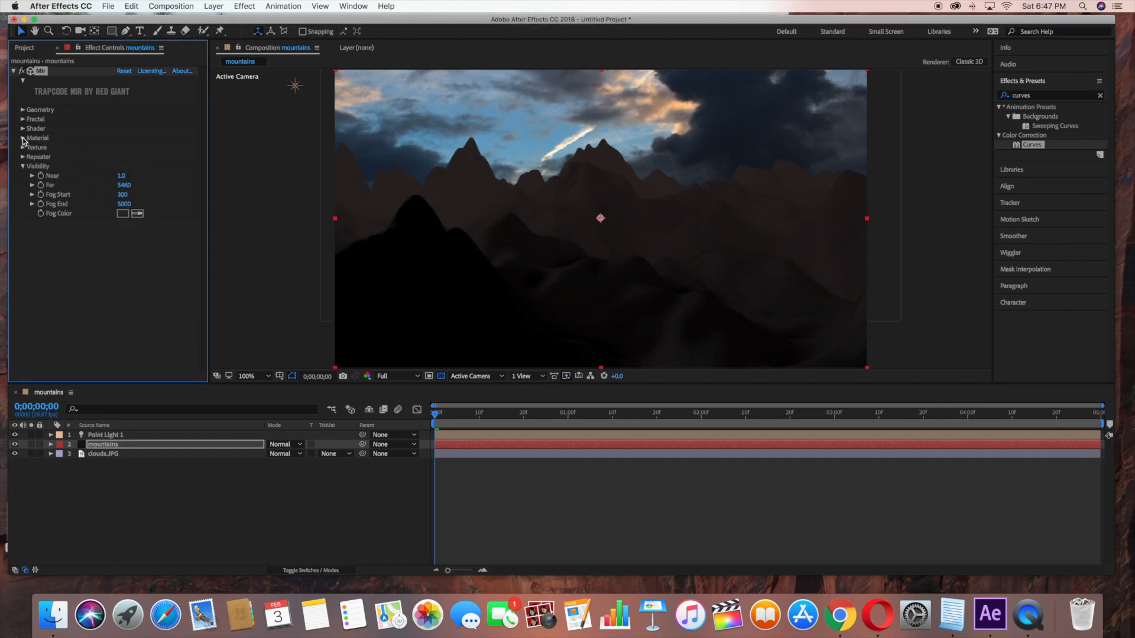
left_click(23, 165)
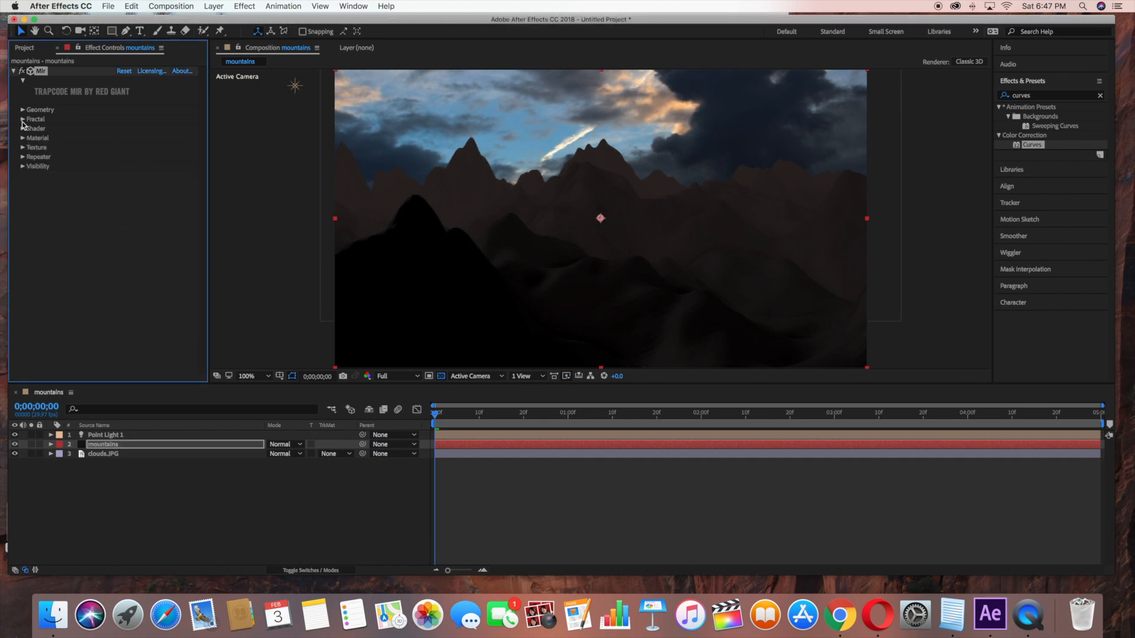
Step: Set Mir's fractal frequency to 169 and amplitude to 244
left_click(35, 119)
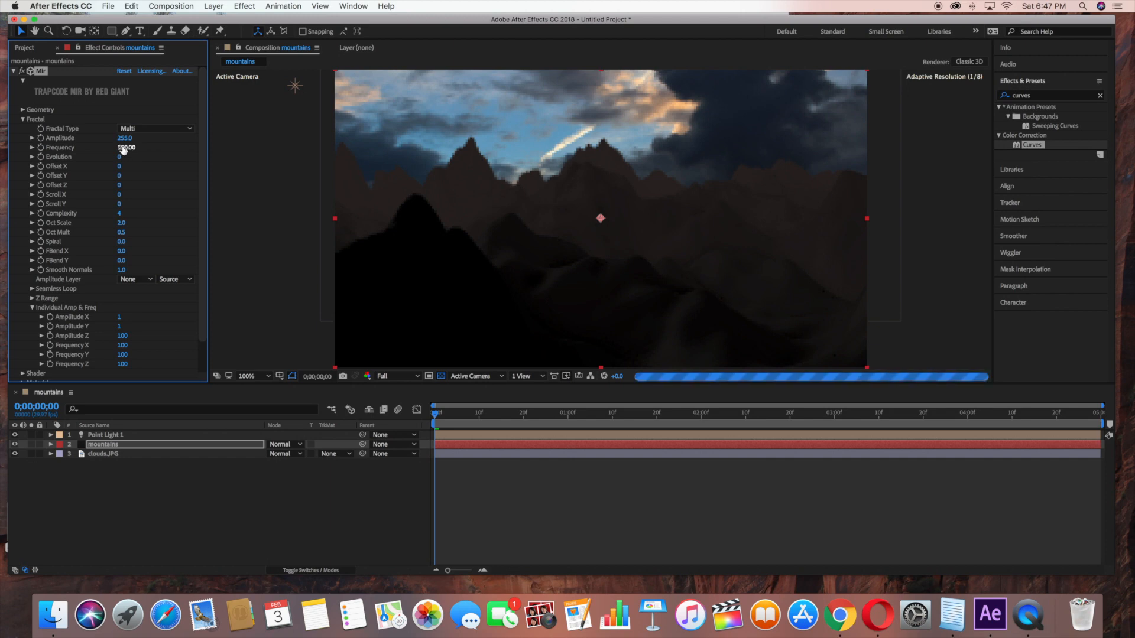
left_click_drag(126, 147, 126, 148)
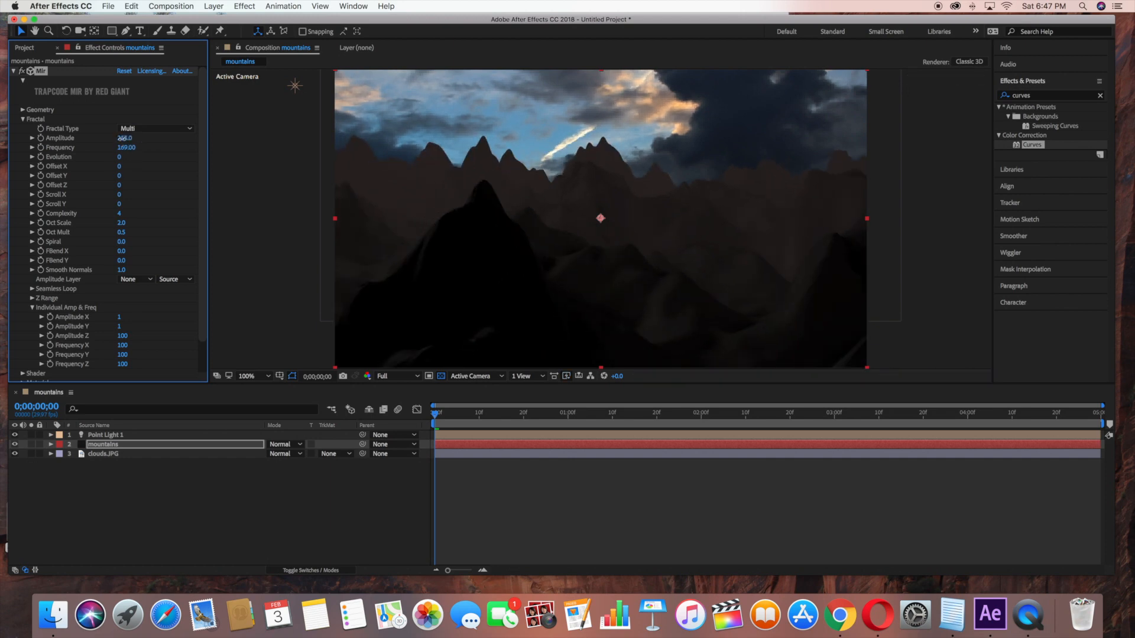
left_click_drag(125, 139, 120, 138)
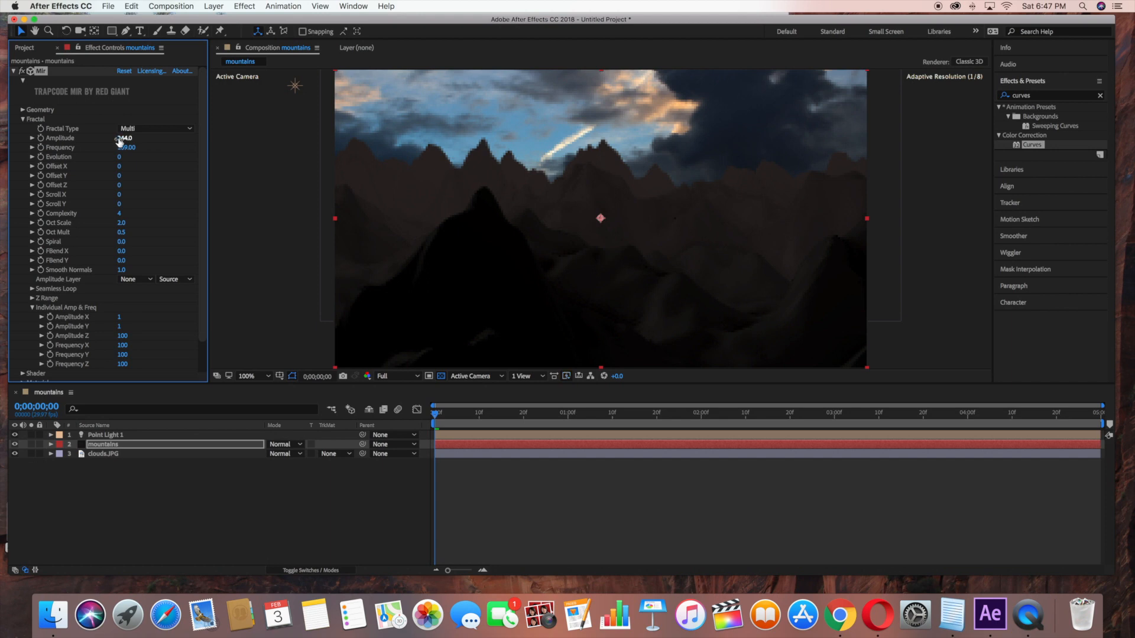
left_click_drag(126, 147, 127, 147)
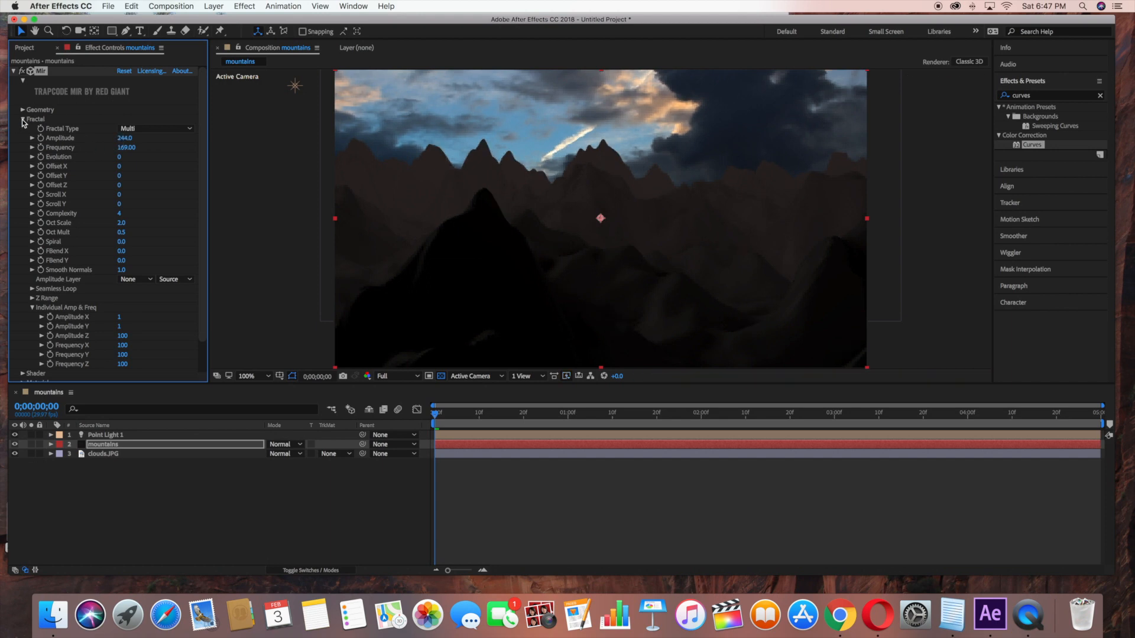
left_click(23, 119)
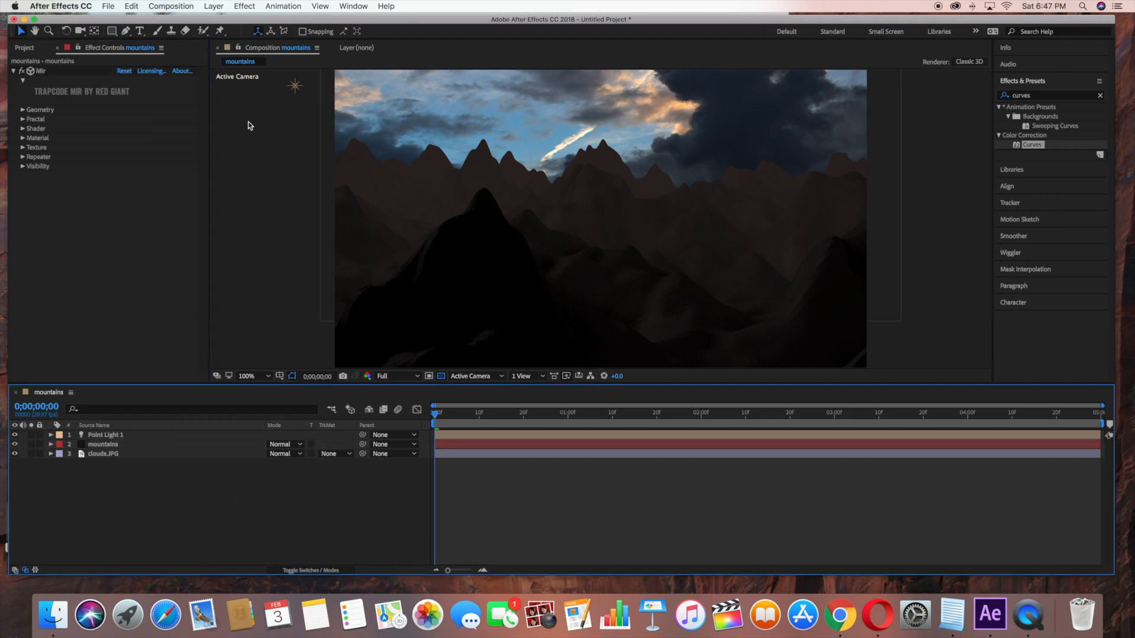
Step: Create a new full-frame solid layer named 'clouds'
left_click(213, 6)
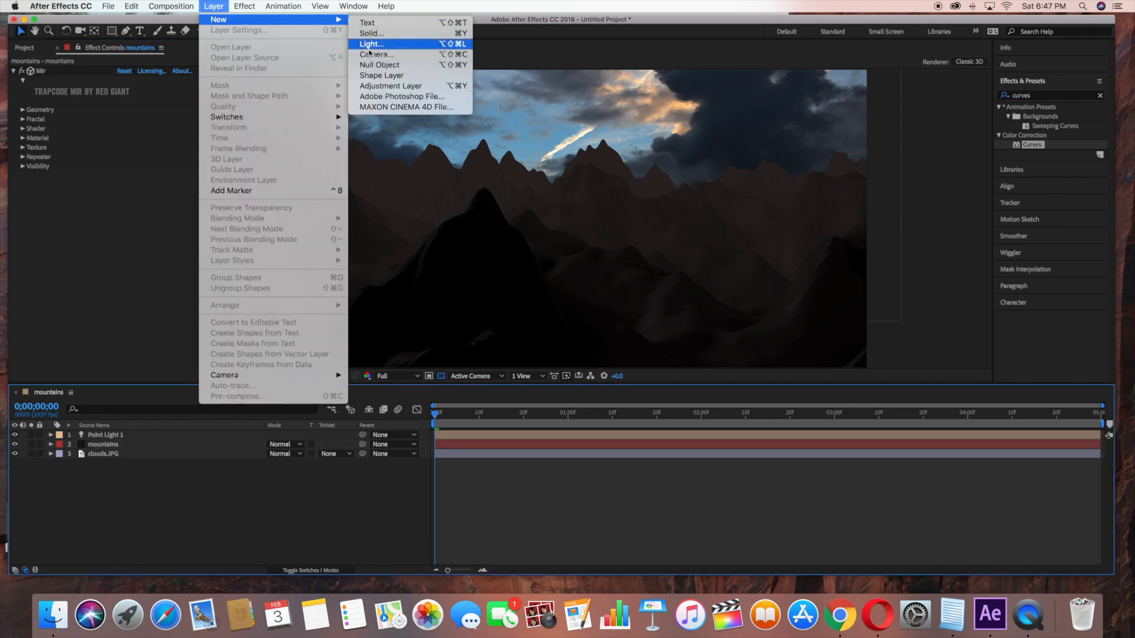
left_click(371, 33)
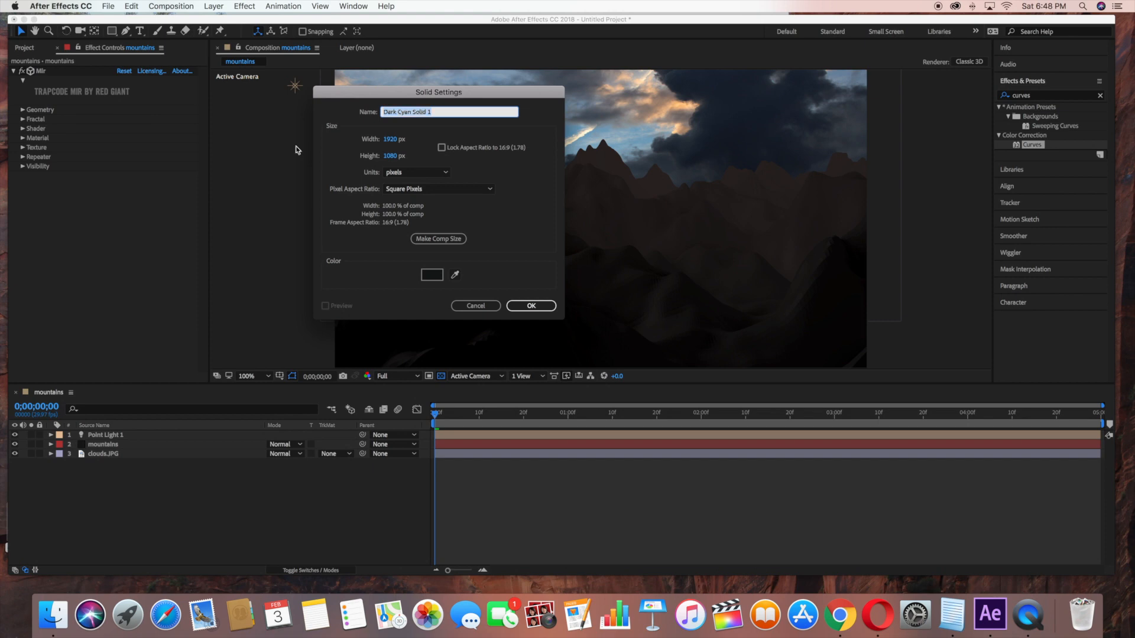
type("clouds")
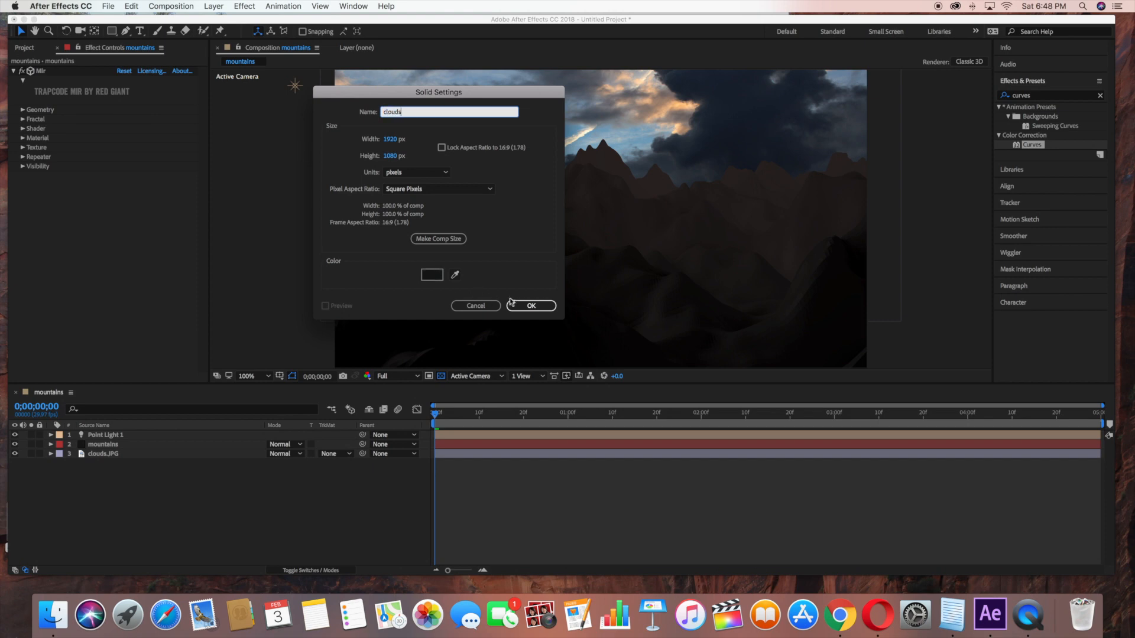
left_click(531, 305)
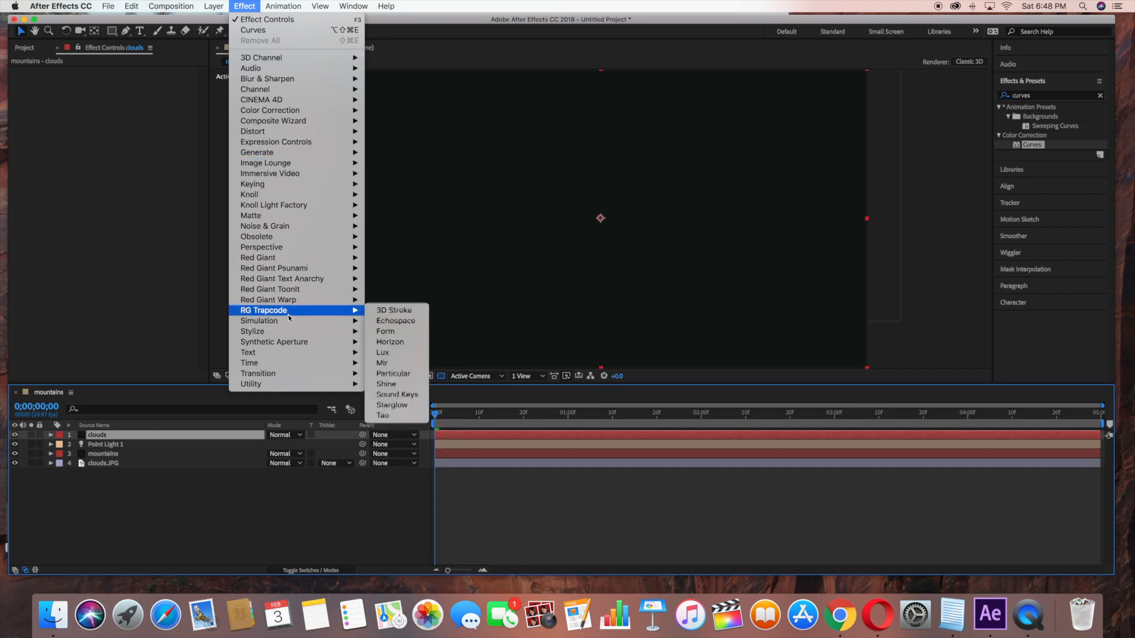
mouse_move(393, 374)
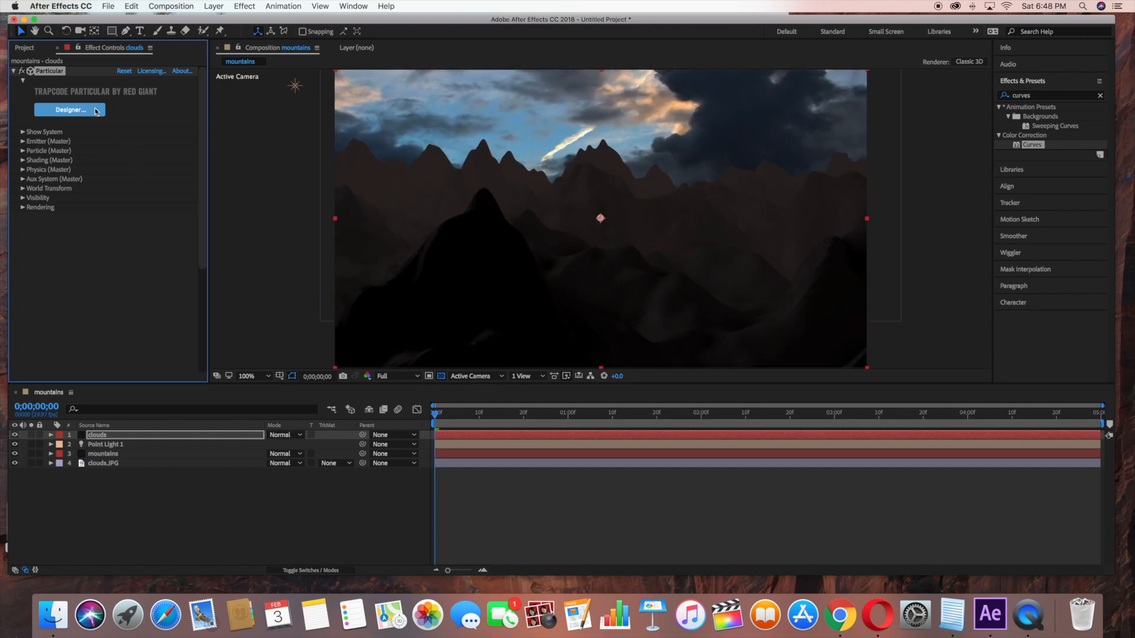
Step: Open Particular's Designer and browse the particle preset list
left_click(68, 110)
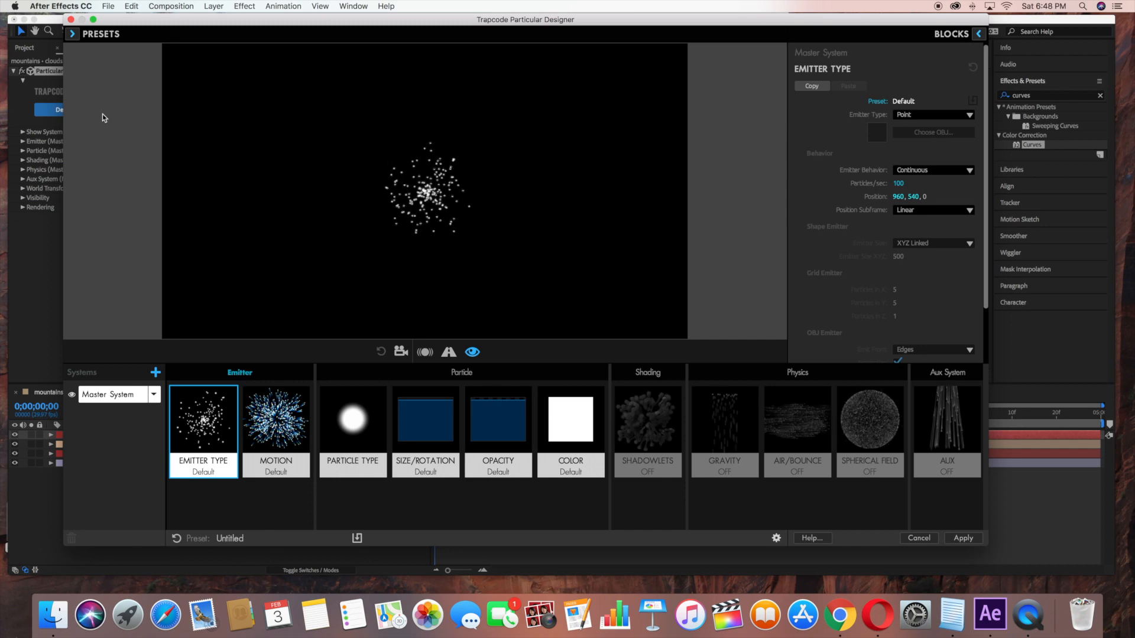
left_click(72, 33)
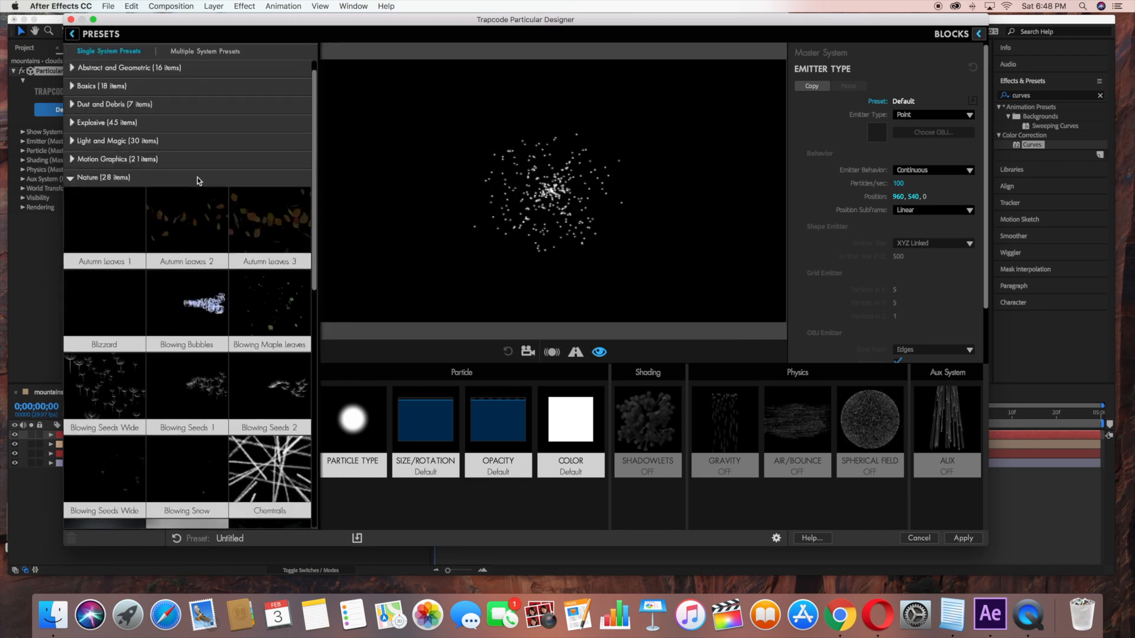
scroll("down", 3)
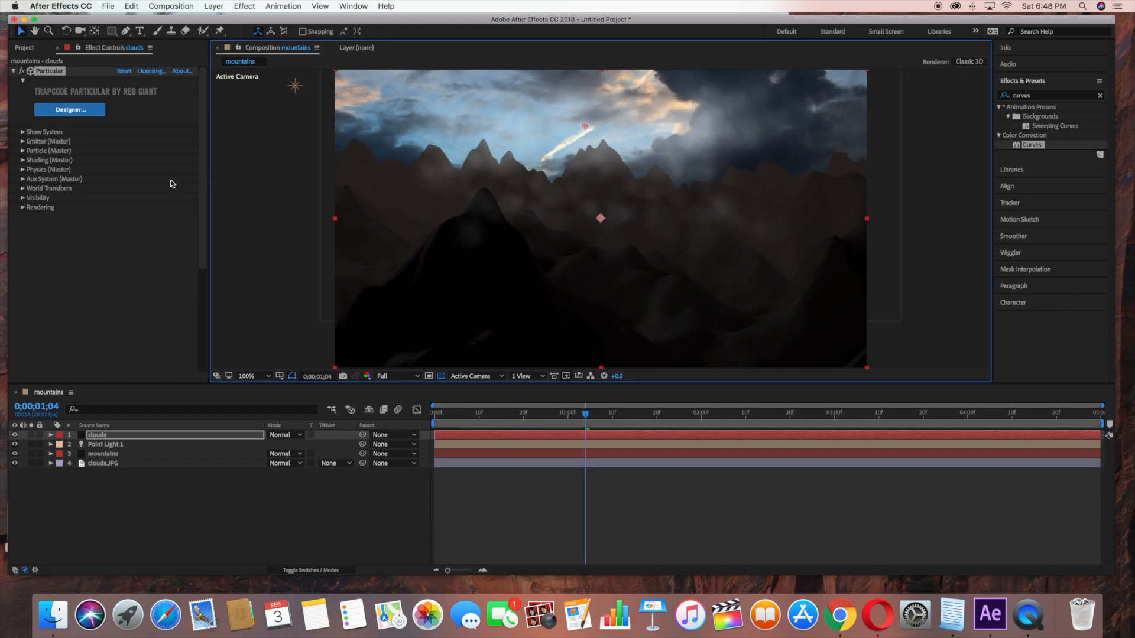
Step: Make the emitter a 1427×148×1131 box at position 960, 2060, 0
left_click(49, 142)
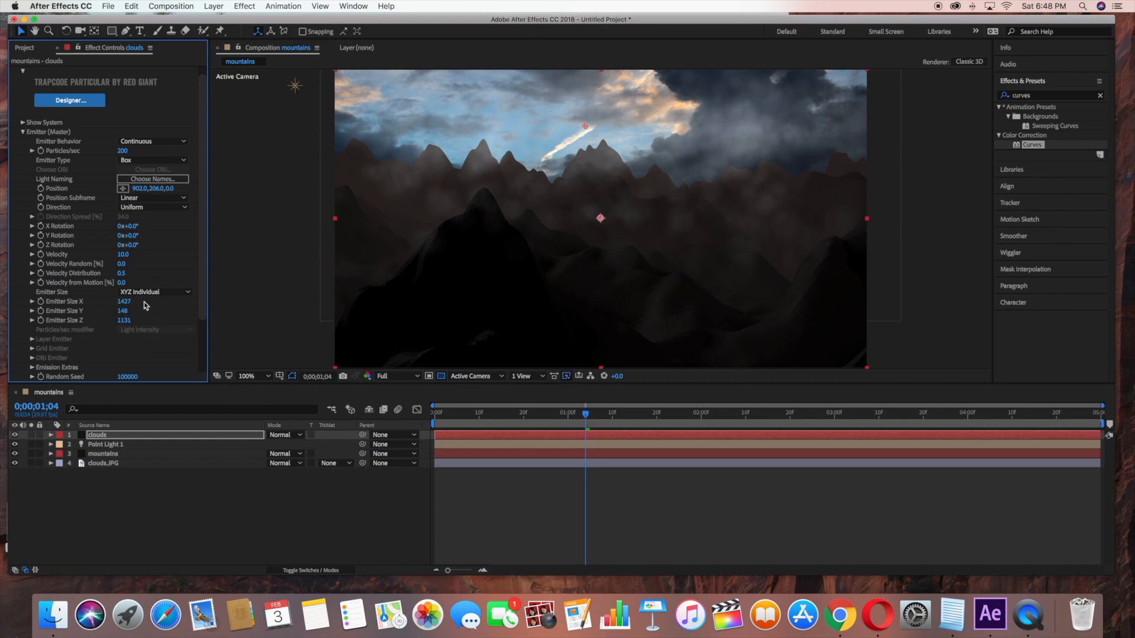
mouse_move(577, 214)
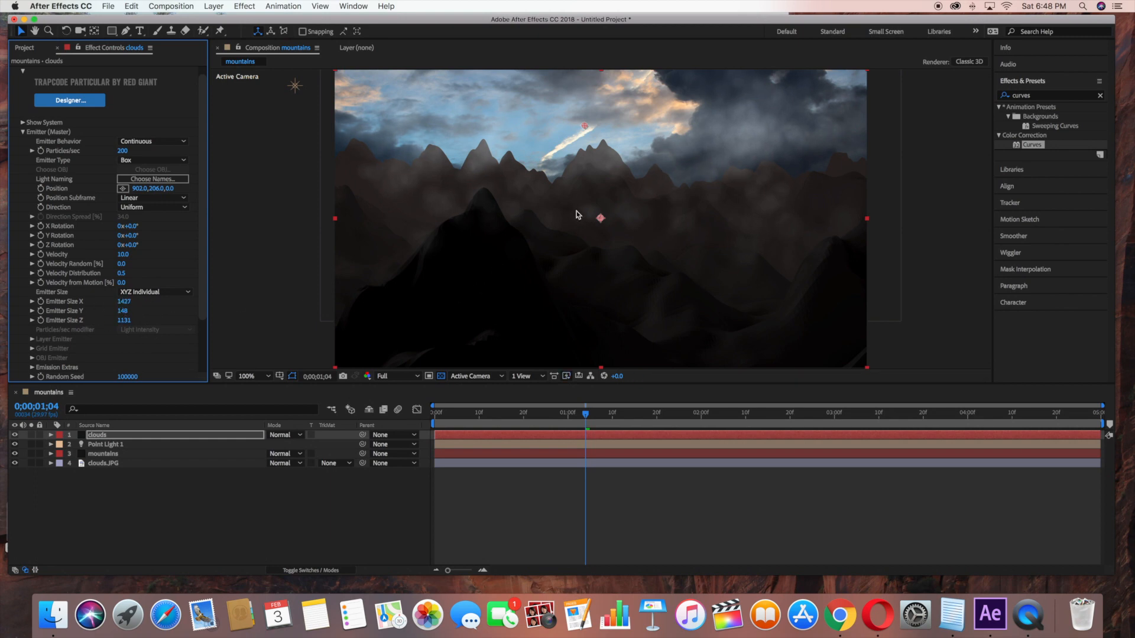
left_click(251, 376)
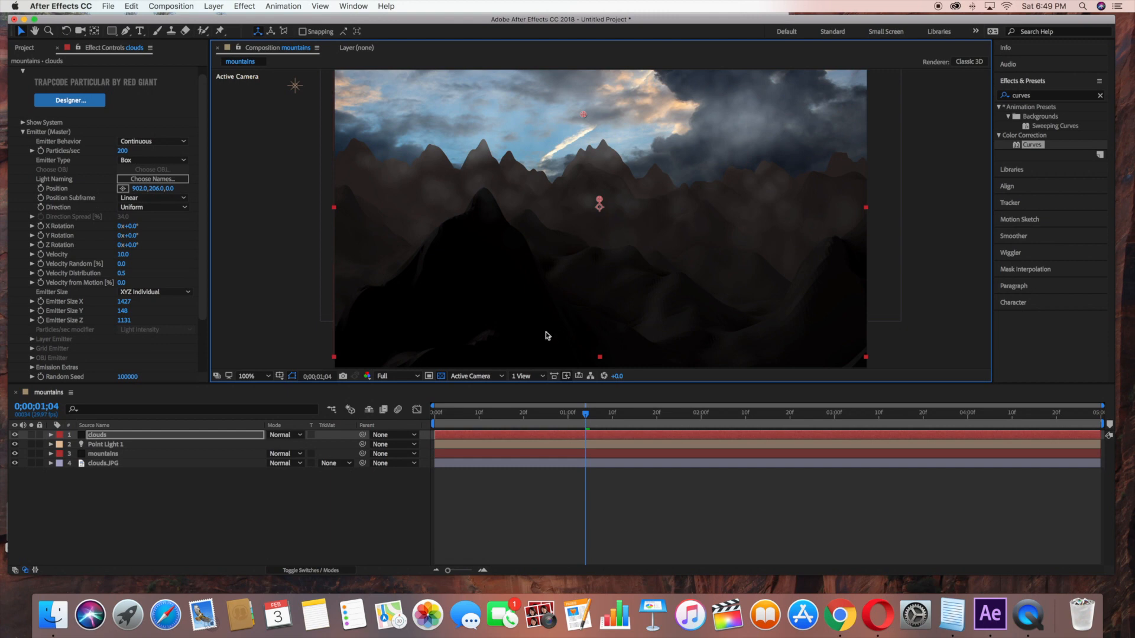
left_click(416, 410)
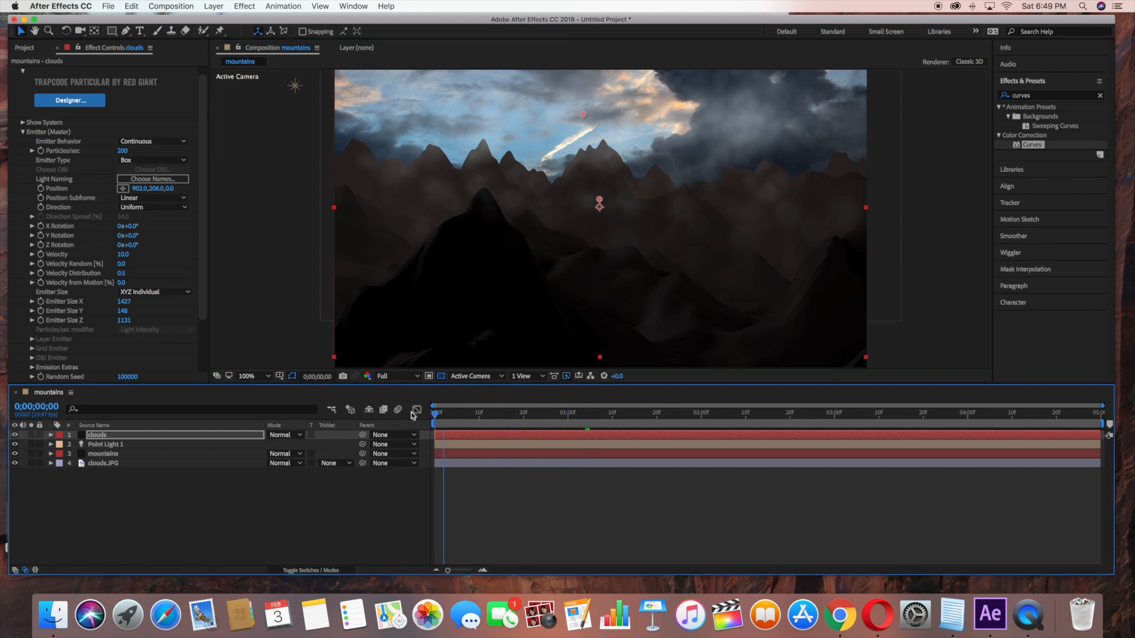
mouse_move(437, 416)
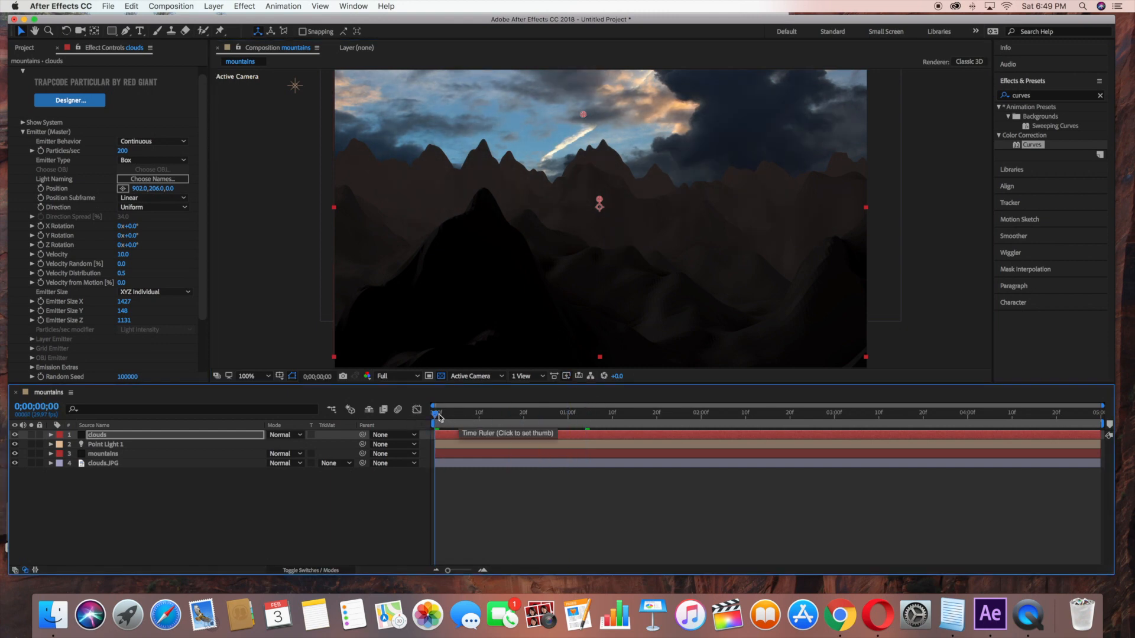
Step: Preview the mist at frame 23 zoomed out and check the point light
left_click(537, 413)
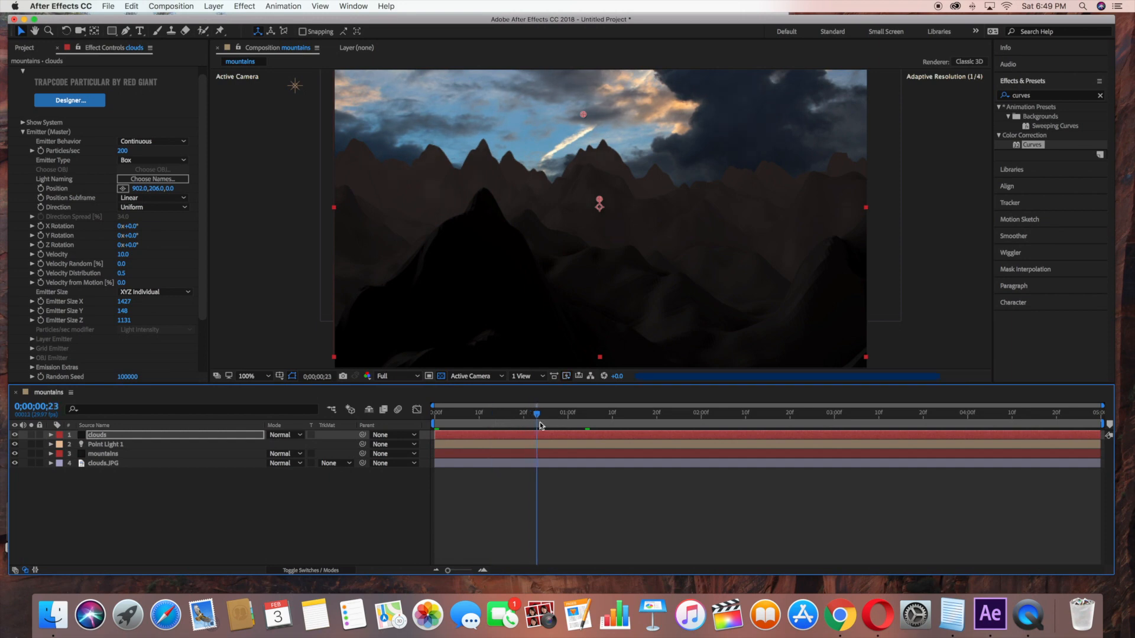
left_click(250, 375)
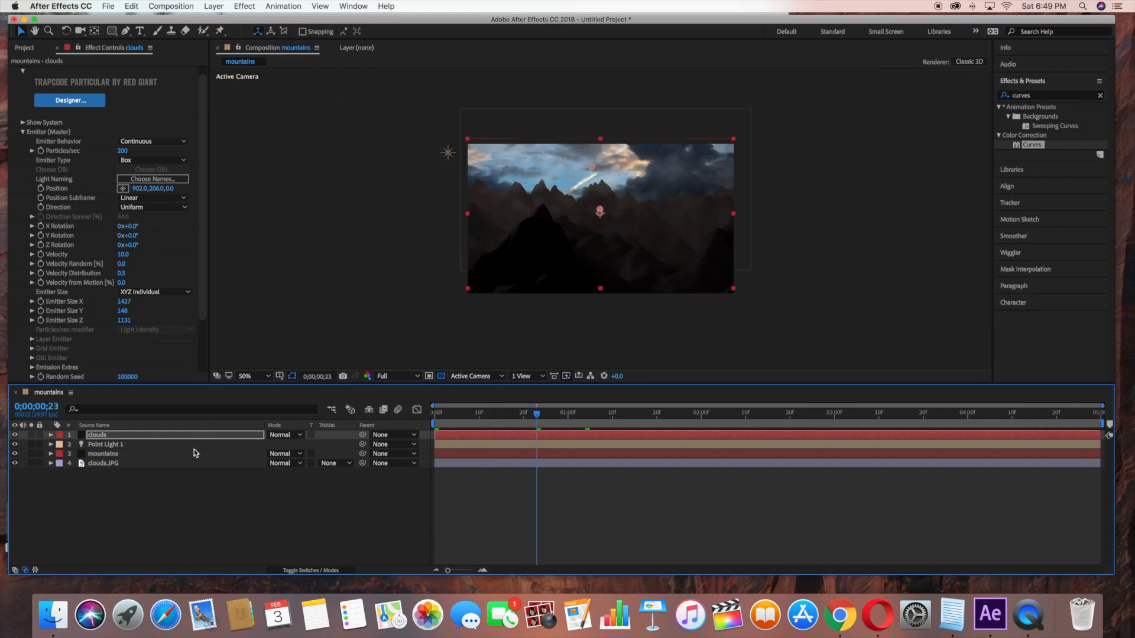
left_click(106, 444)
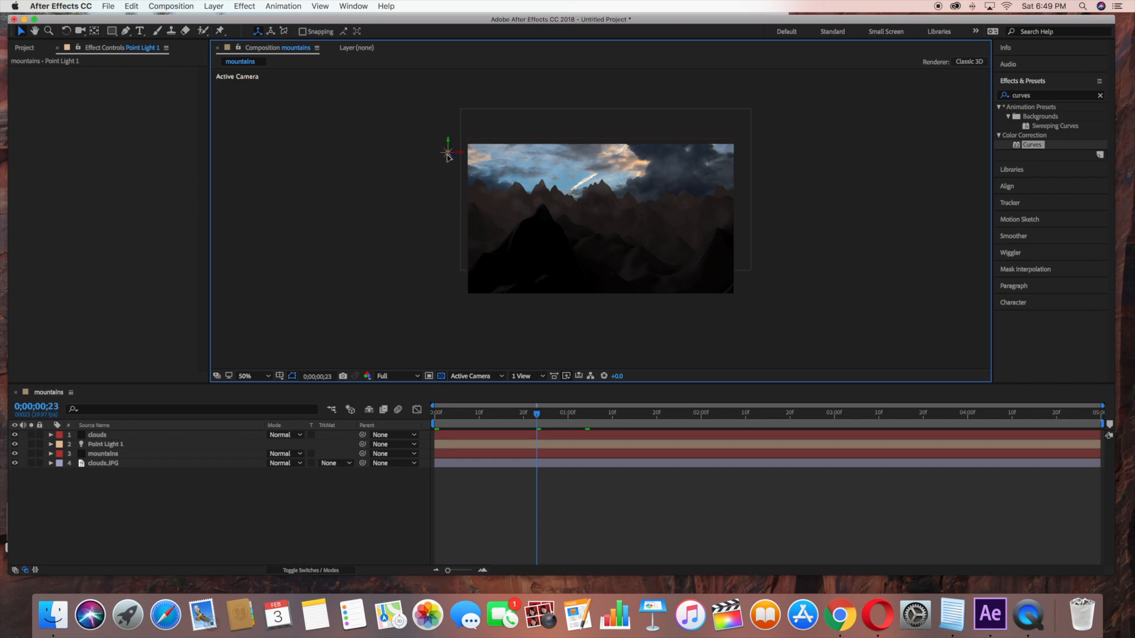
double_click(105, 444)
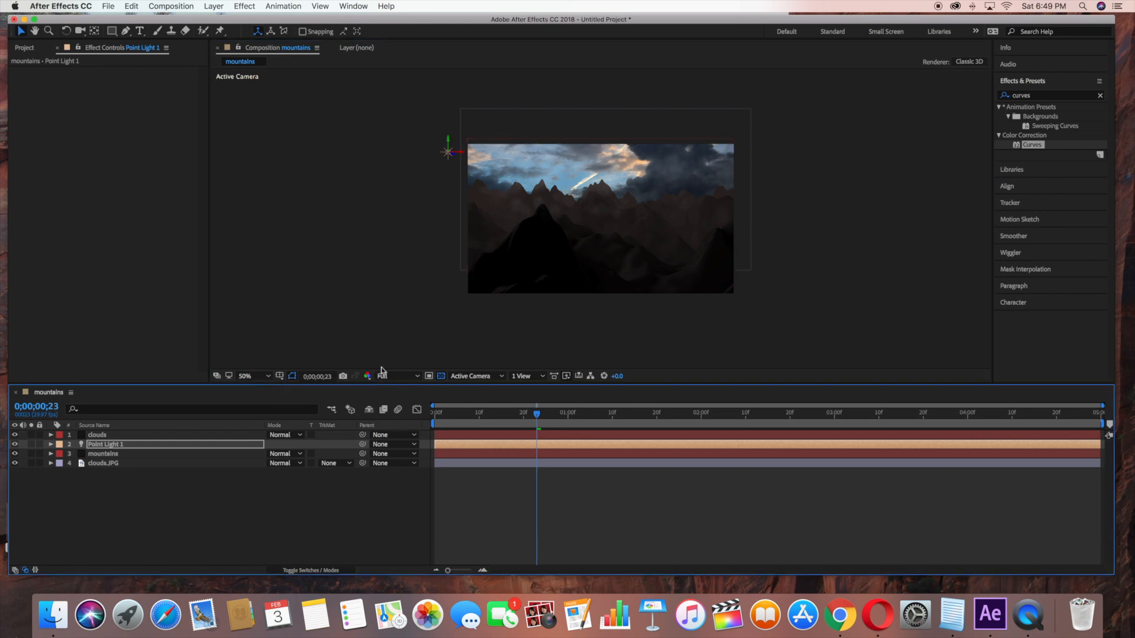
left_click(252, 376)
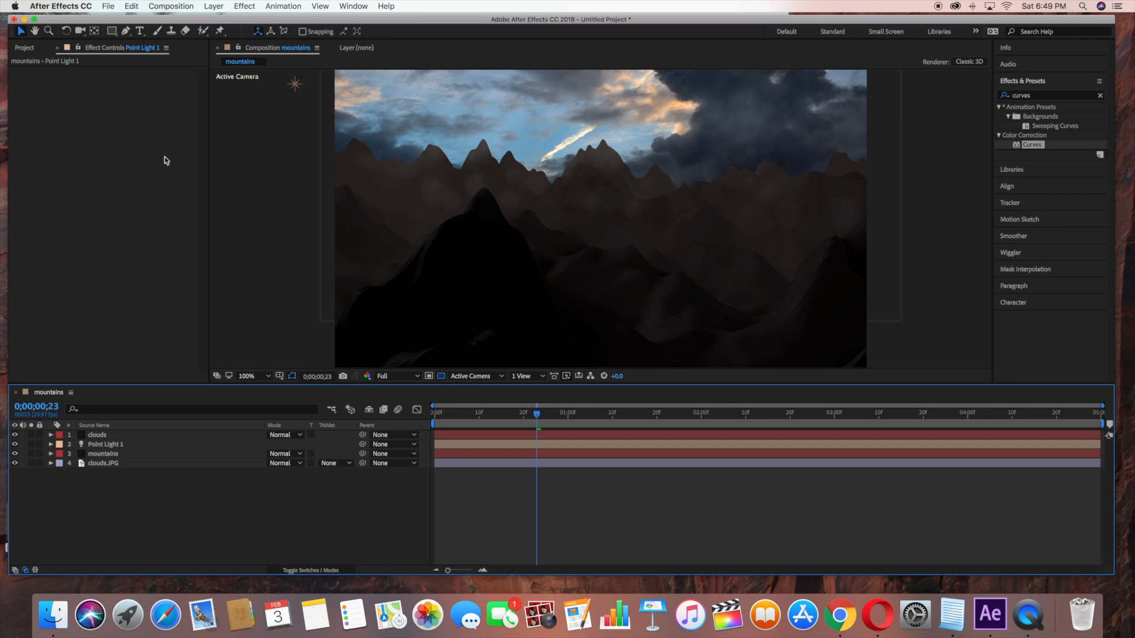
Step: Add Adjustment Layer 1 with Curves pulling RGB down and lifting red slightly
left_click(213, 6)
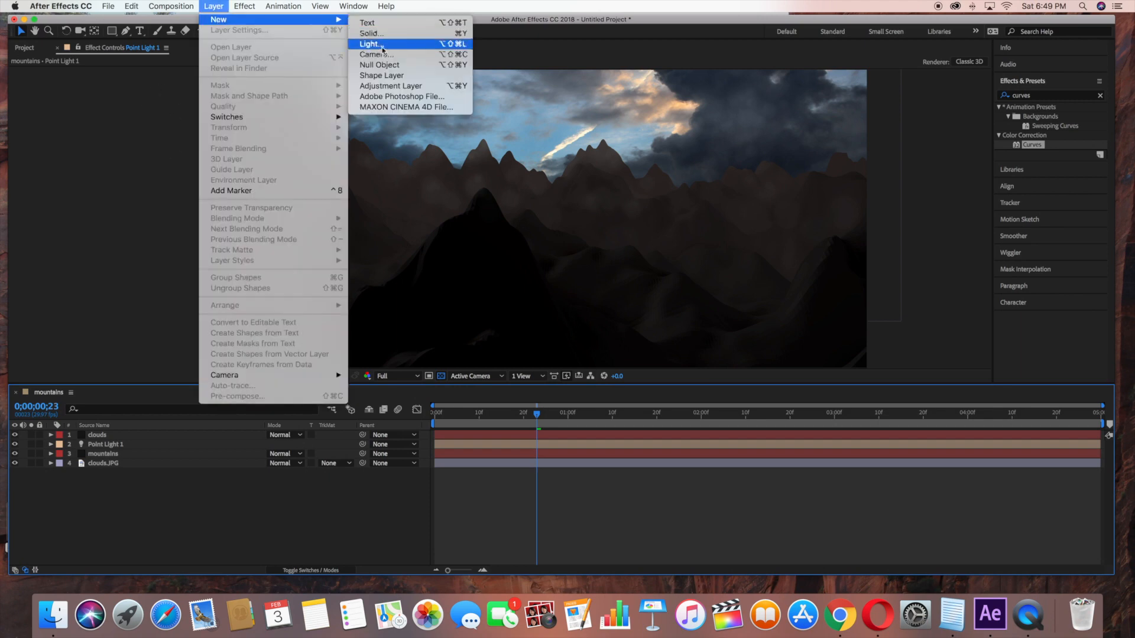
left_click(390, 85)
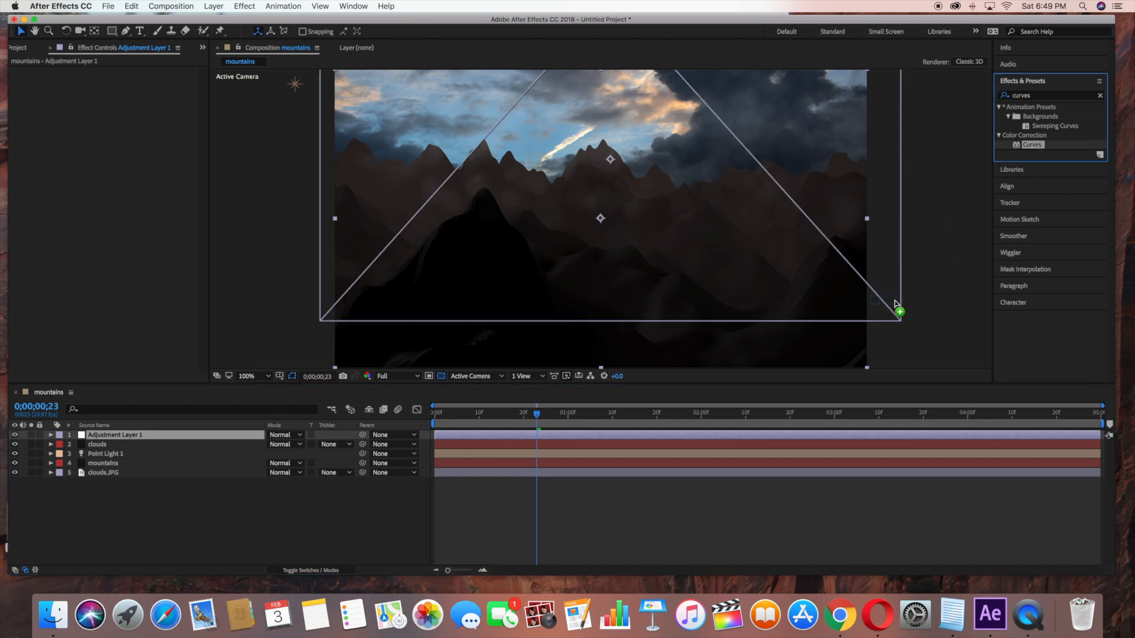
double_click(1033, 144)
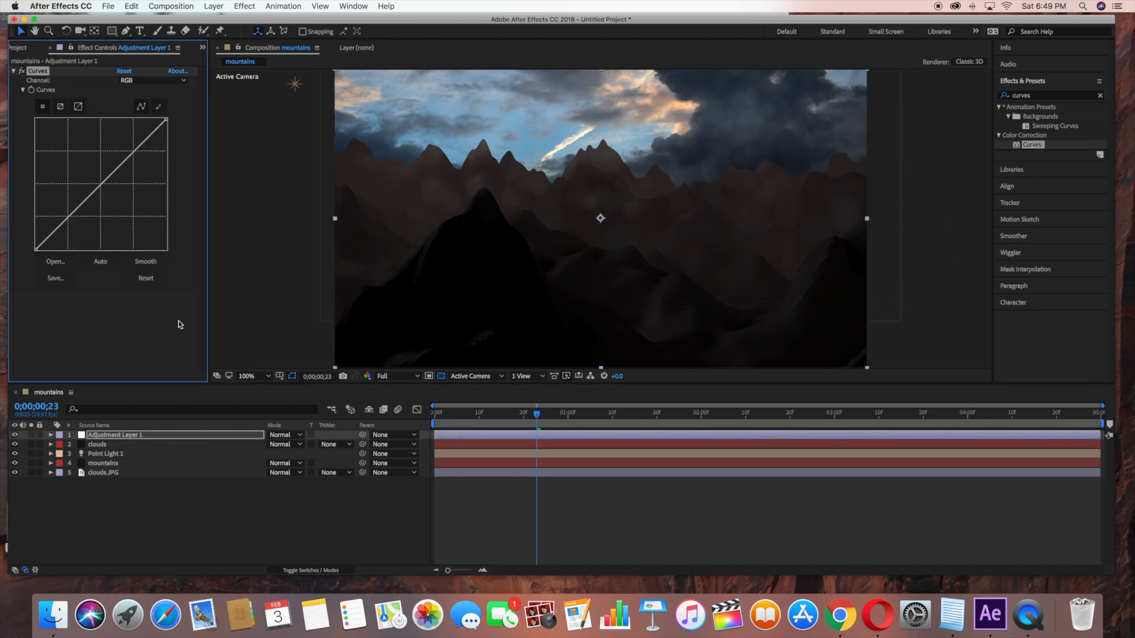
left_click_drag(129, 151, 114, 196)
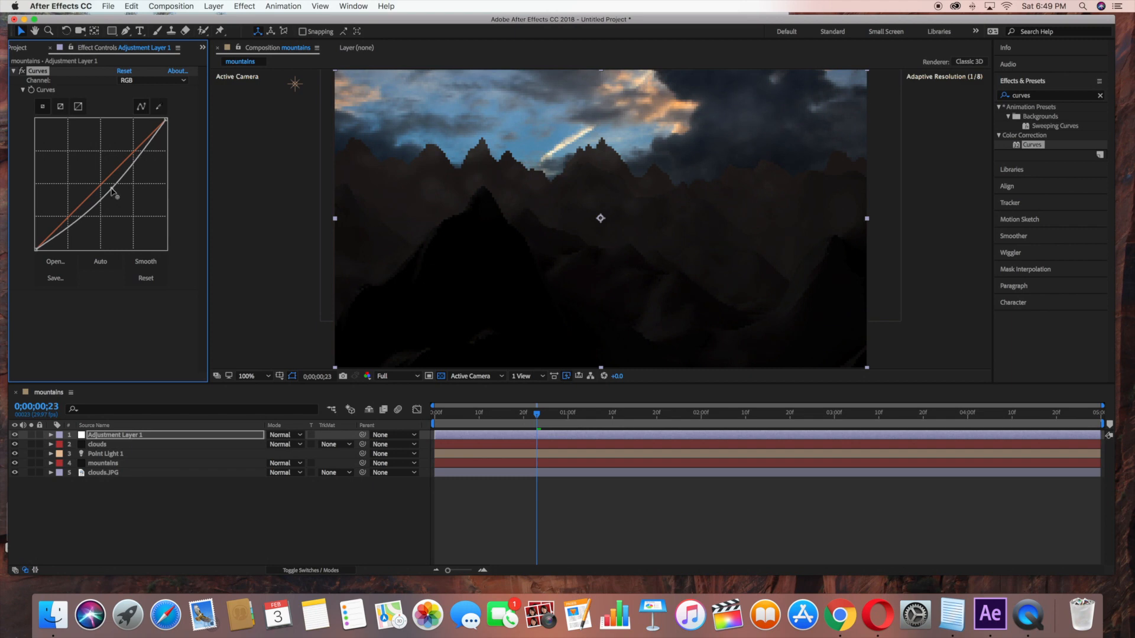
left_click_drag(116, 195, 105, 184)
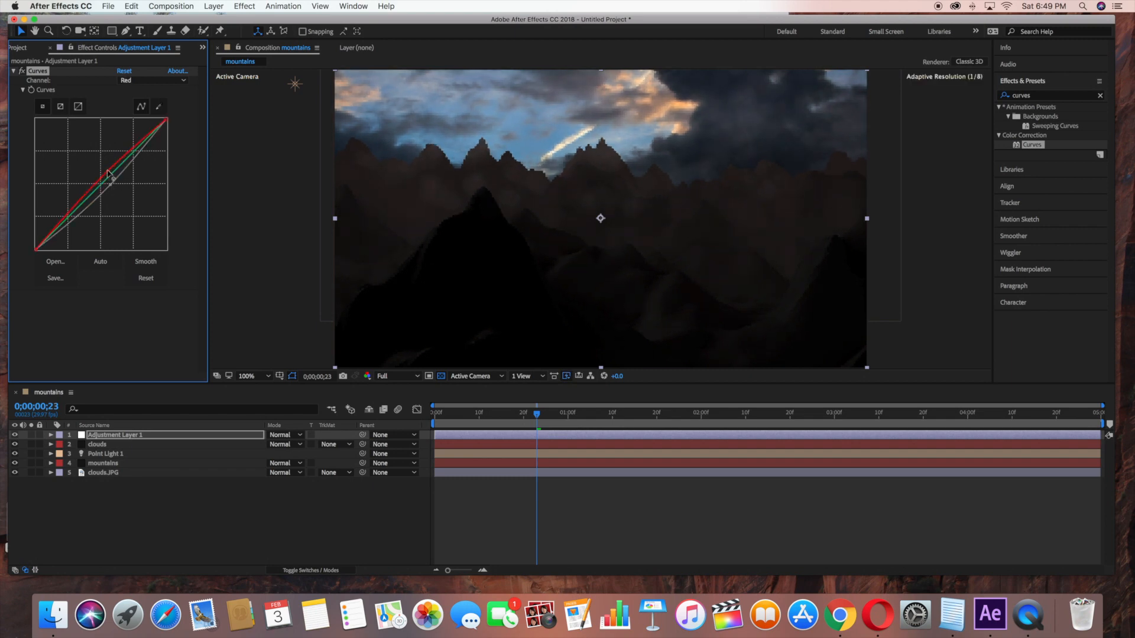
left_click_drag(112, 178, 109, 180)
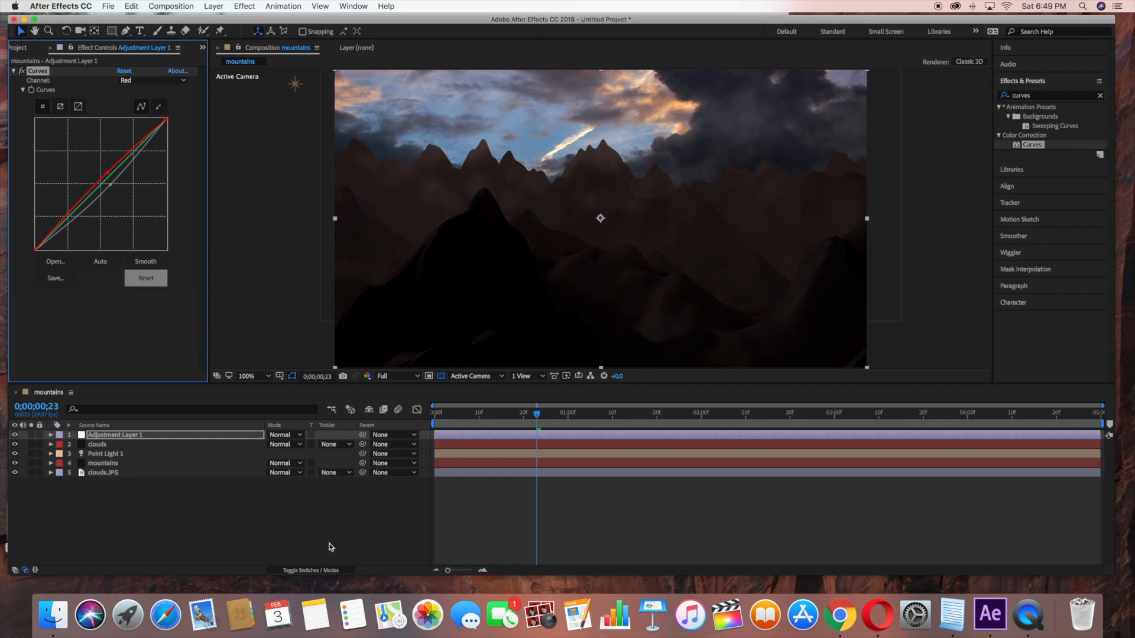
left_click(1099, 95)
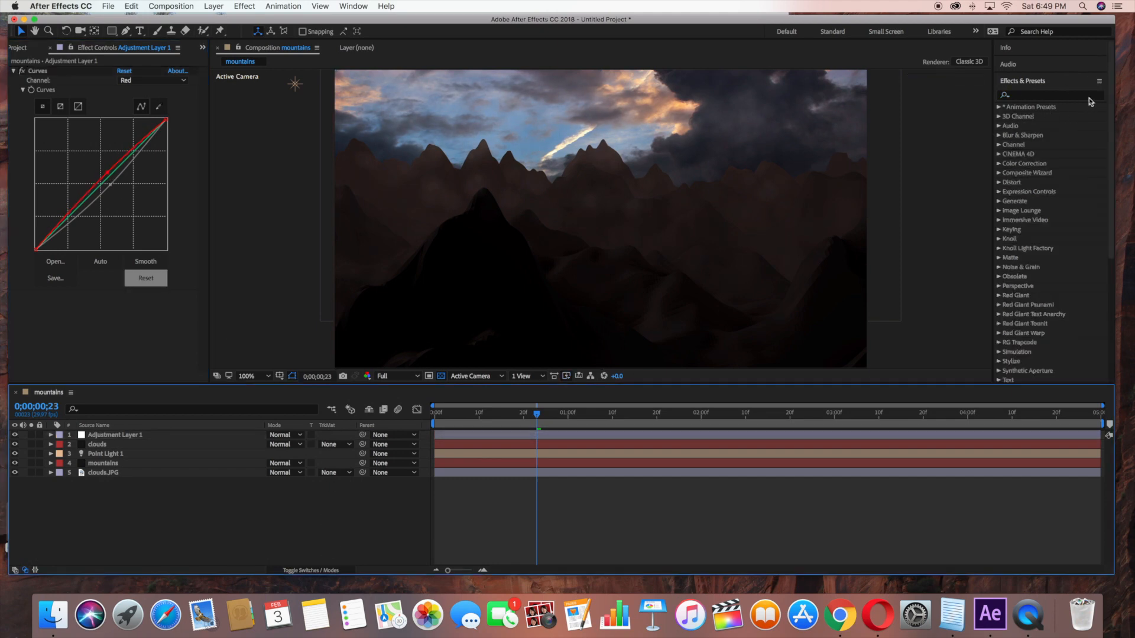
Step: Set the mountains composition duration to 0;00;10;00 in Composition Settings
left_click(178, 6)
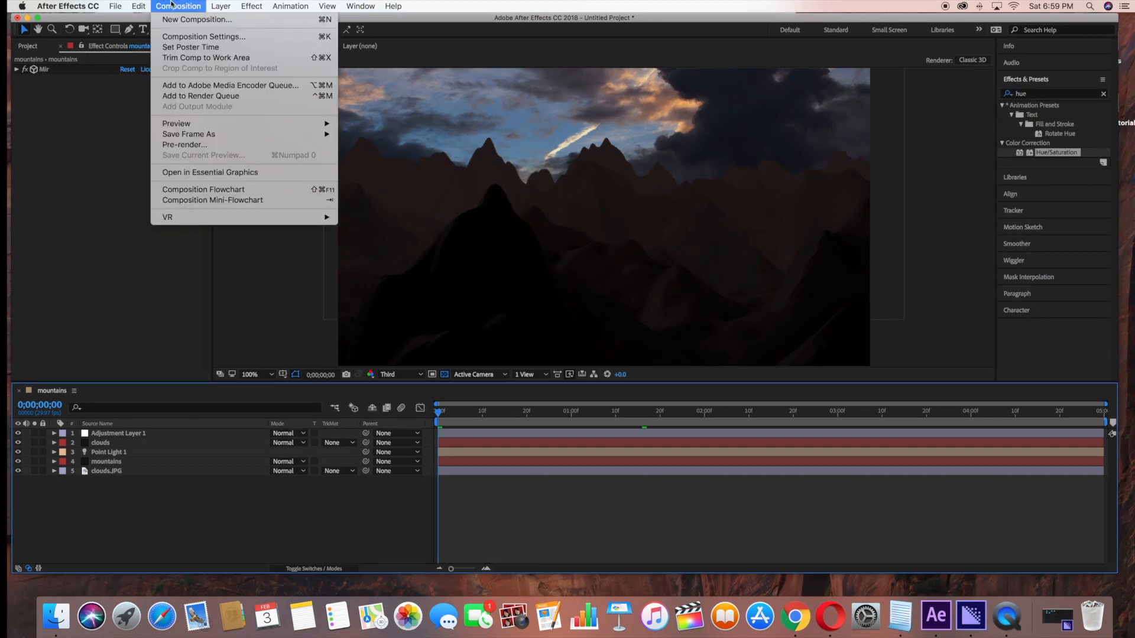
mouse_move(205, 57)
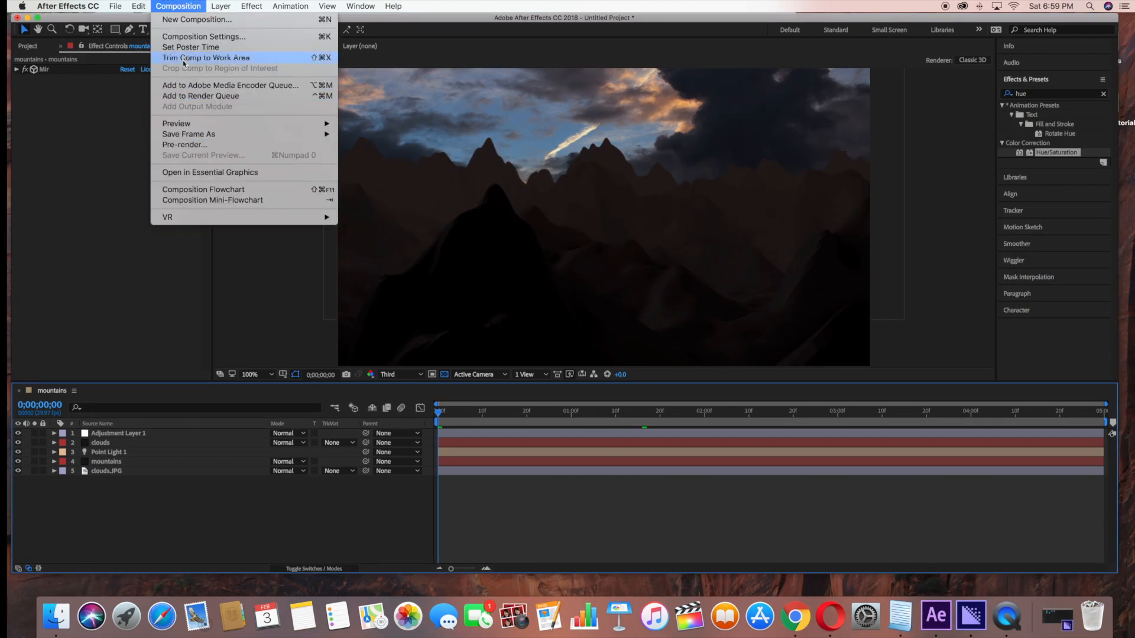
left_click(203, 36)
type("0;00;10;00")
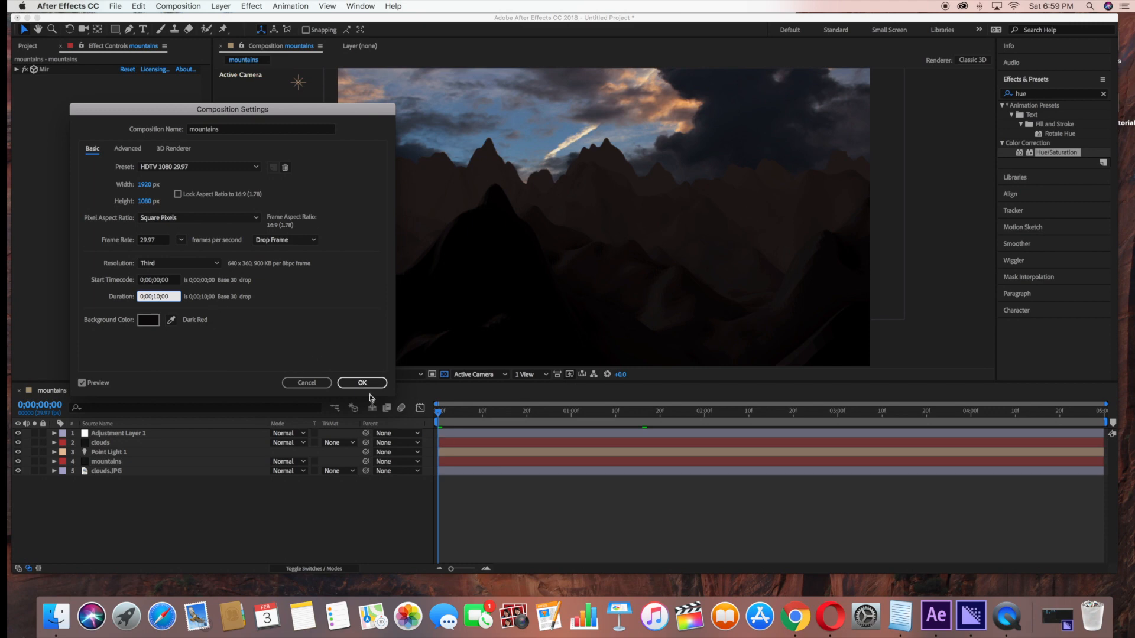
left_click(362, 383)
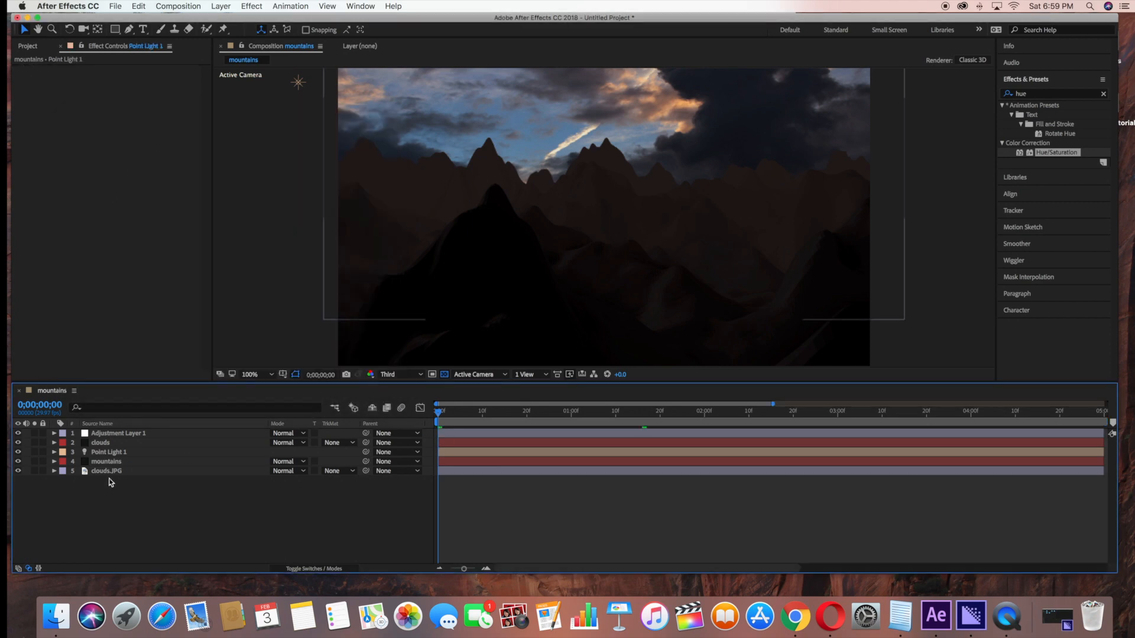
mouse_move(85, 491)
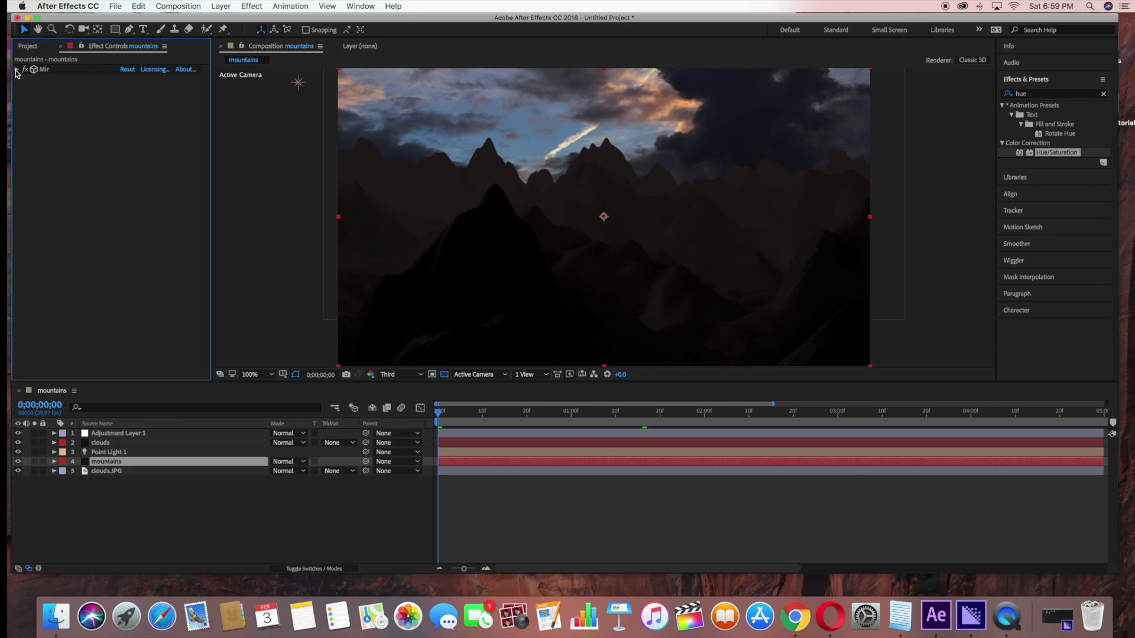
Step: Keyframe Mir's Scroll Y on the mountains layer with a value of 250
left_click(16, 69)
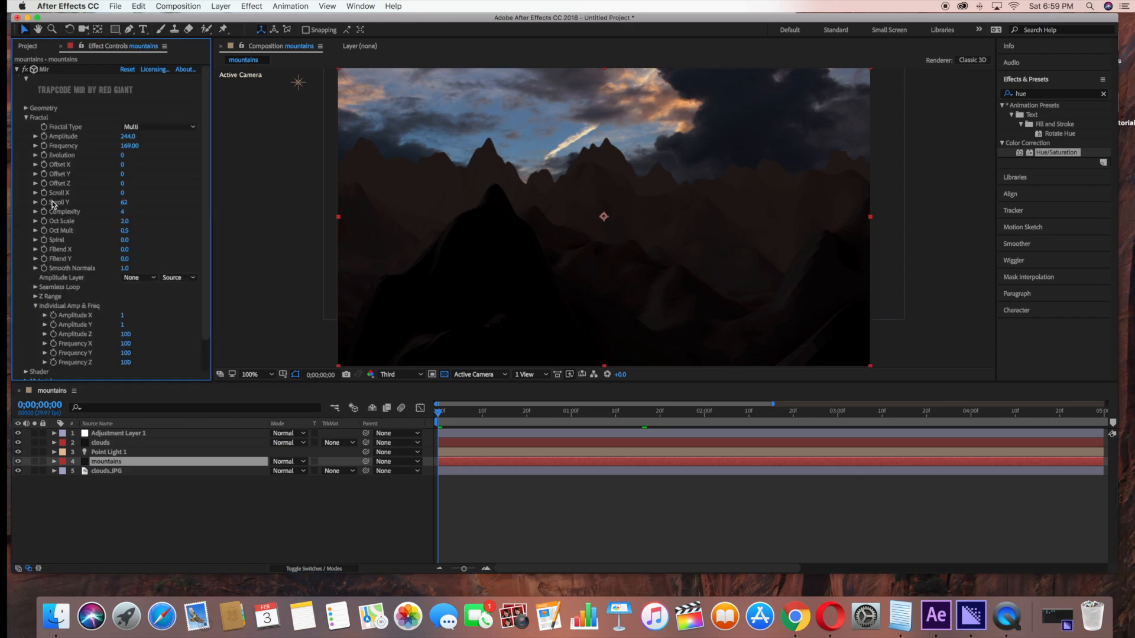
mouse_move(51, 205)
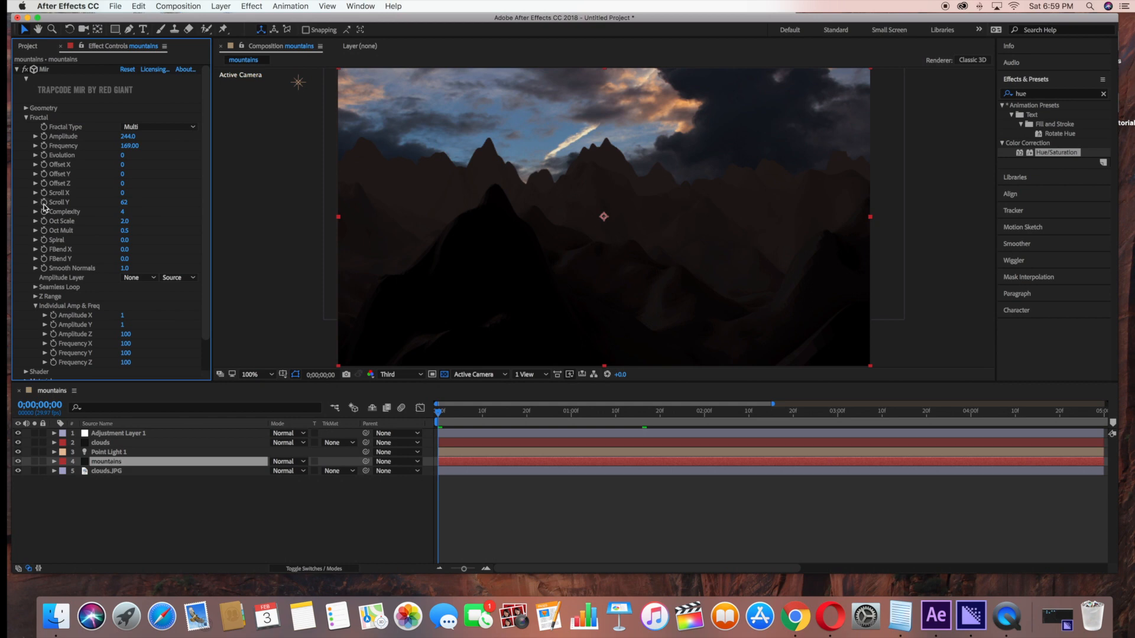
left_click(249, 374)
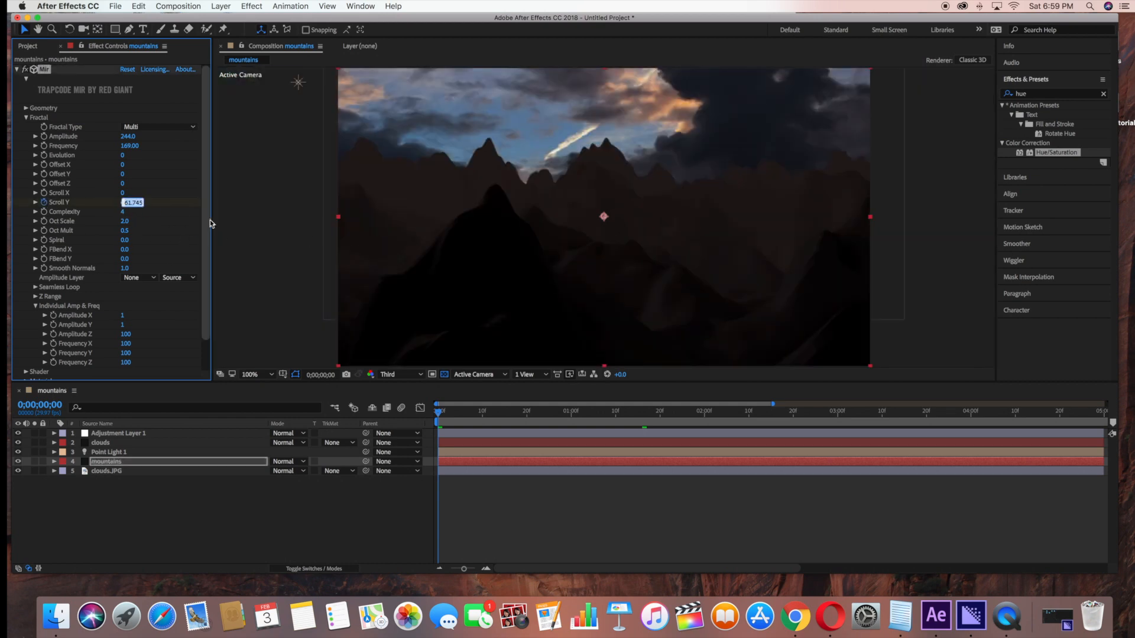
type("250")
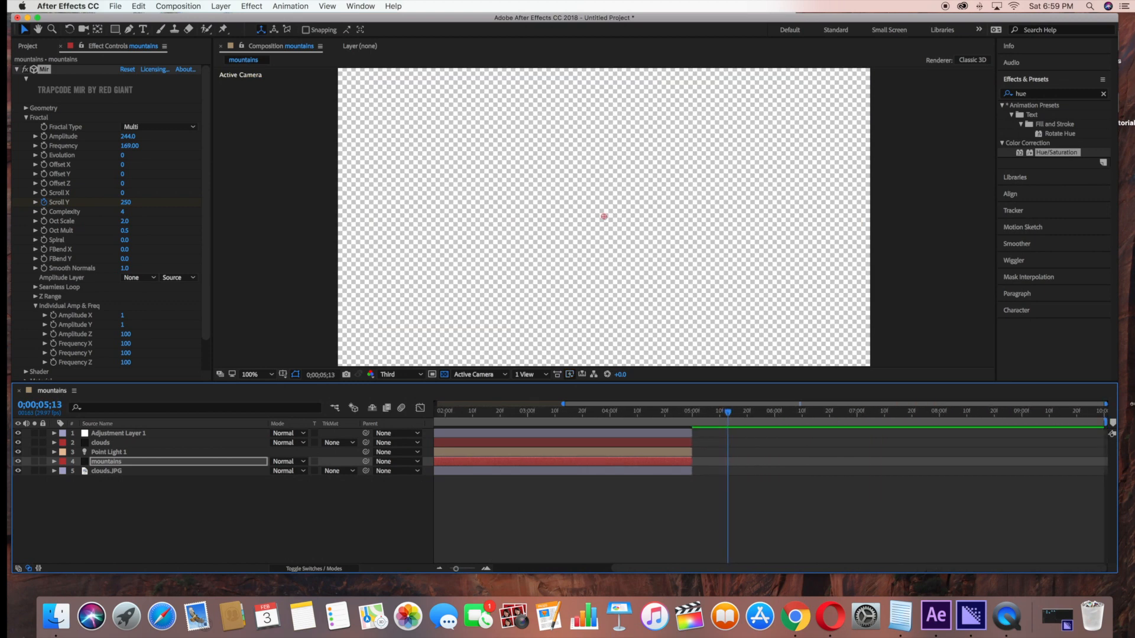
Step: Extend the adjustment, clouds, Point Light 1, mountains and clouds.JPG layers to 10 seconds
left_click(118, 432)
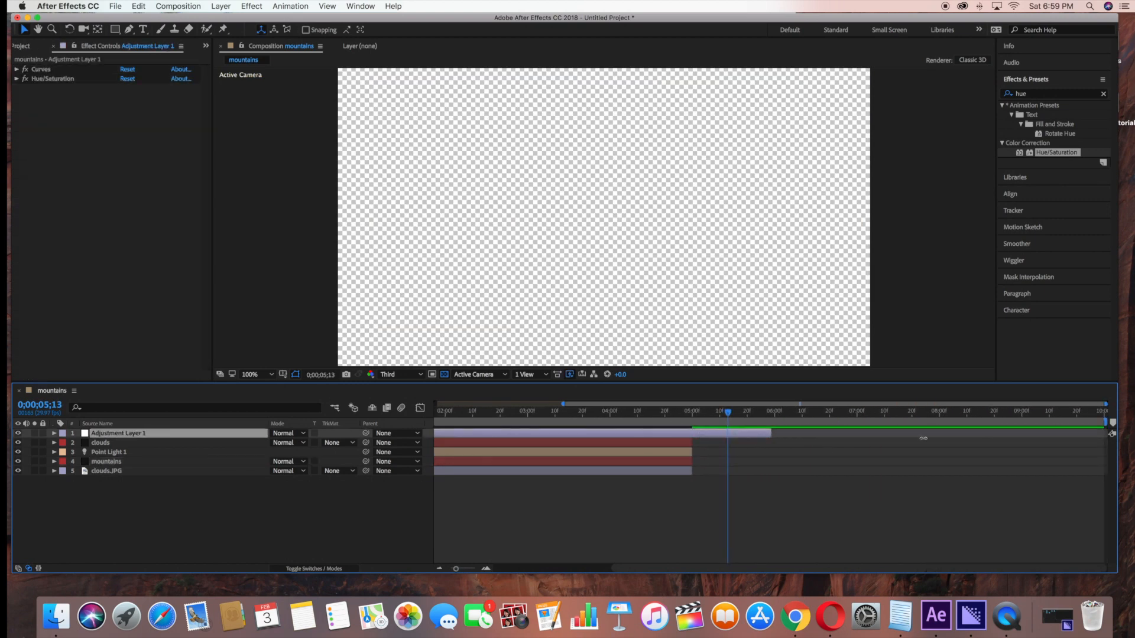
left_click(100, 442)
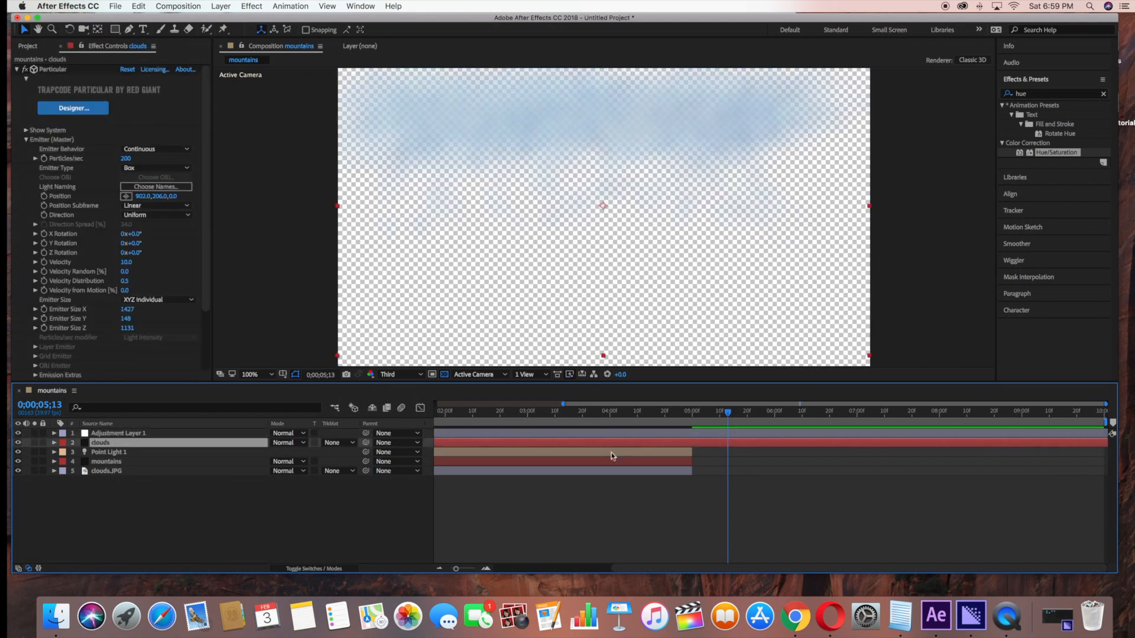
left_click(109, 451)
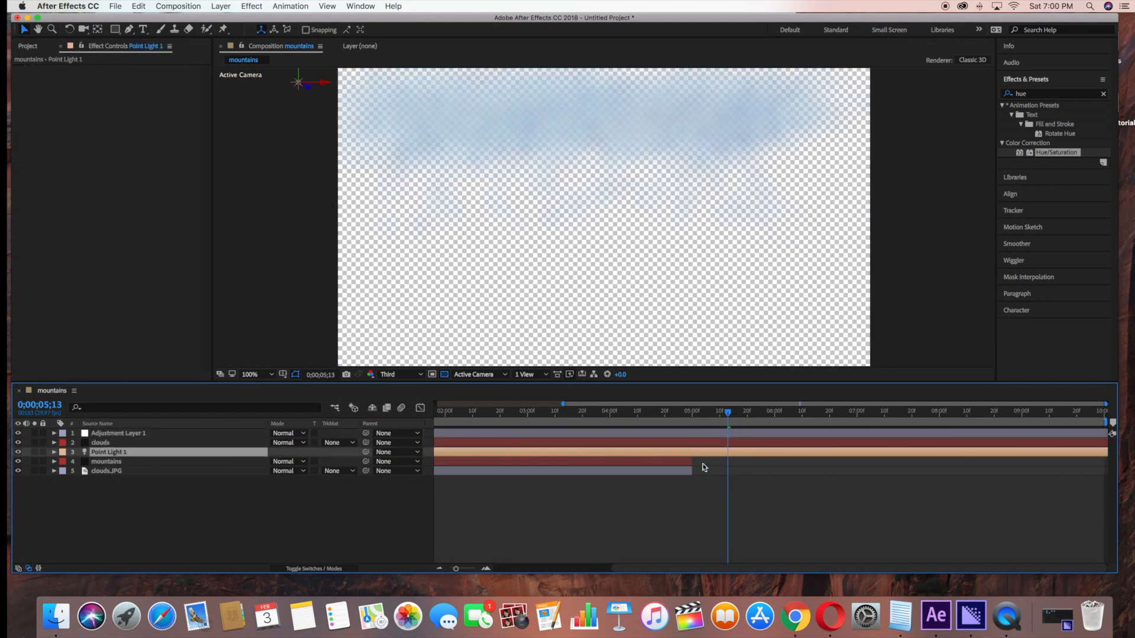
left_click(106, 461)
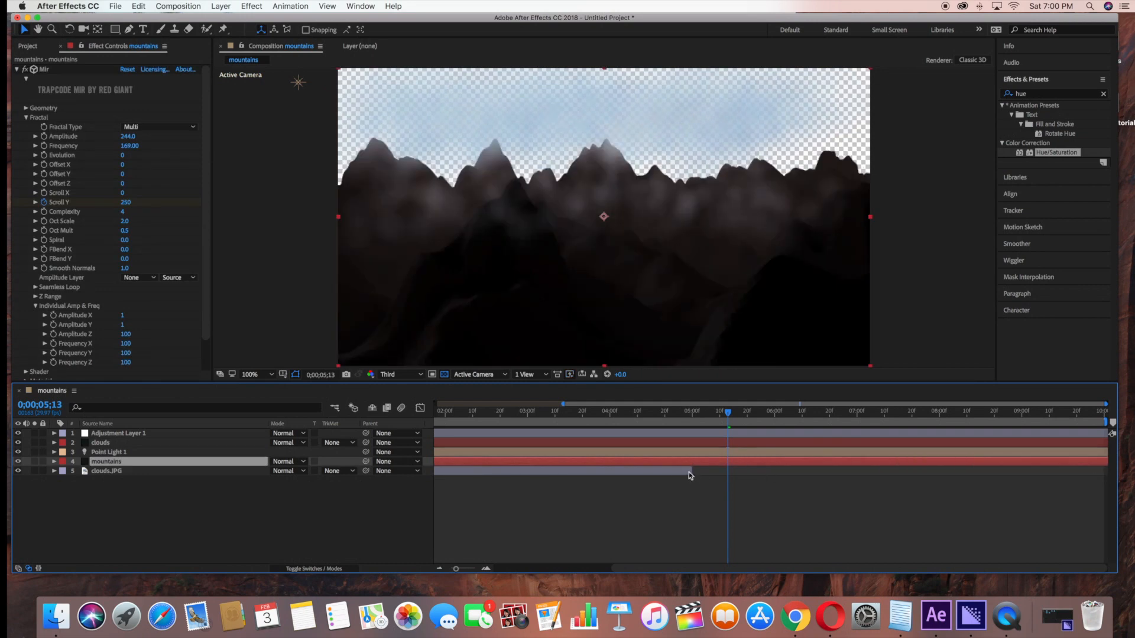
left_click(106, 471)
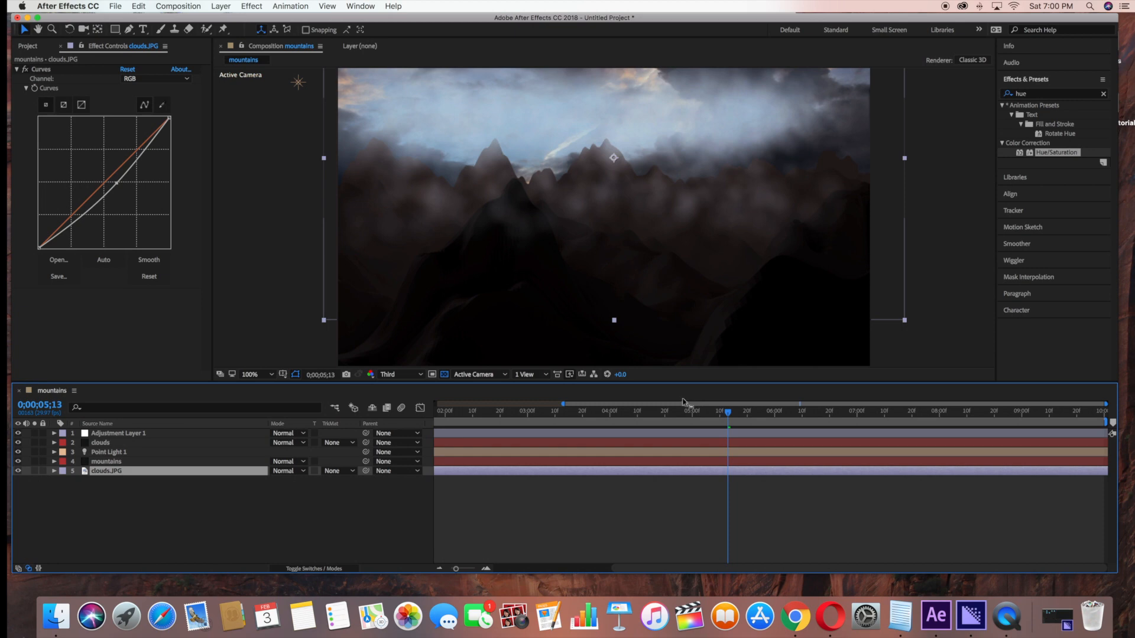
mouse_move(533, 403)
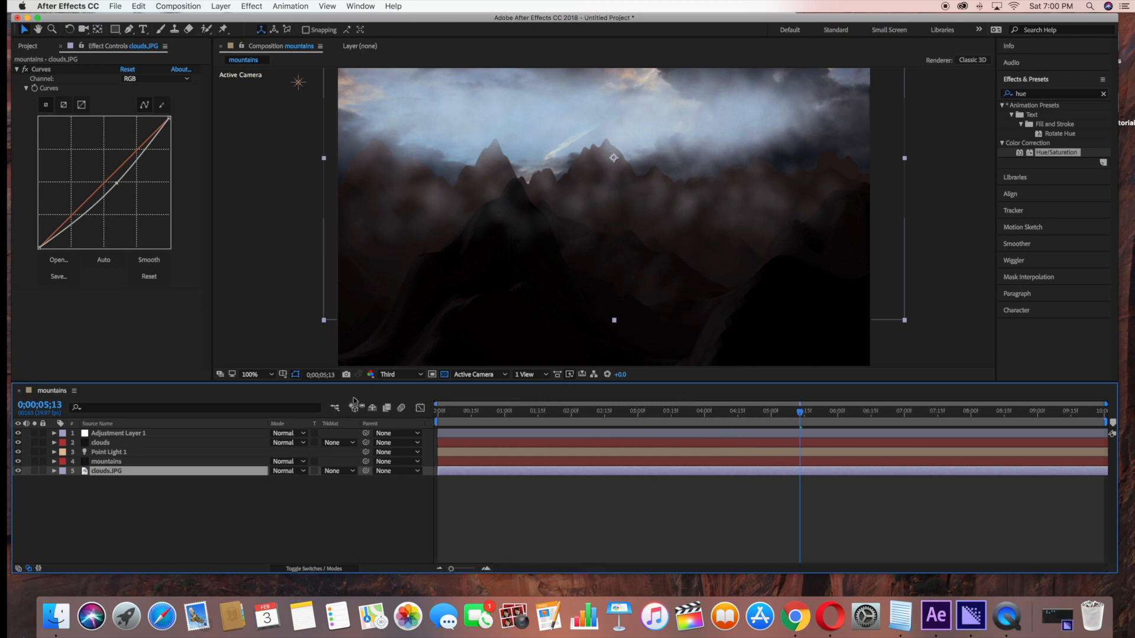
Step: Keyframe the mountains layer's Mir Scroll Y to 0 at 9;29 and 350 at 0;00;00
left_click(106, 461)
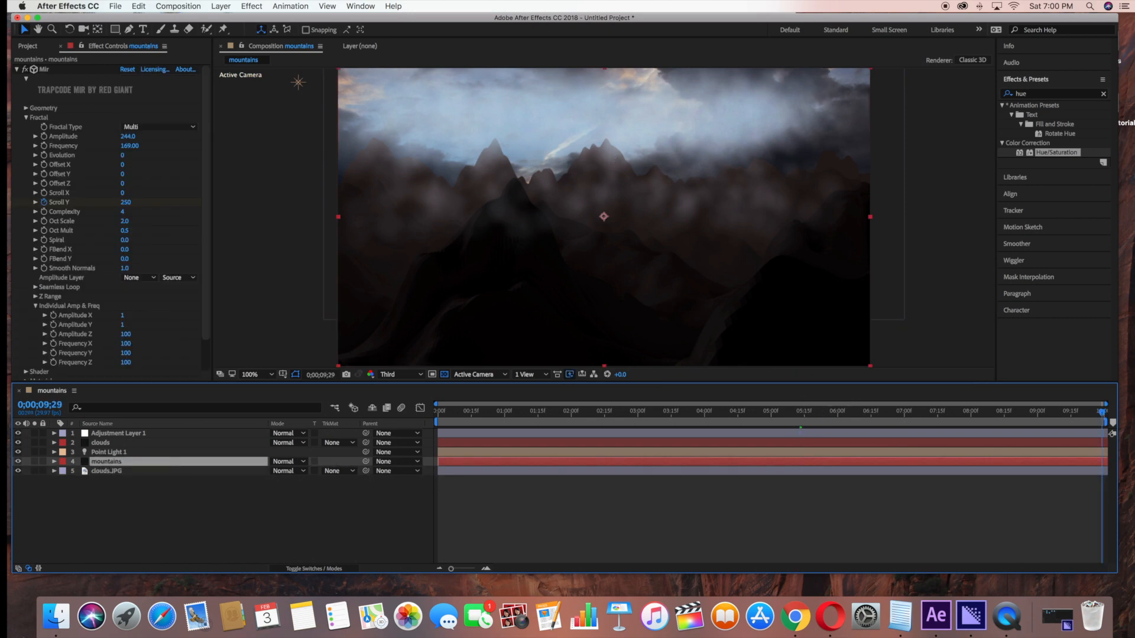
double_click(125, 202)
type("0")
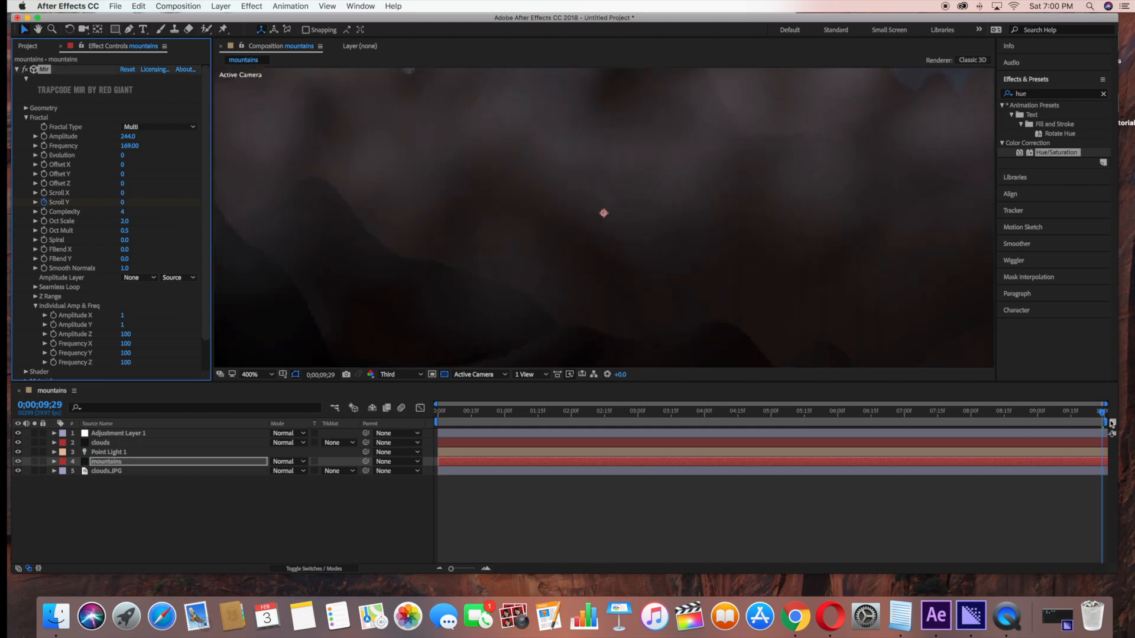
left_click(251, 374)
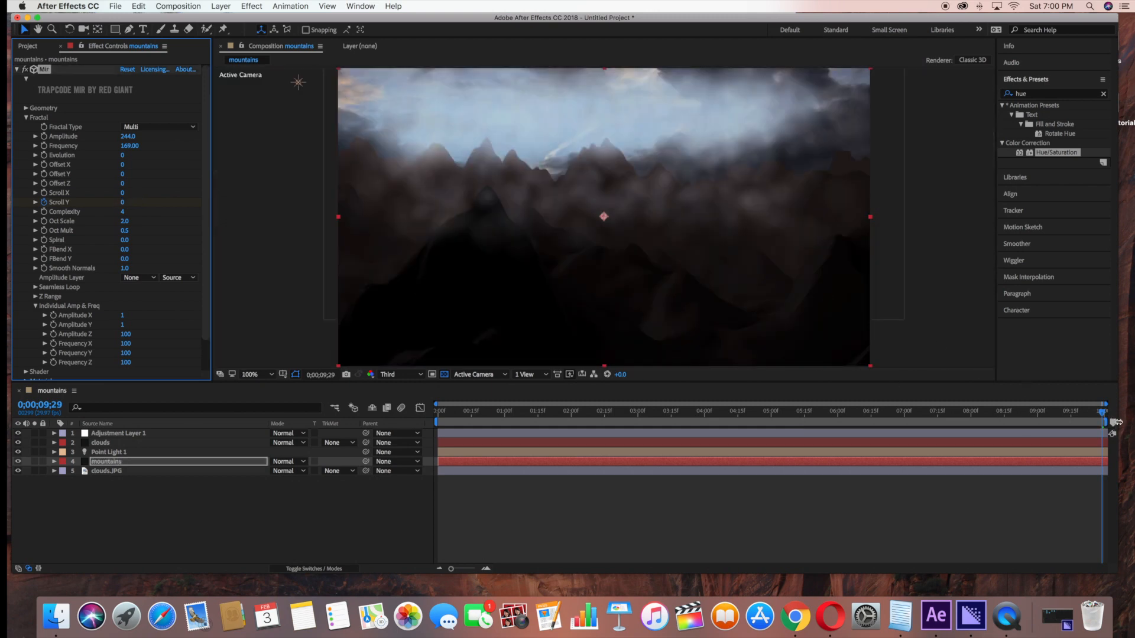
left_click(496, 412)
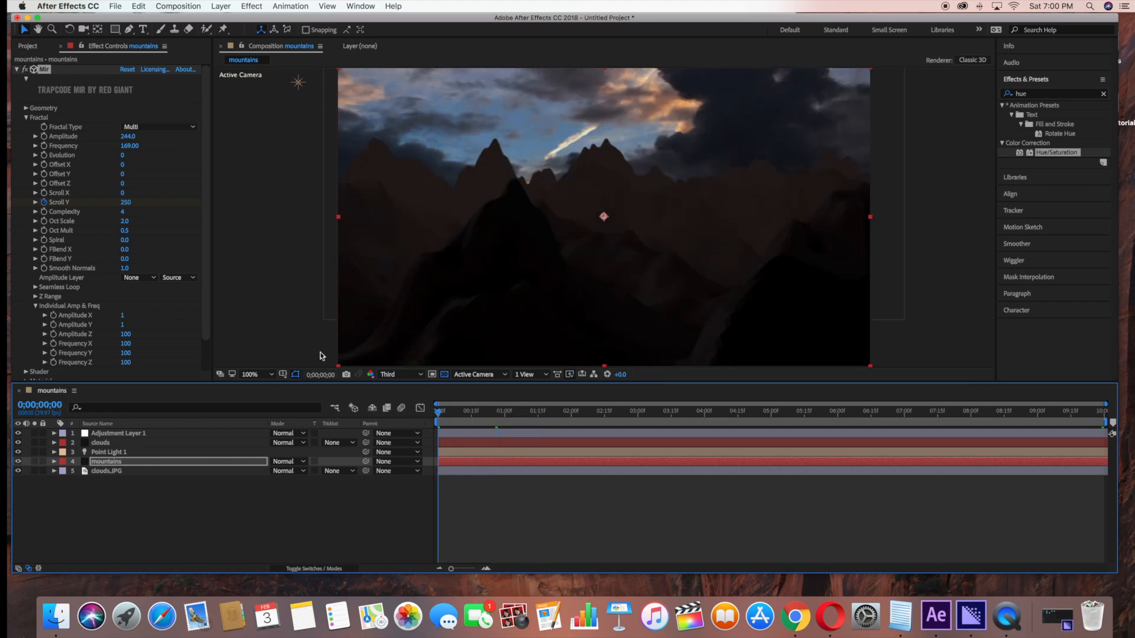
double_click(125, 202)
type("350")
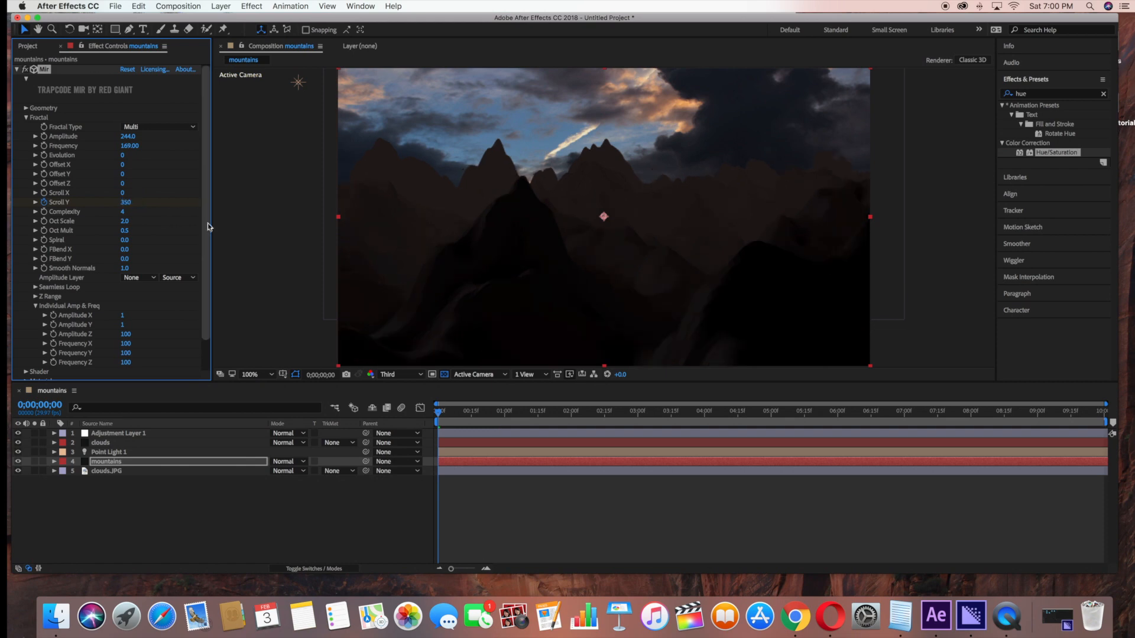
left_click(251, 374)
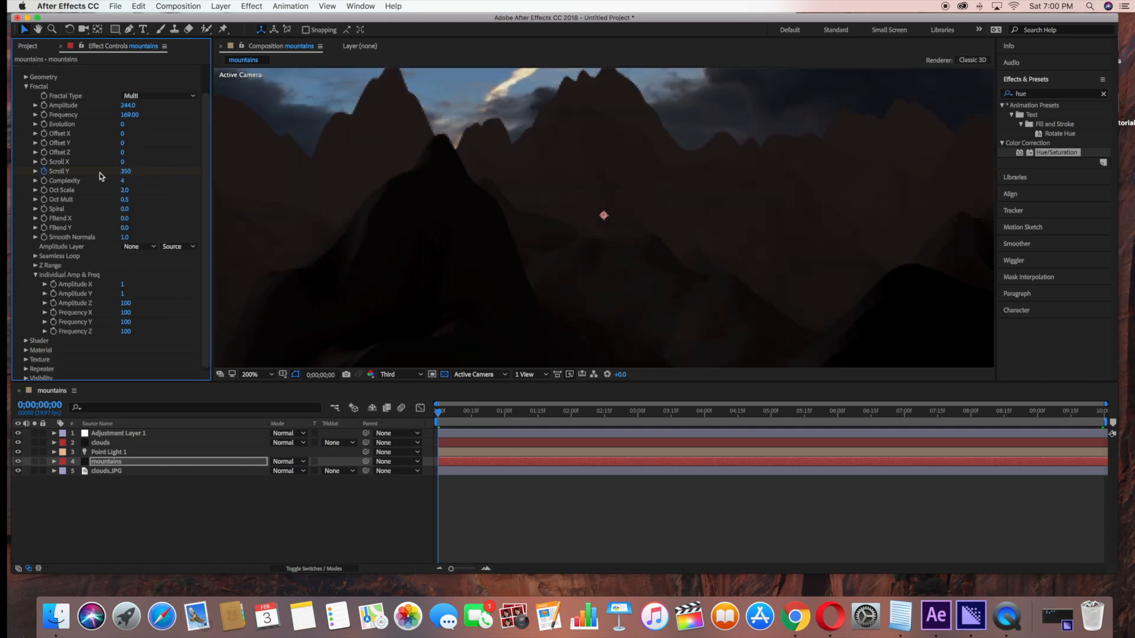